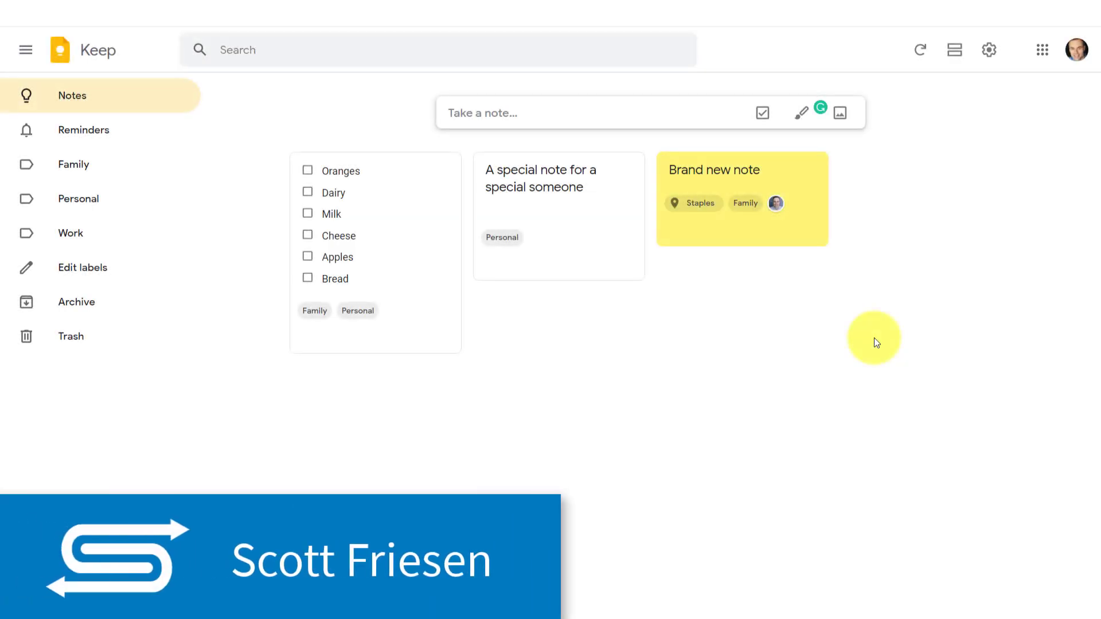
pyautogui.moveTo(668, 381)
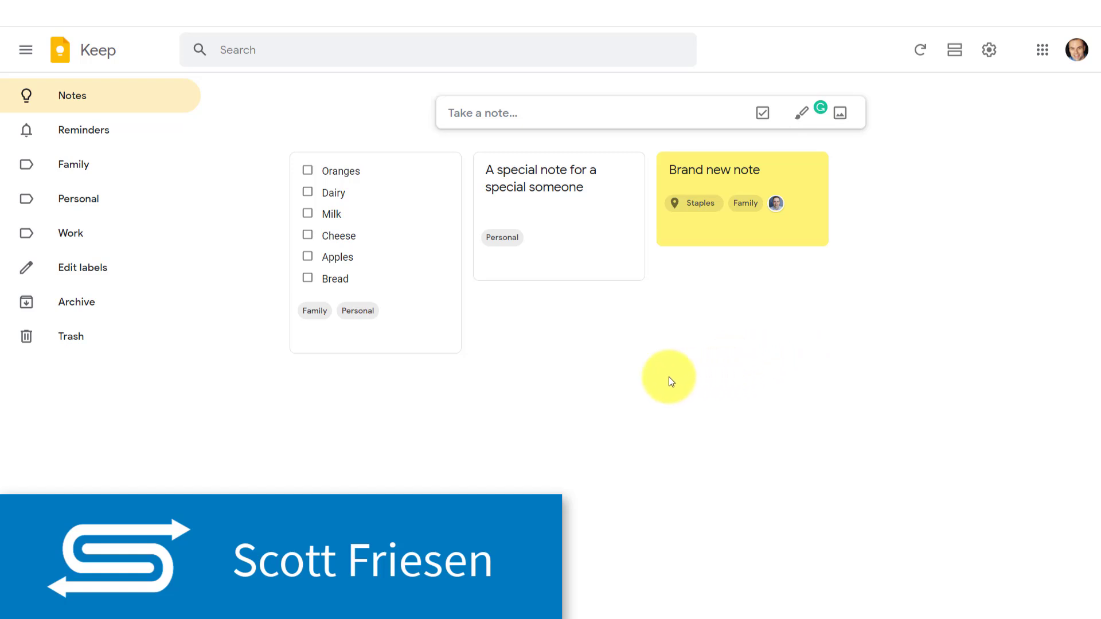
pyautogui.moveTo(678, 387)
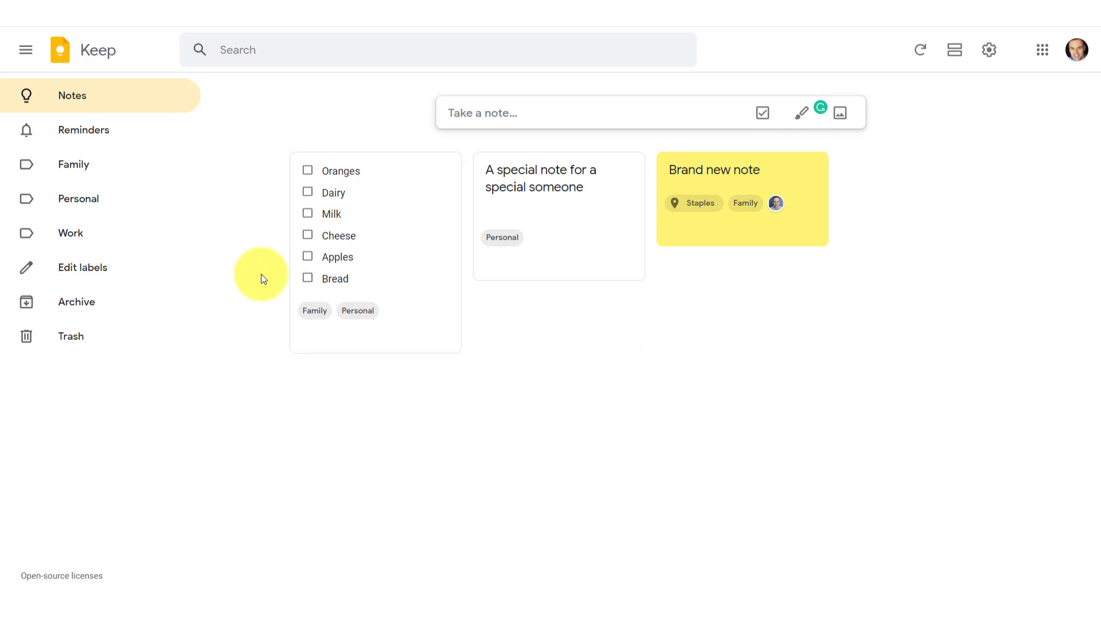
pyautogui.moveTo(103, 170)
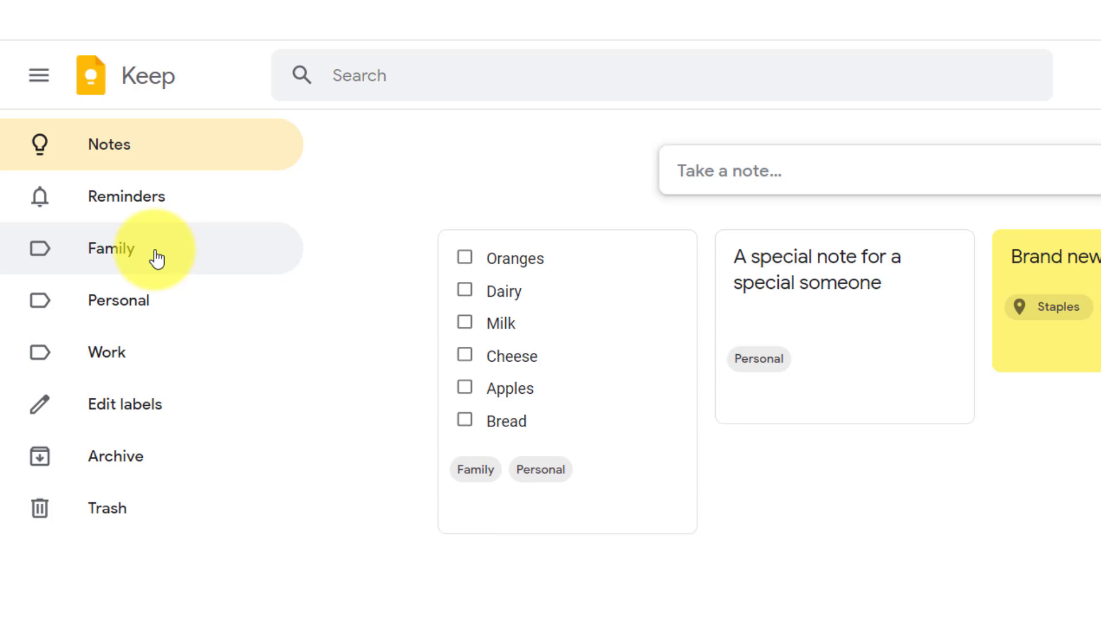
pyautogui.moveTo(192, 258)
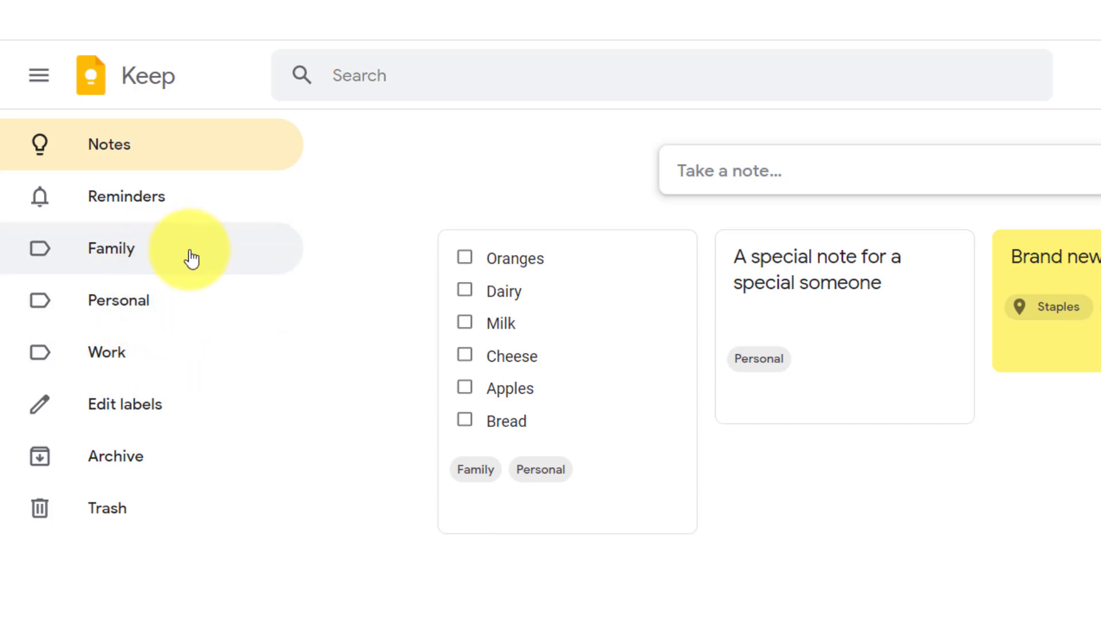
pyautogui.moveTo(172, 363)
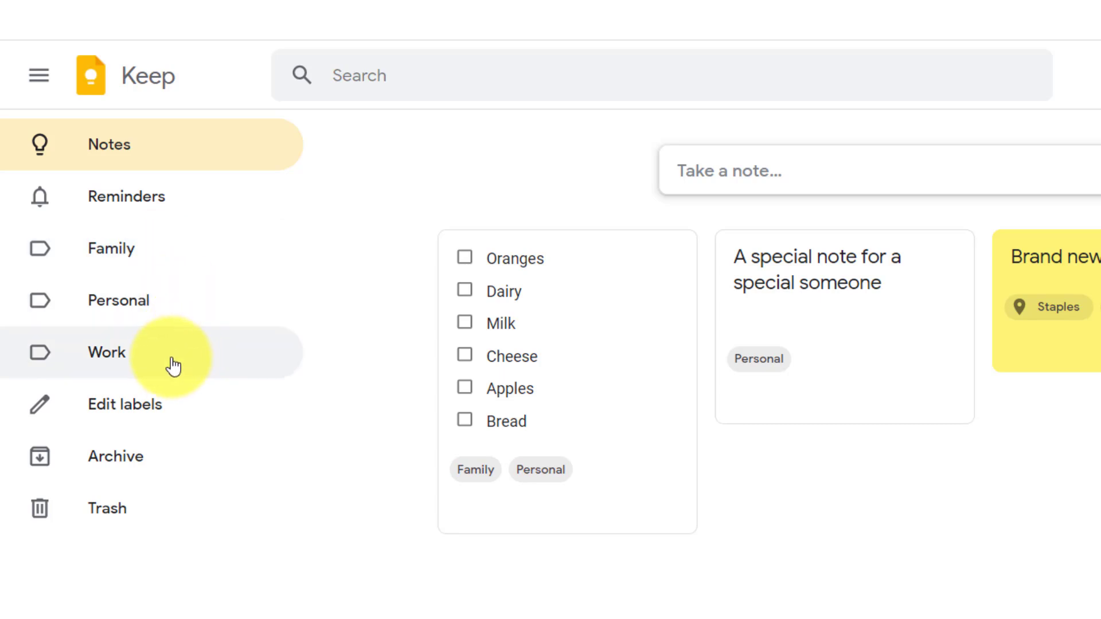
pyautogui.moveTo(40, 321)
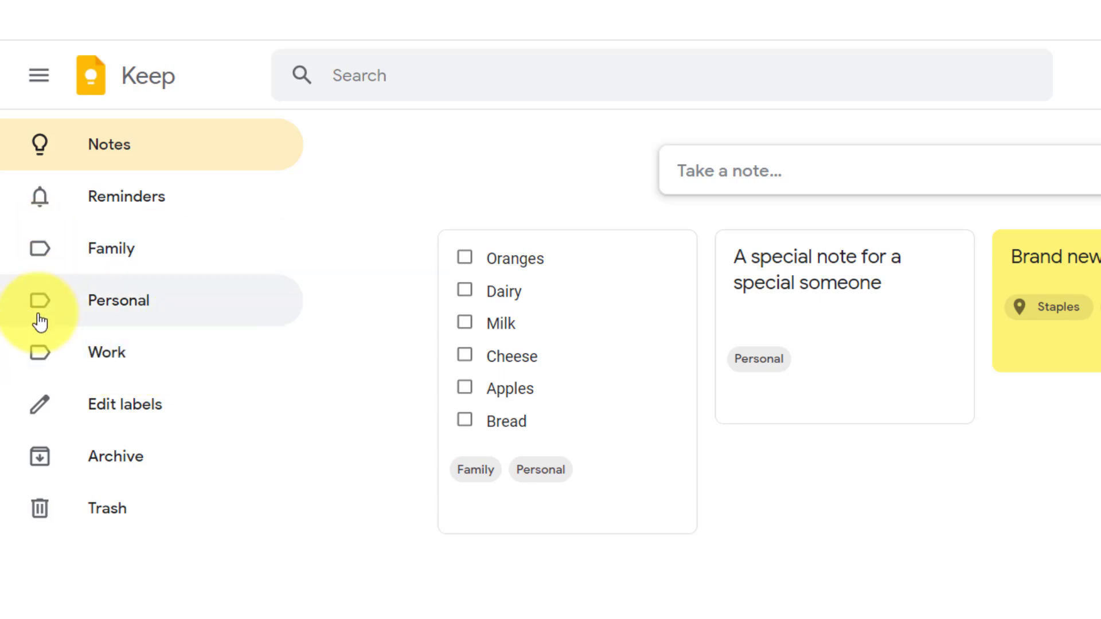
pyautogui.moveTo(57, 248)
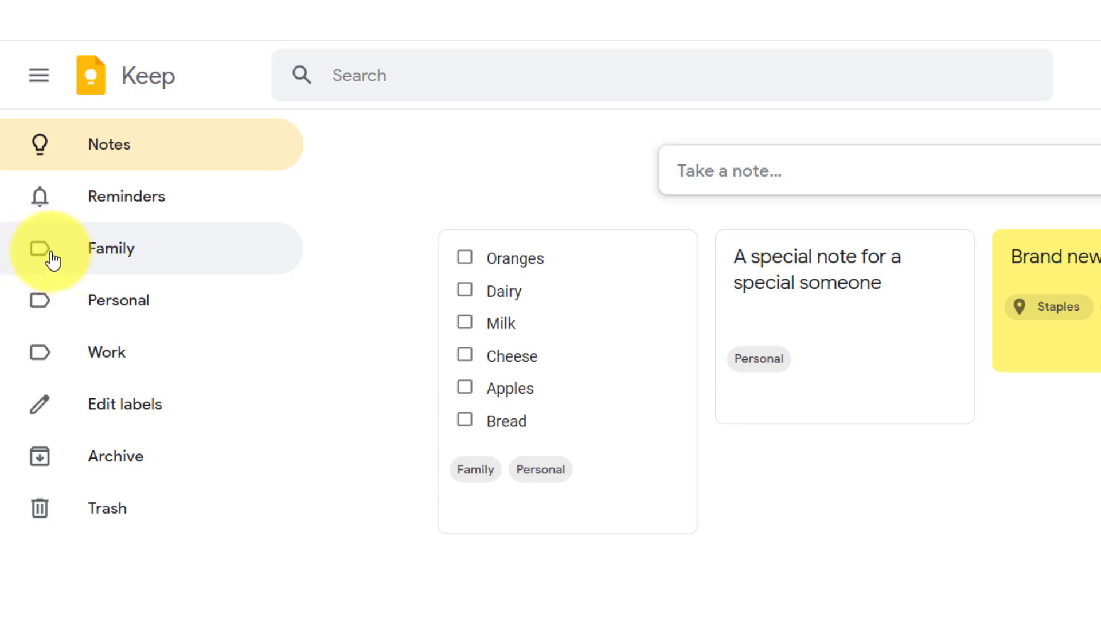
pyautogui.moveTo(56, 358)
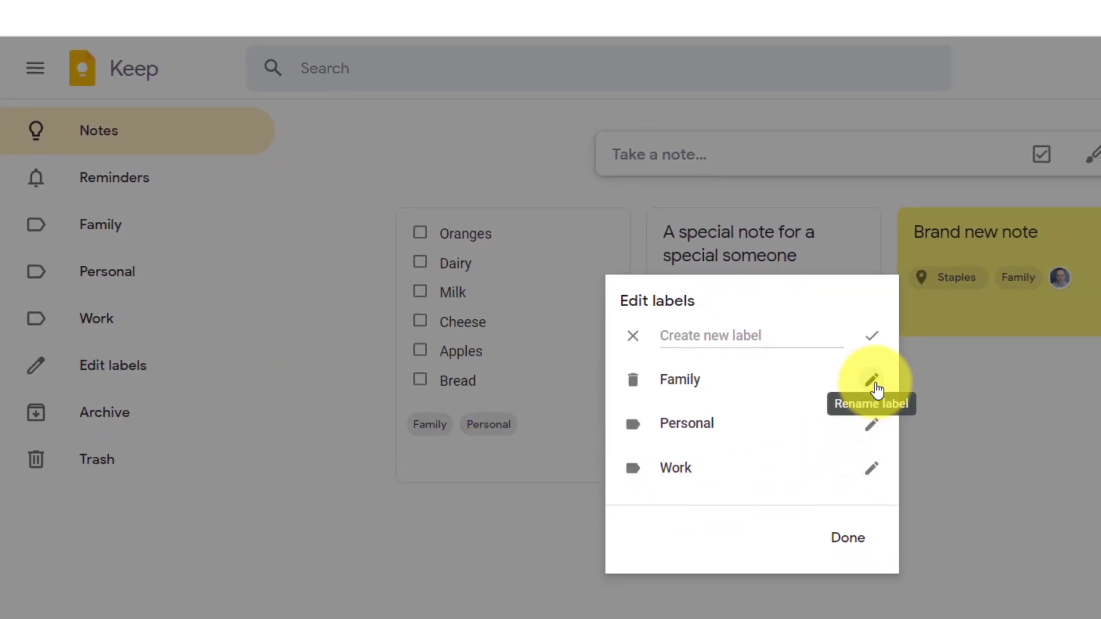
# Begin renaming the Family label so an emoji can be added before its name
pyautogui.click(871, 380)
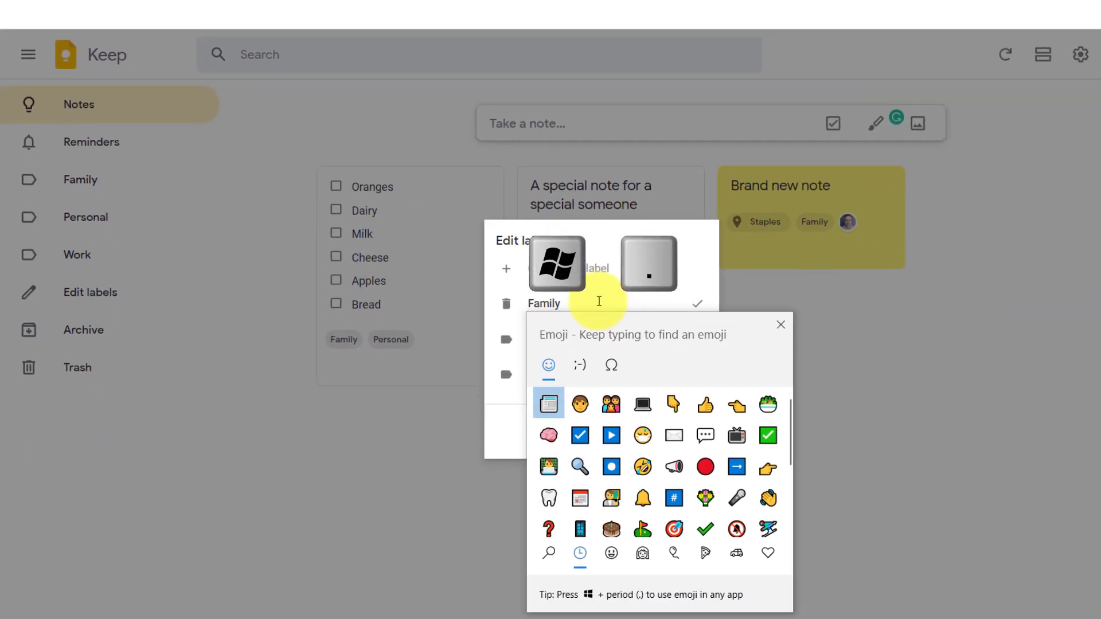
pyautogui.moveTo(653, 323)
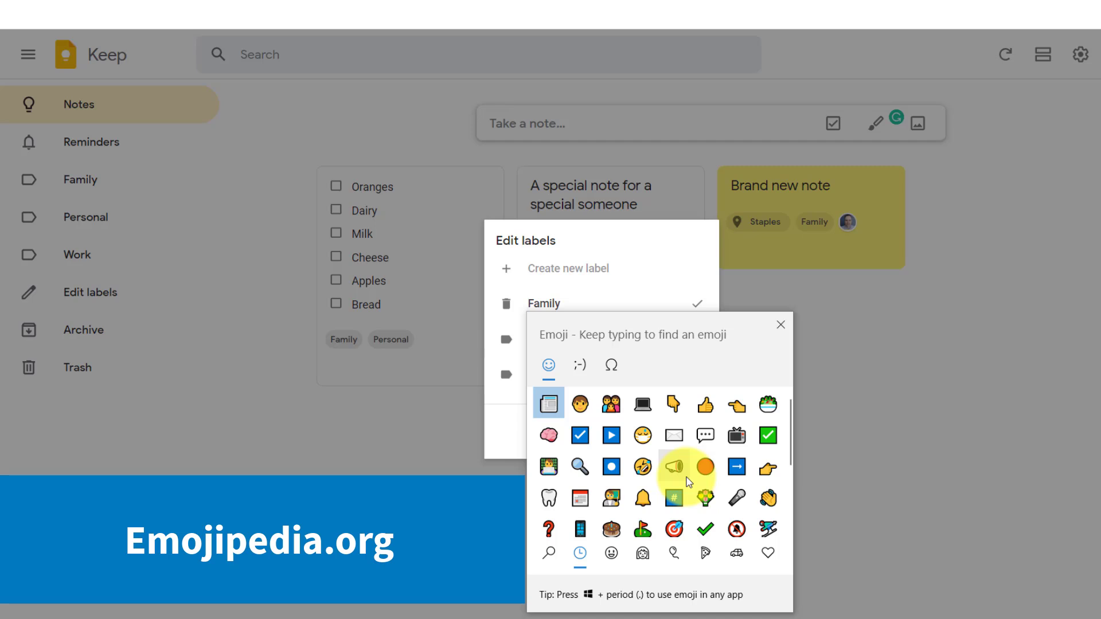
pyautogui.moveTo(678, 481)
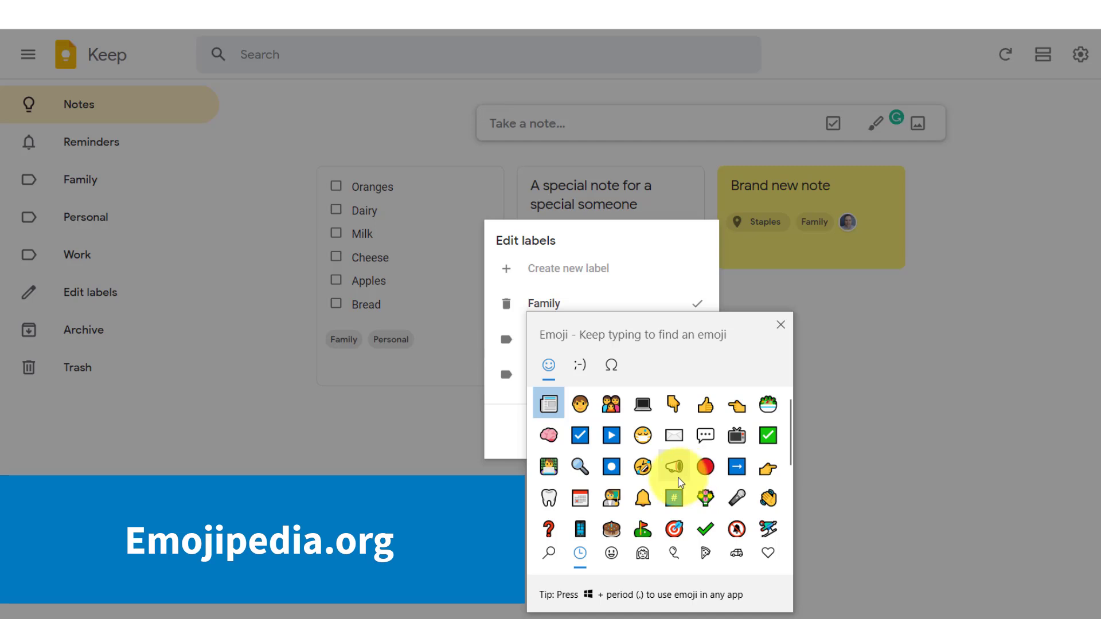
pyautogui.moveTo(672, 472)
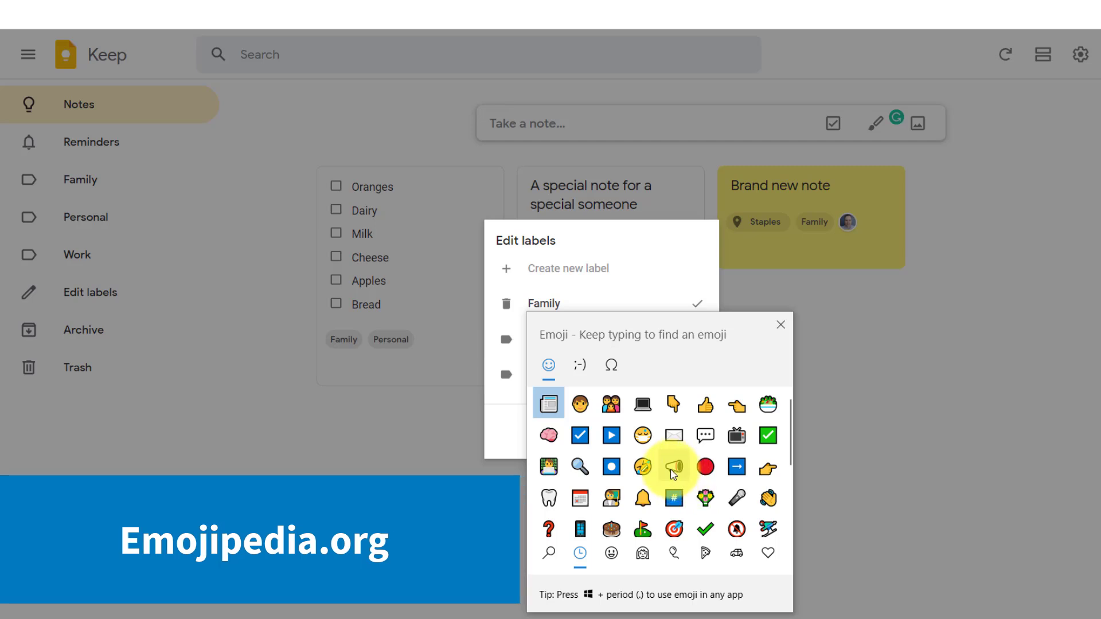
pyautogui.moveTo(609, 404)
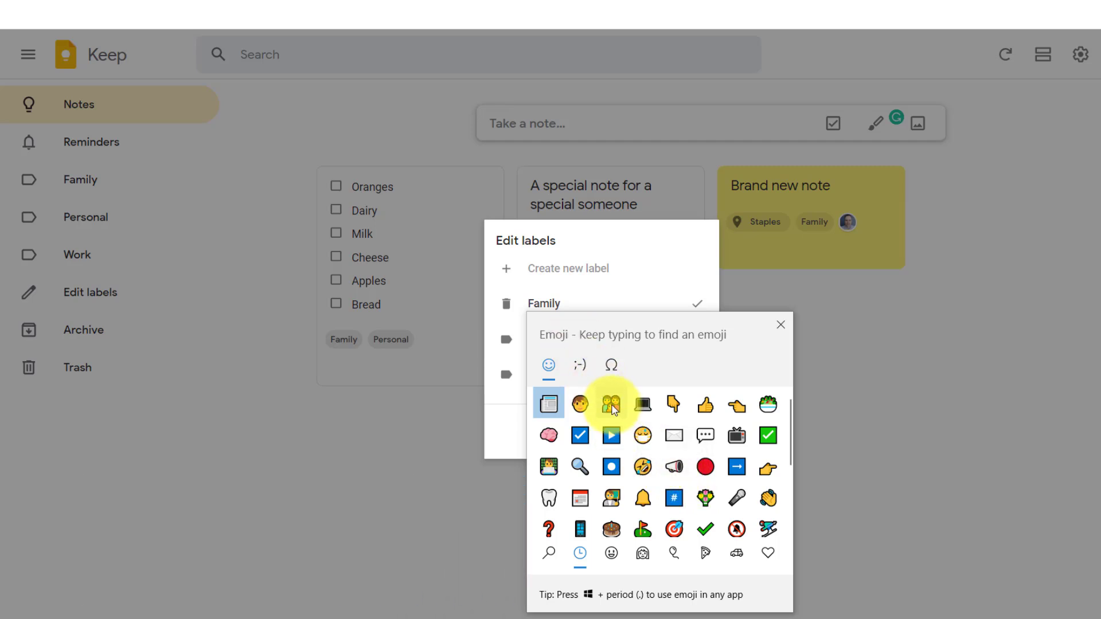
# Add a family emoji to Family, a face emoji to Personal and a laptop emoji to Work
pyautogui.click(611, 405)
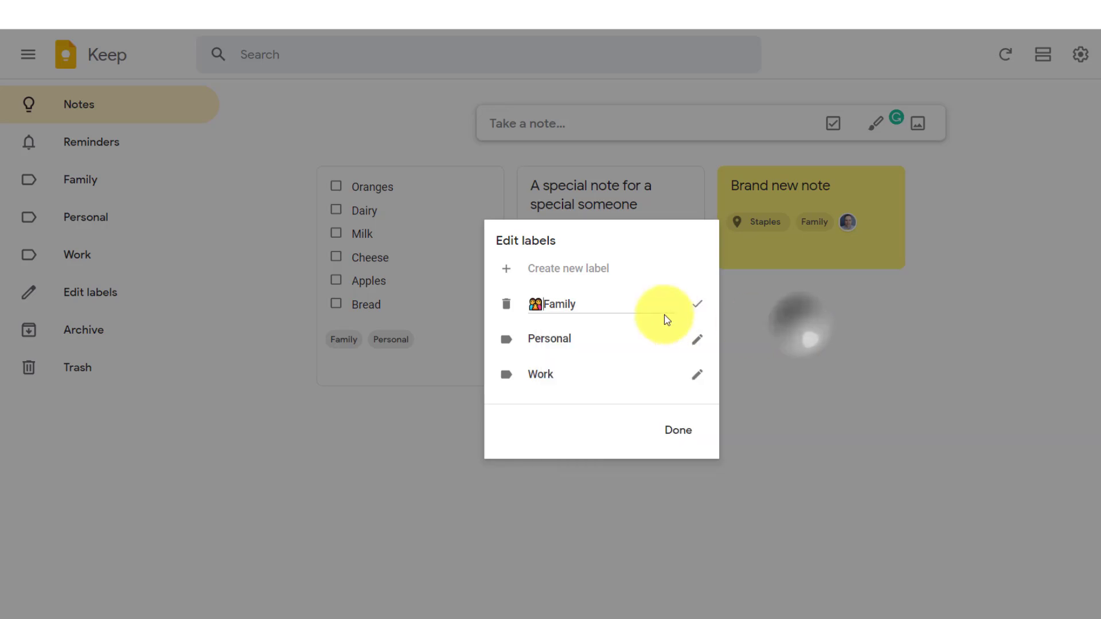
pyautogui.moveTo(550, 339)
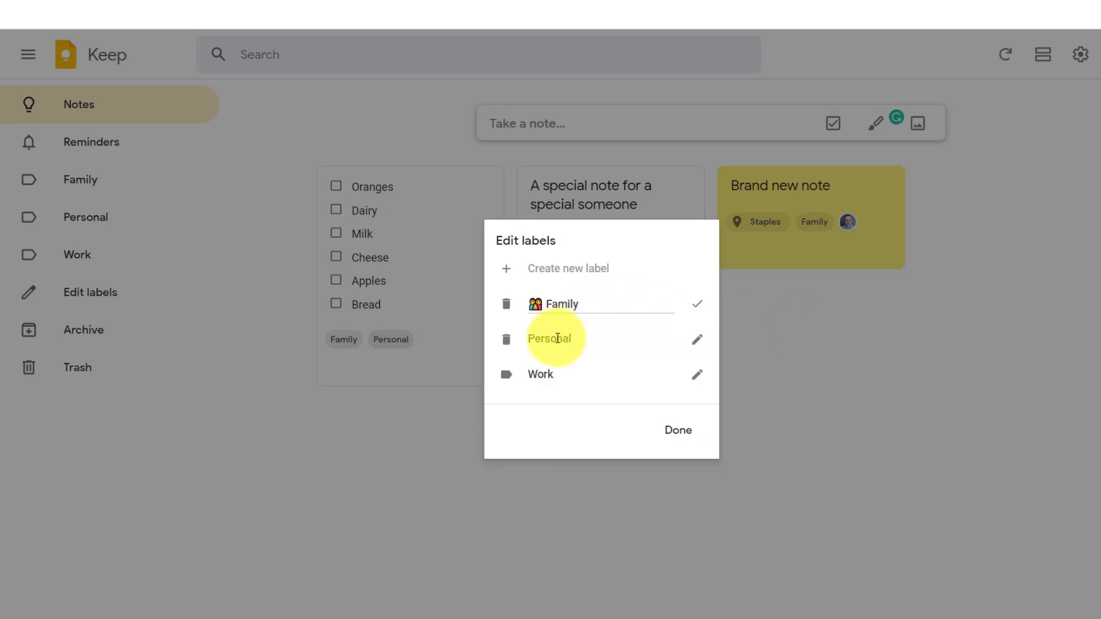
pyautogui.moveTo(621, 334)
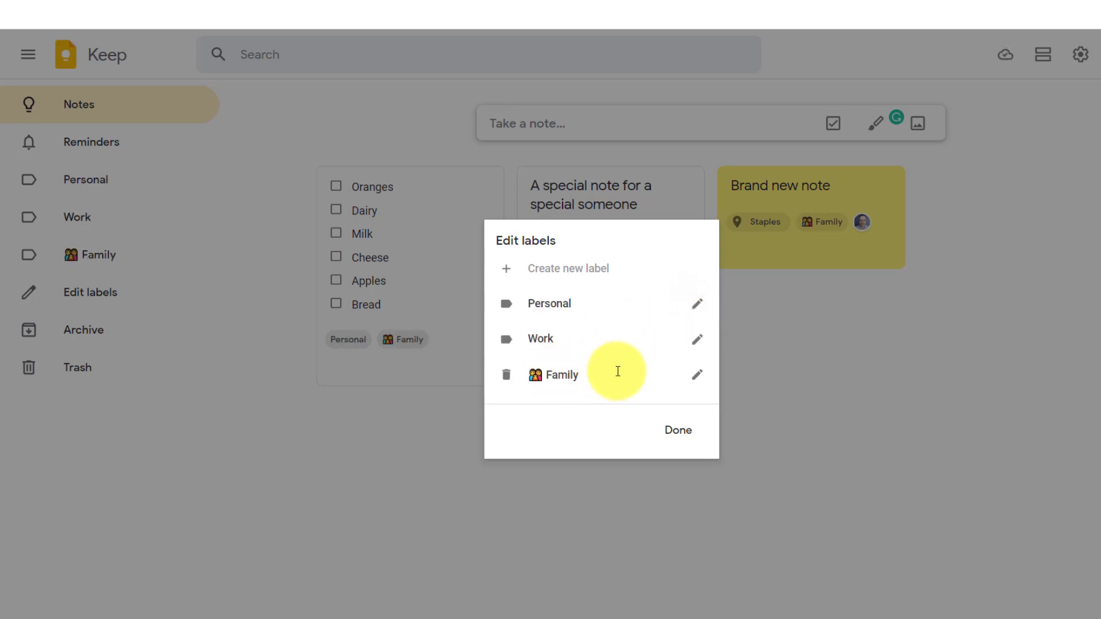
pyautogui.moveTo(552, 373)
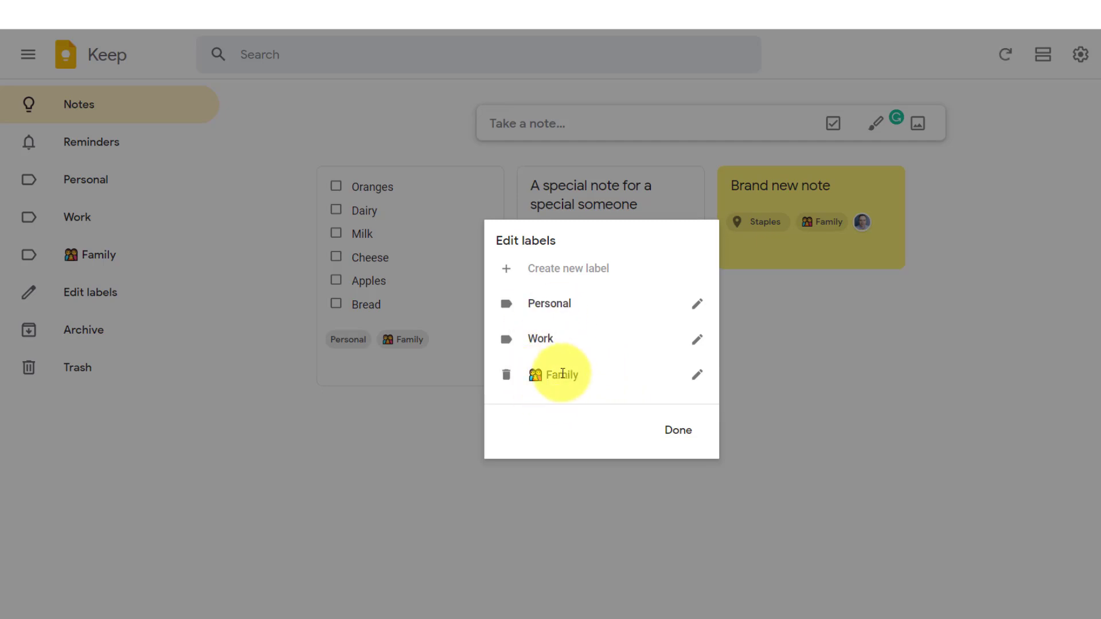
pyautogui.moveTo(540, 303)
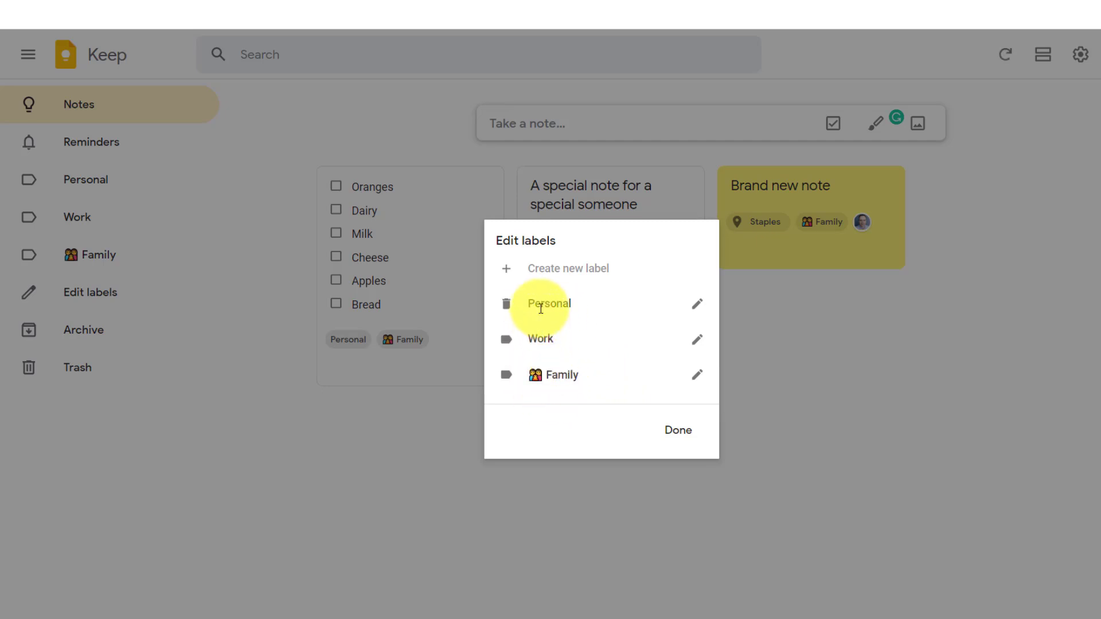
pyautogui.moveTo(552, 374)
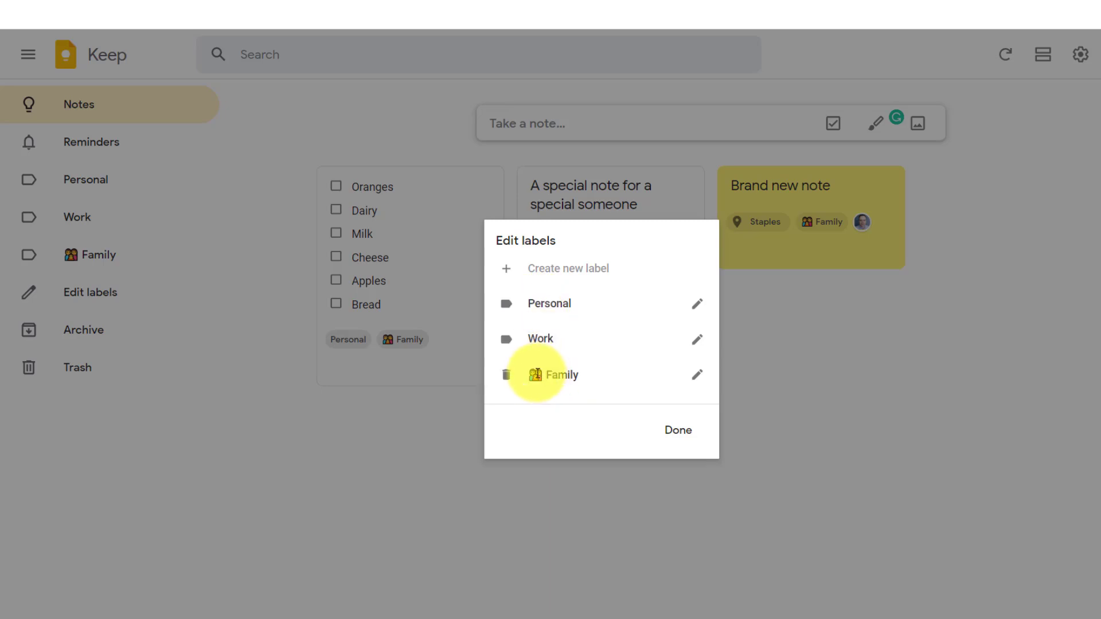
pyautogui.click(696, 304)
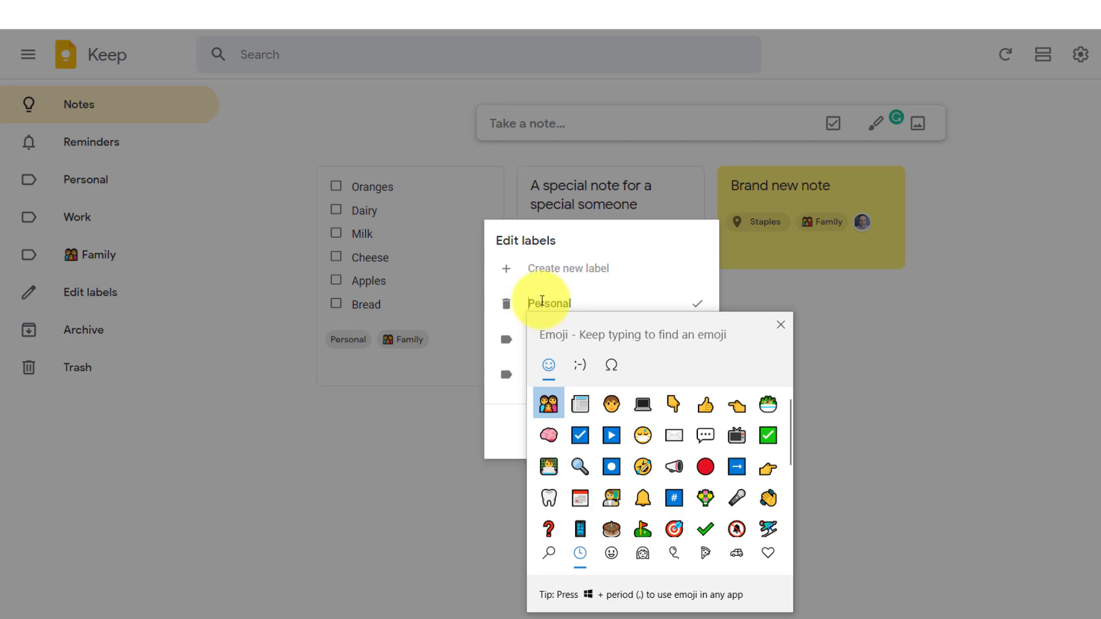
pyautogui.moveTo(597, 393)
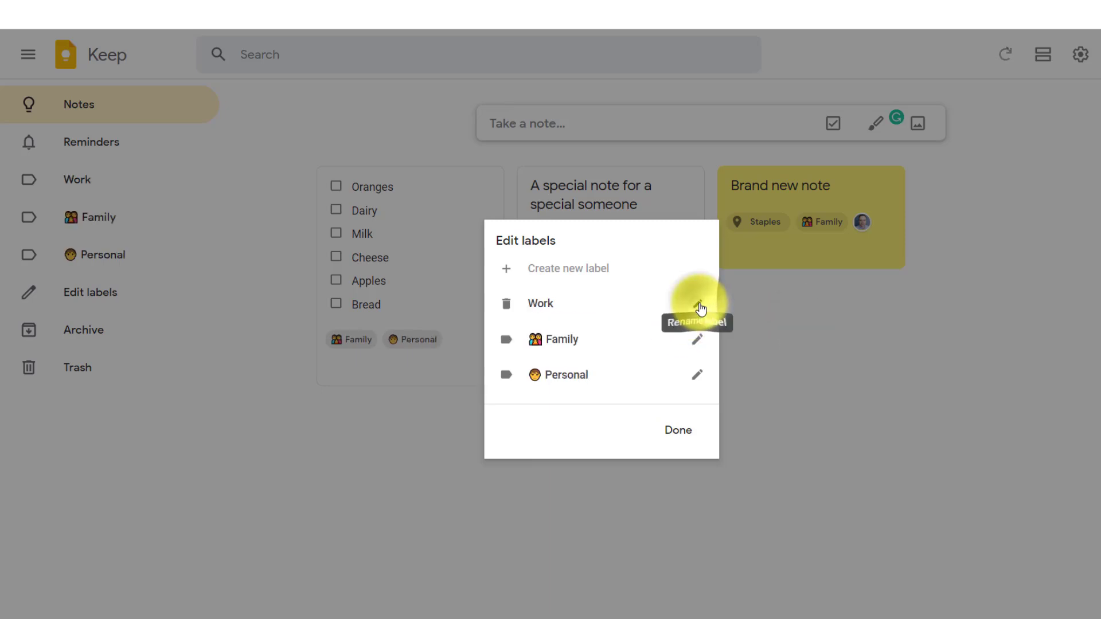
pyautogui.click(699, 302)
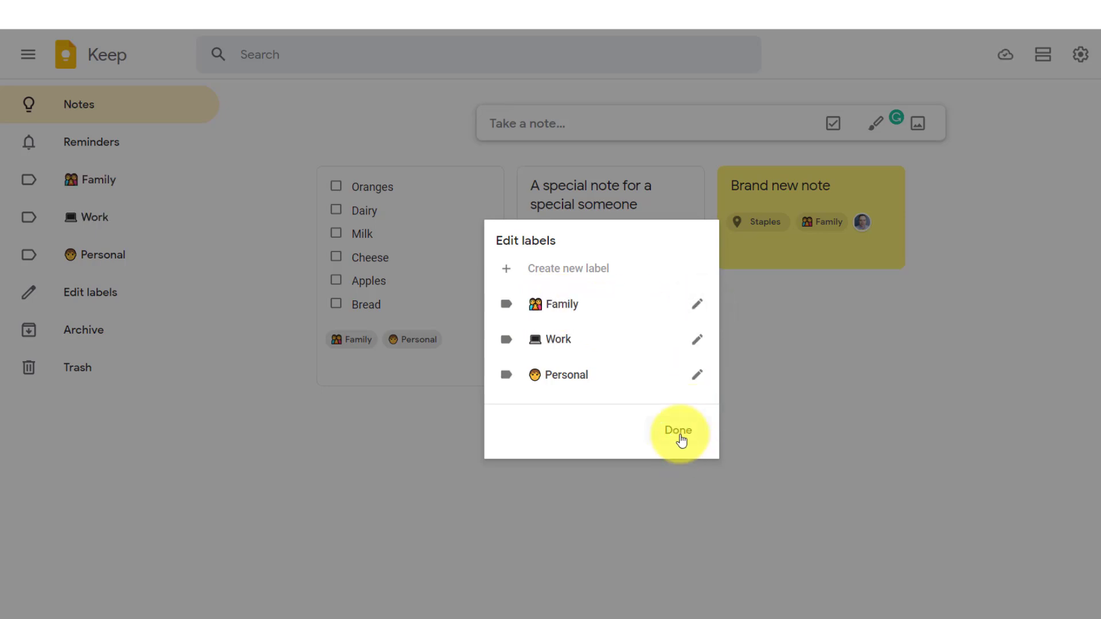
# Leave label editing, view the Family and Work labelled notes, then show all notes again
pyautogui.click(678, 430)
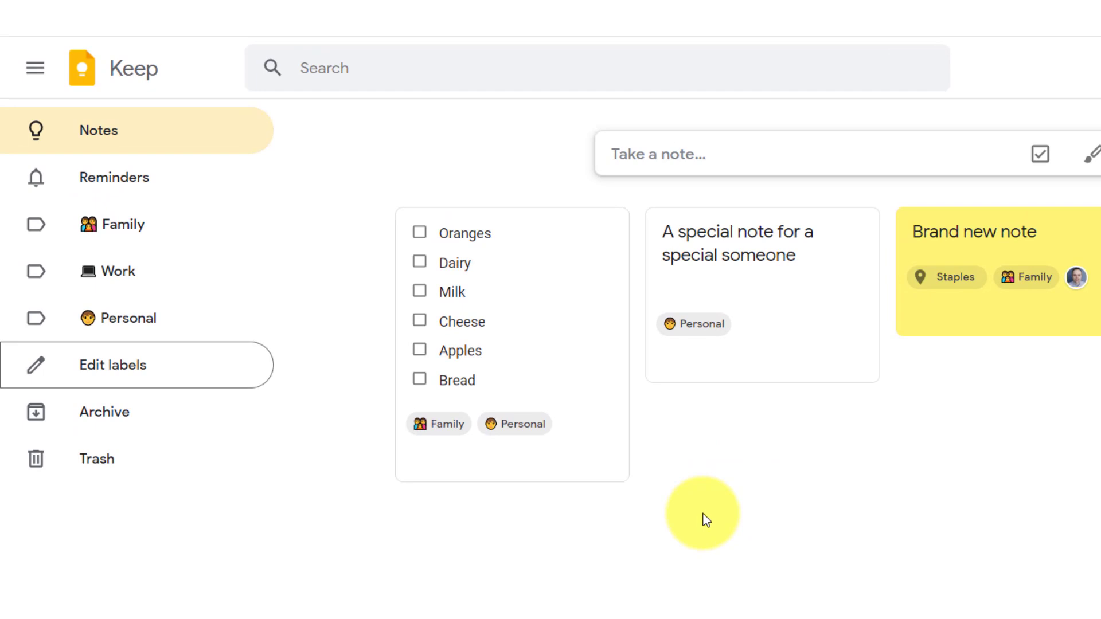
pyautogui.moveTo(186, 261)
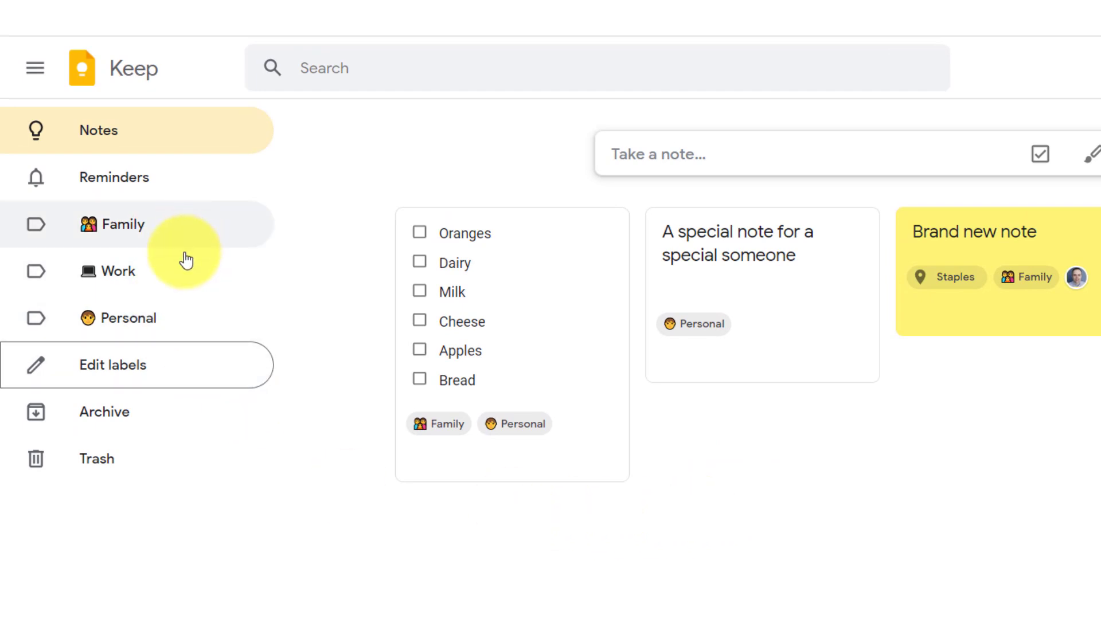
pyautogui.moveTo(164, 303)
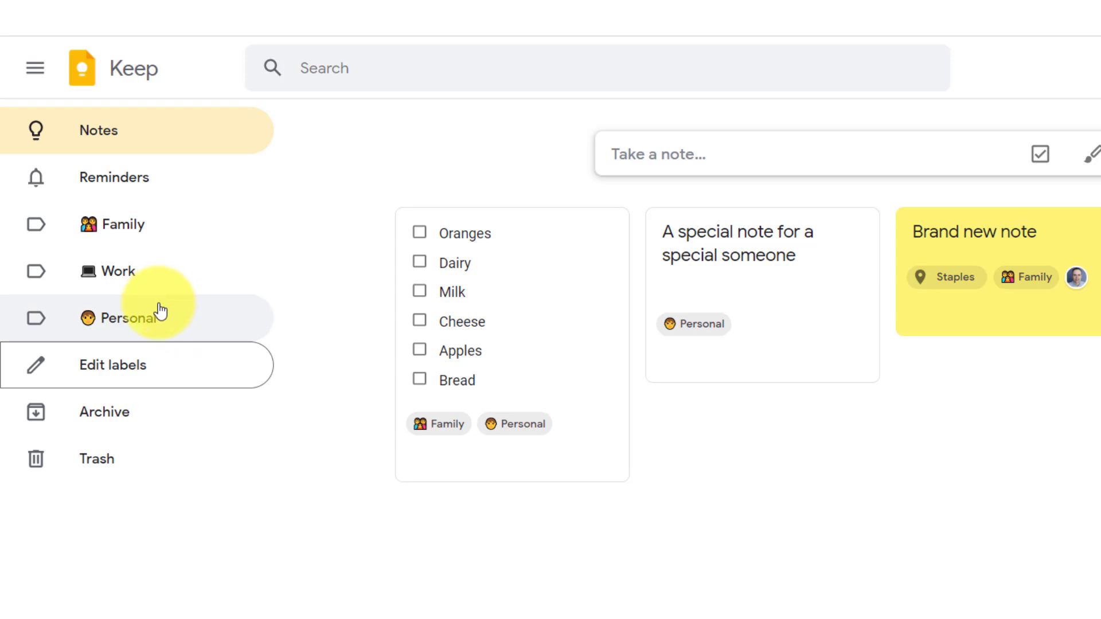
pyautogui.moveTo(162, 317)
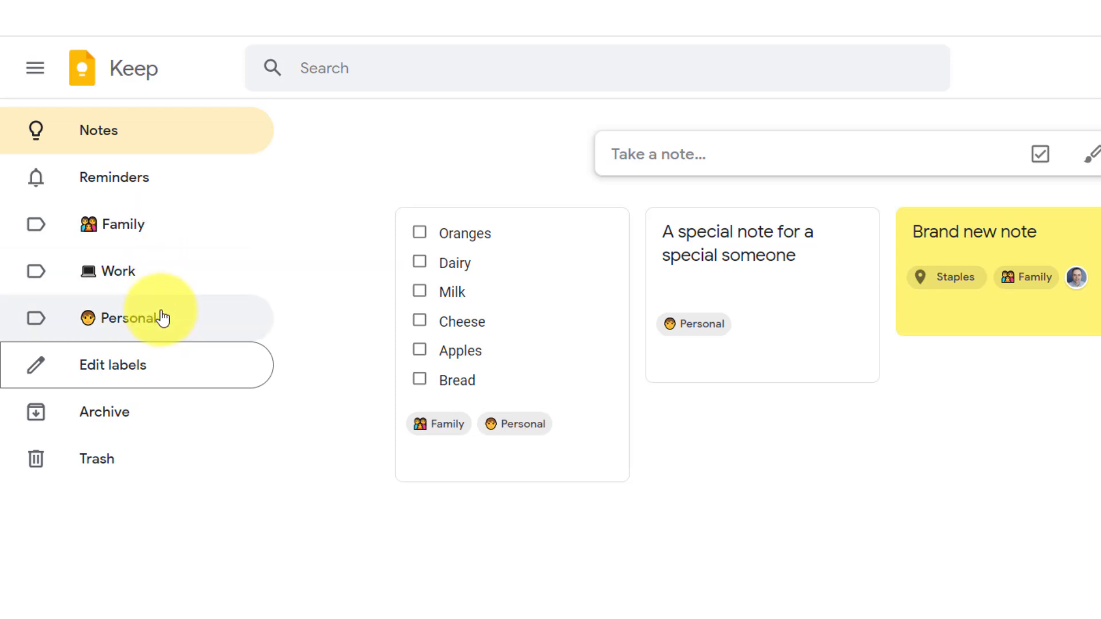
pyautogui.moveTo(168, 318)
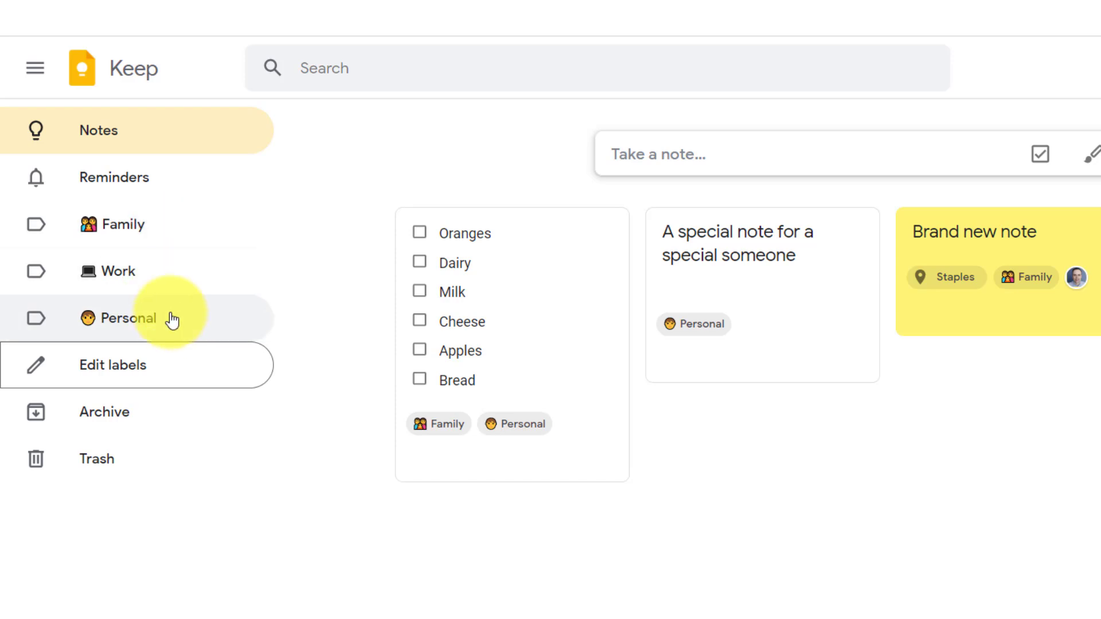
pyautogui.moveTo(166, 295)
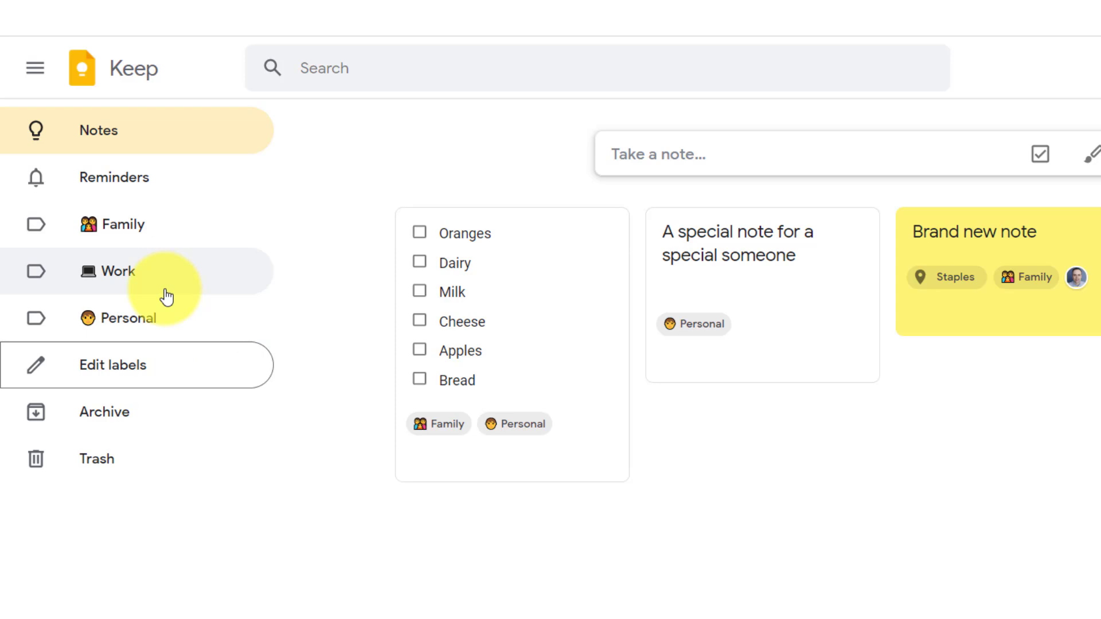
pyautogui.moveTo(161, 254)
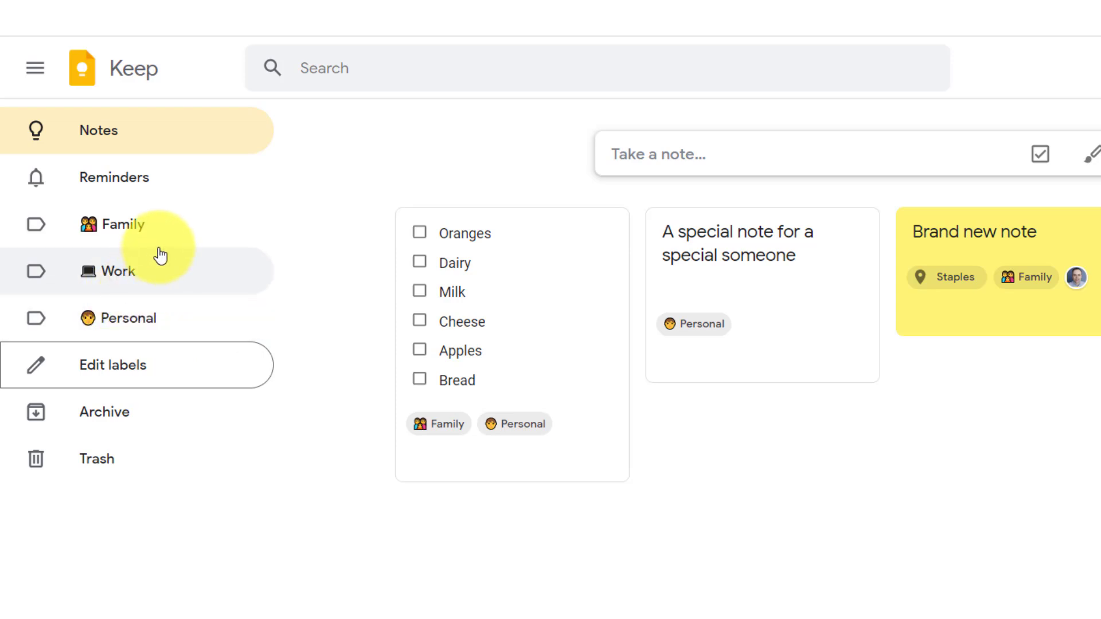
pyautogui.moveTo(868, 367)
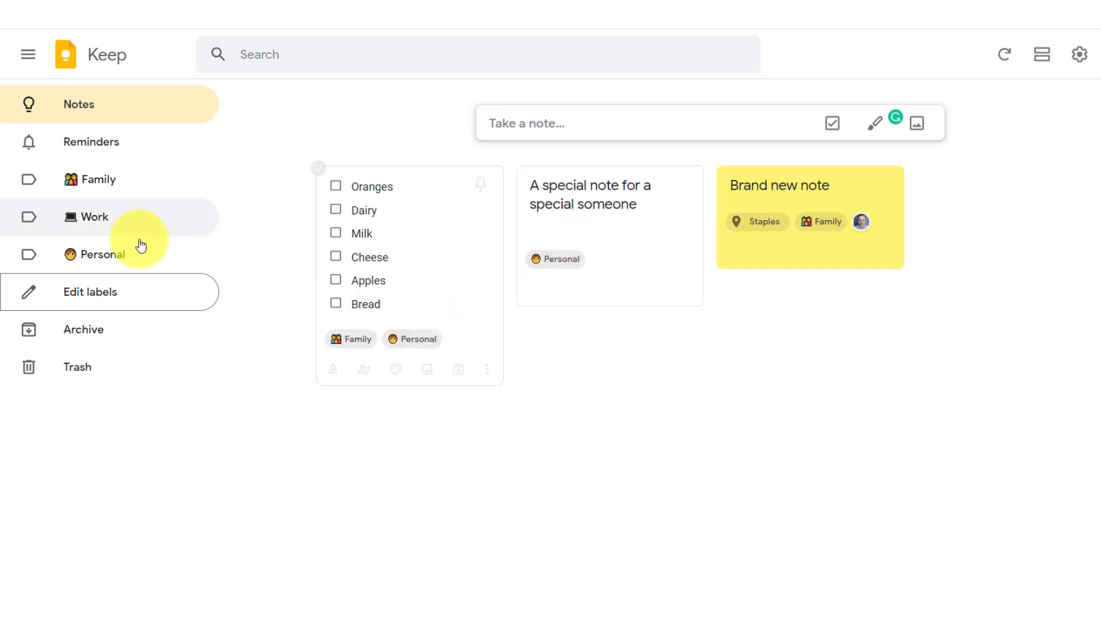
pyautogui.click(98, 179)
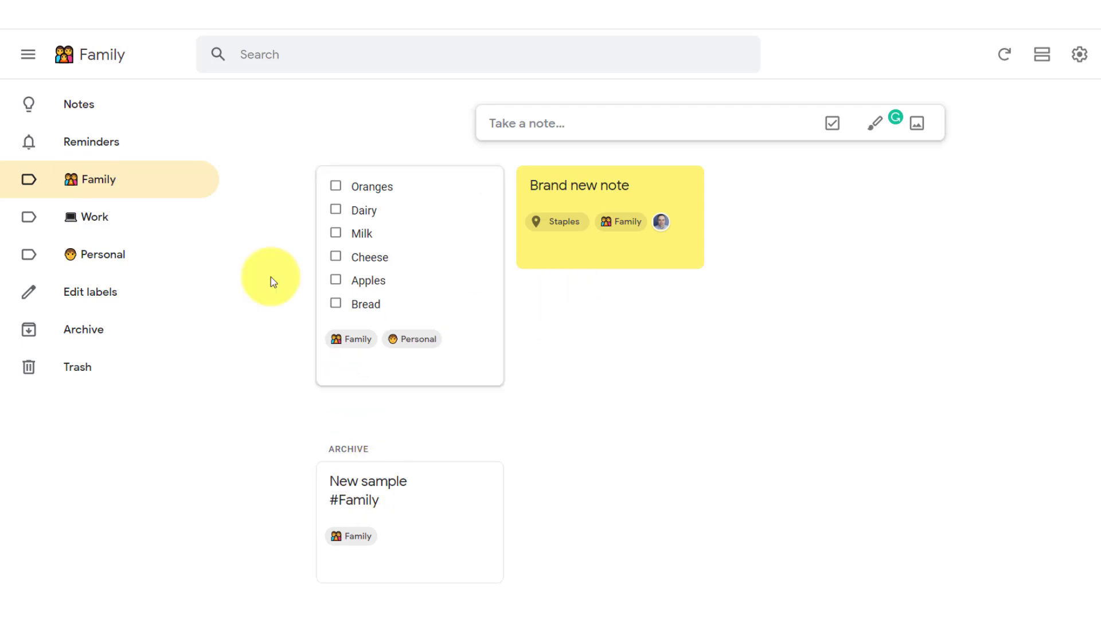
pyautogui.click(93, 217)
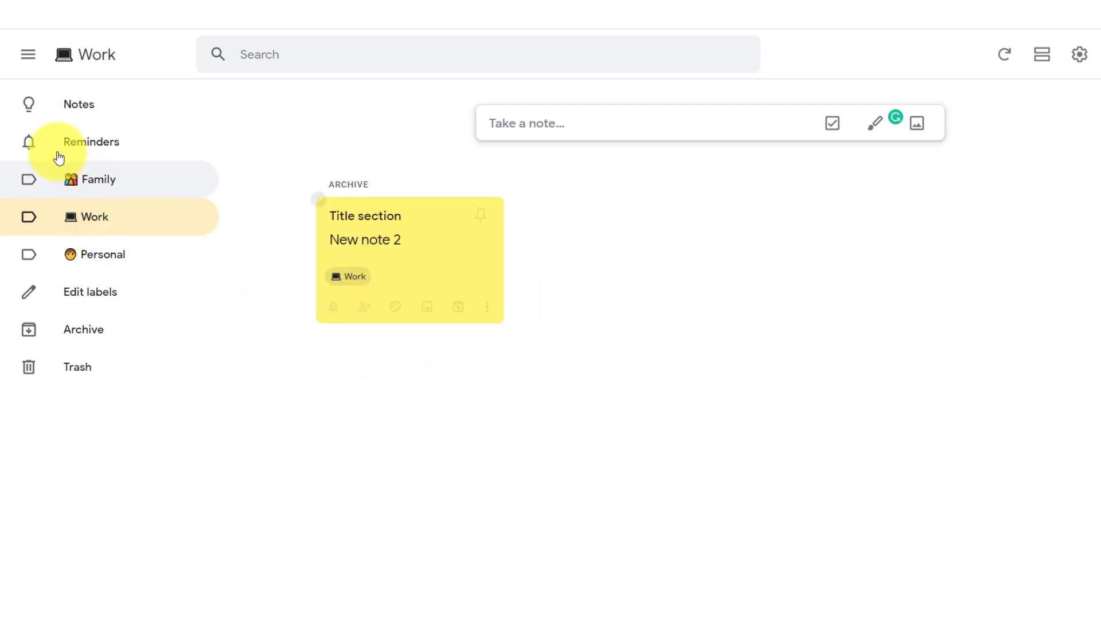
pyautogui.click(78, 104)
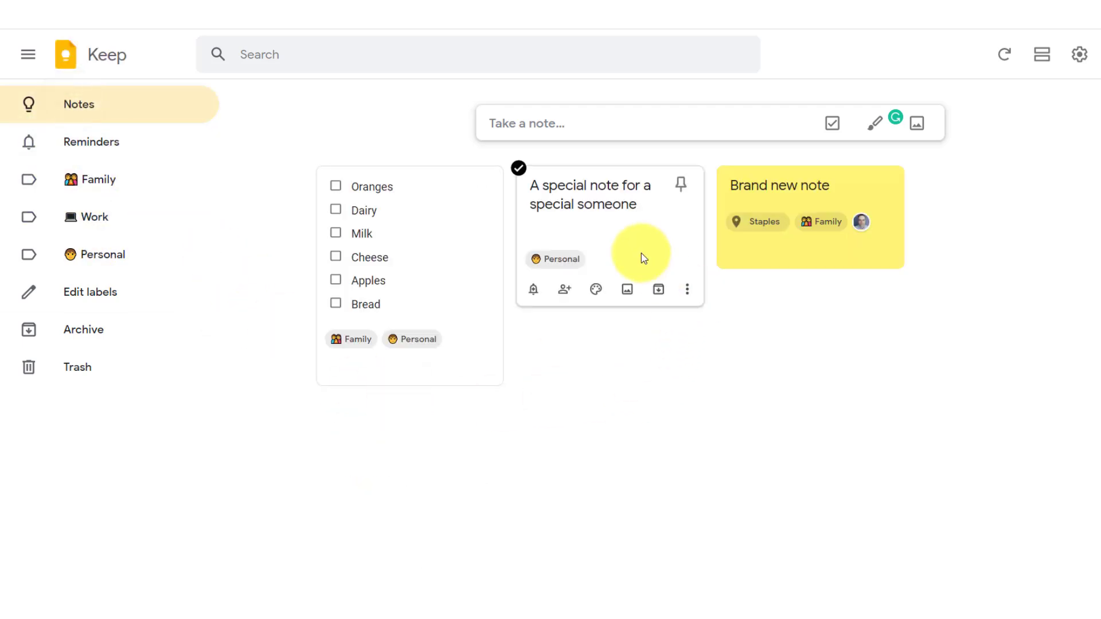
pyautogui.click(609, 195)
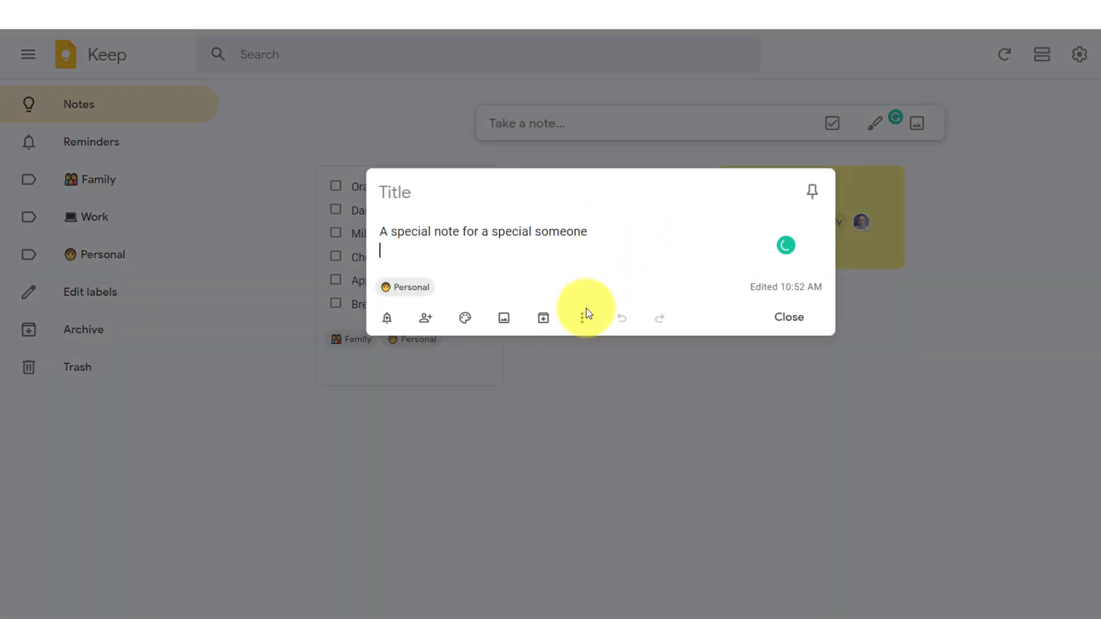
pyautogui.click(583, 318)
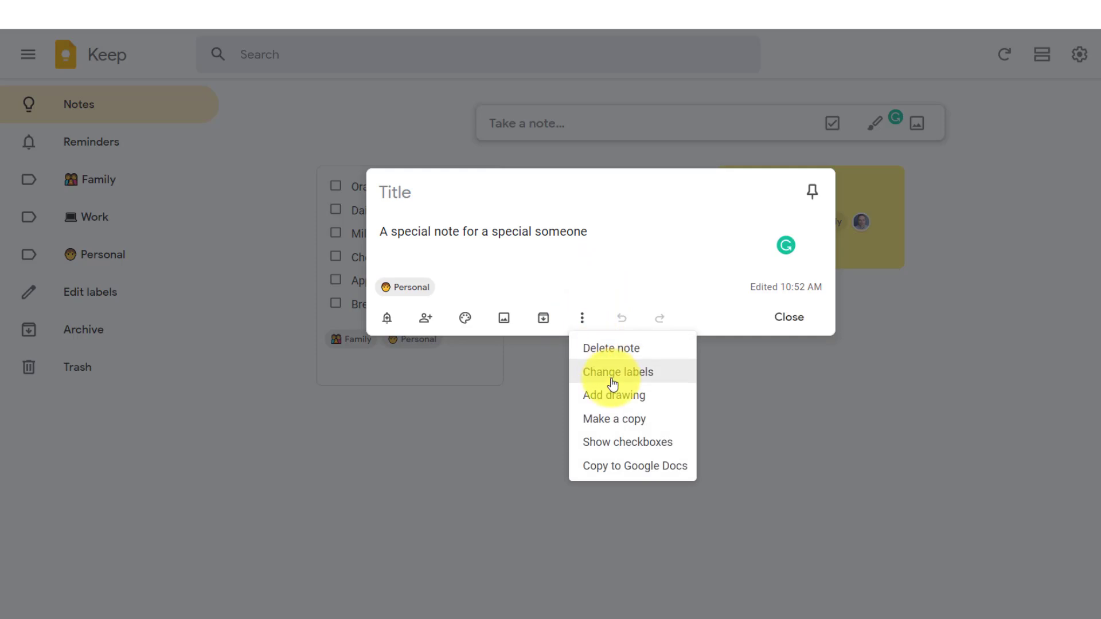
pyautogui.click(617, 372)
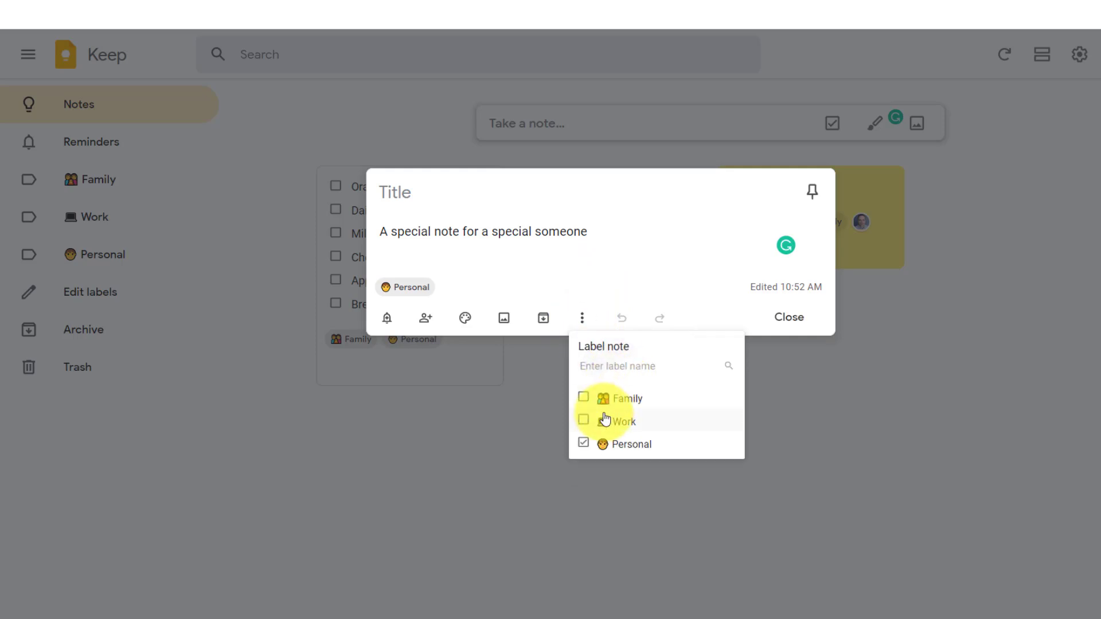
pyautogui.click(788, 316)
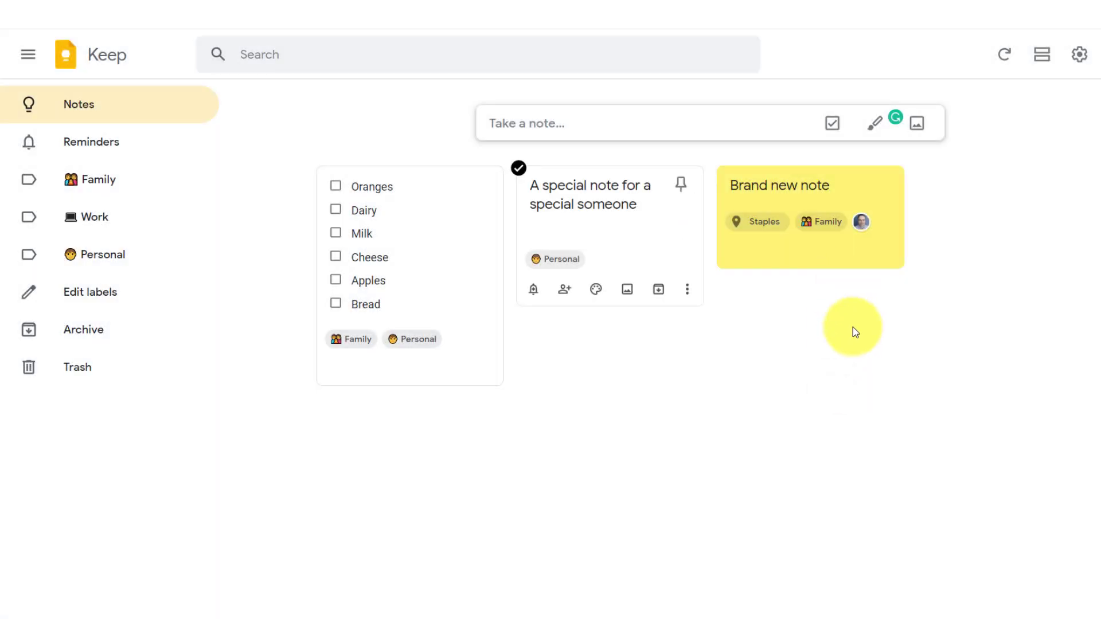
pyautogui.moveTo(841, 324)
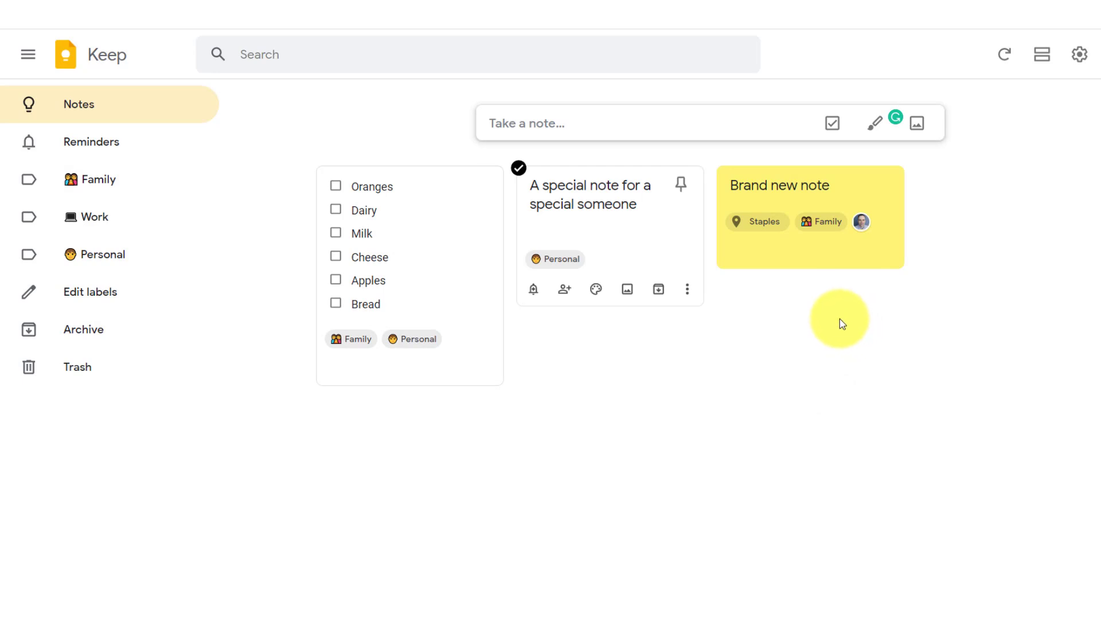
pyautogui.moveTo(827, 322)
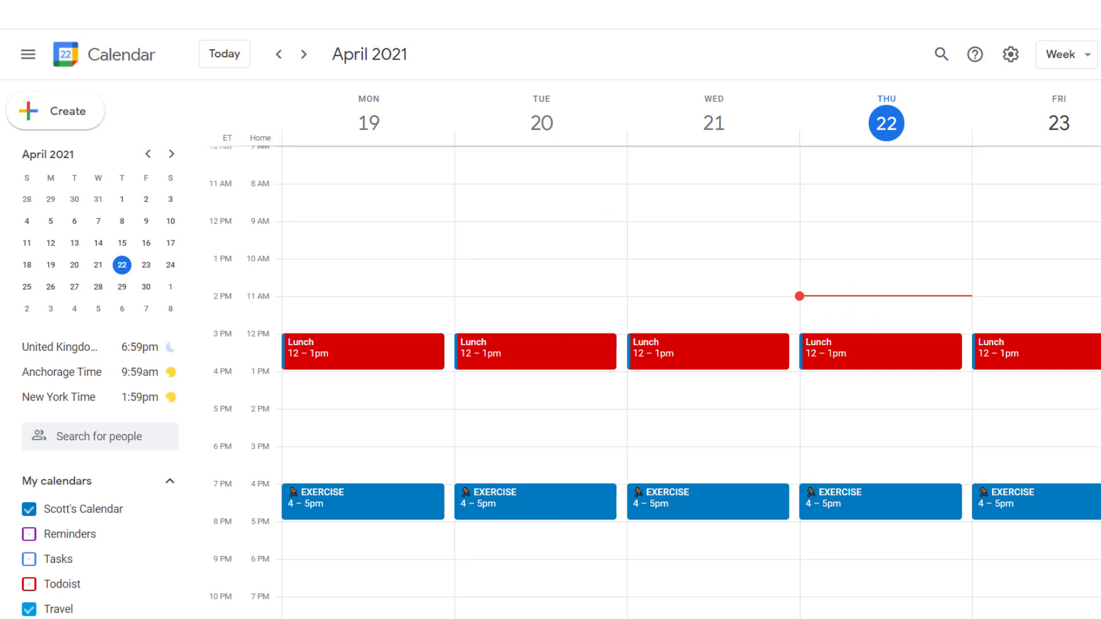
# Scroll the April 2021 week view to locate the daily Lunch event on Monday the 19th
pyautogui.scroll(-3)
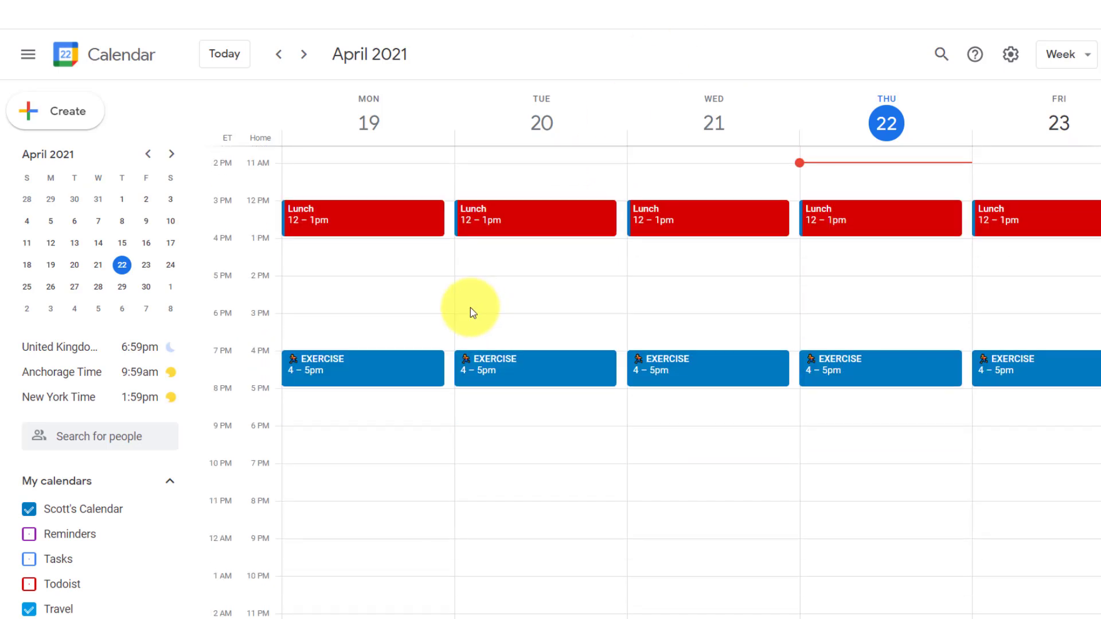
pyautogui.scroll(3)
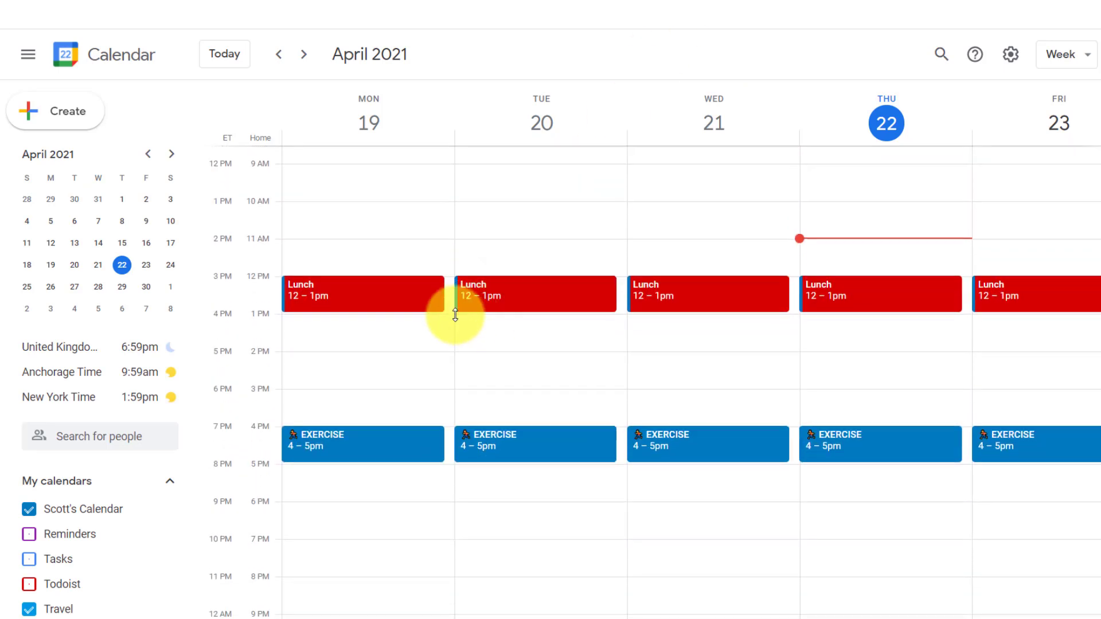
pyautogui.moveTo(533, 307)
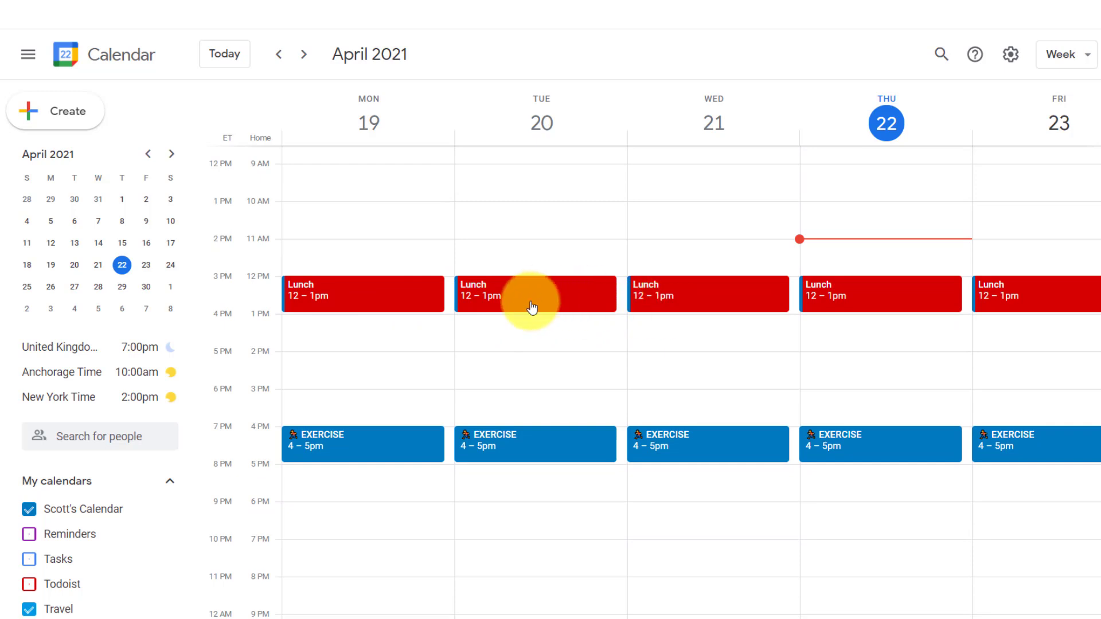
pyautogui.moveTo(484, 420)
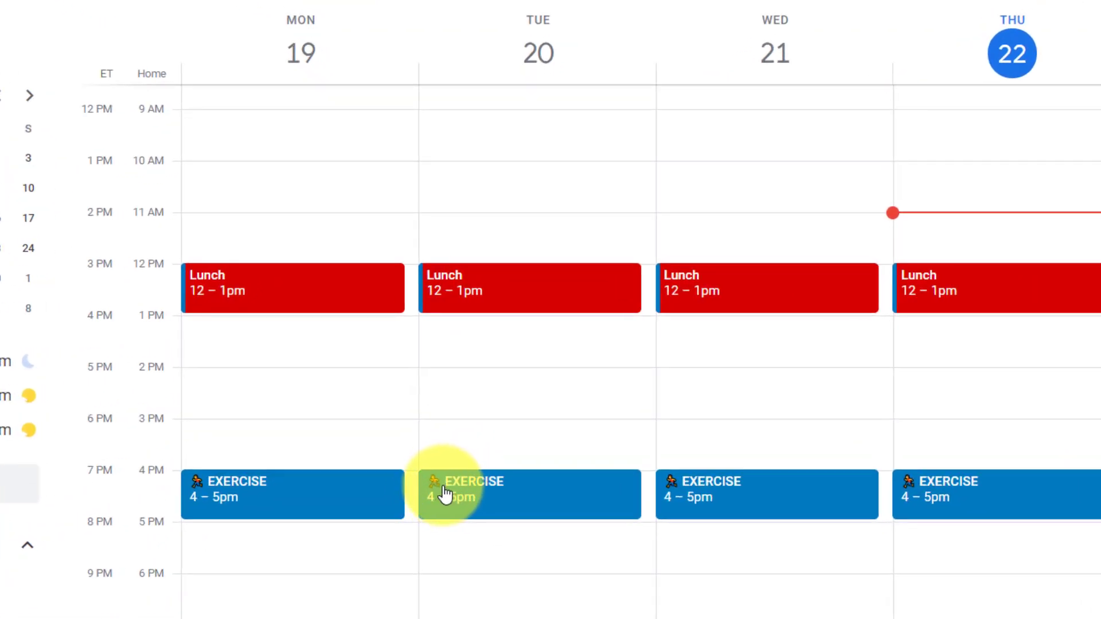
pyautogui.moveTo(558, 483)
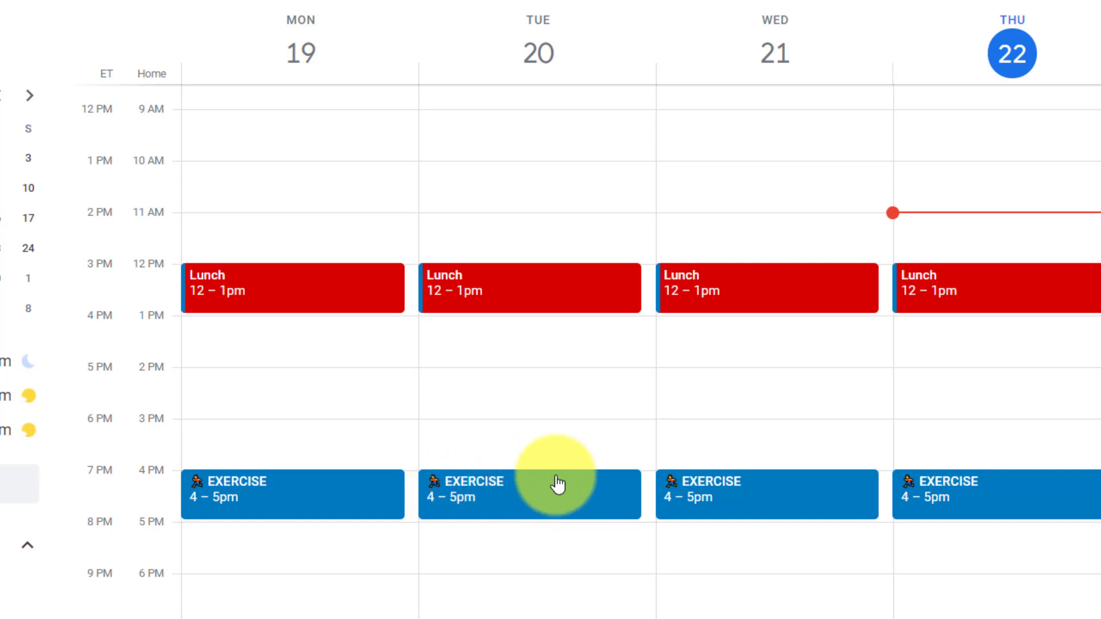
pyautogui.moveTo(517, 504)
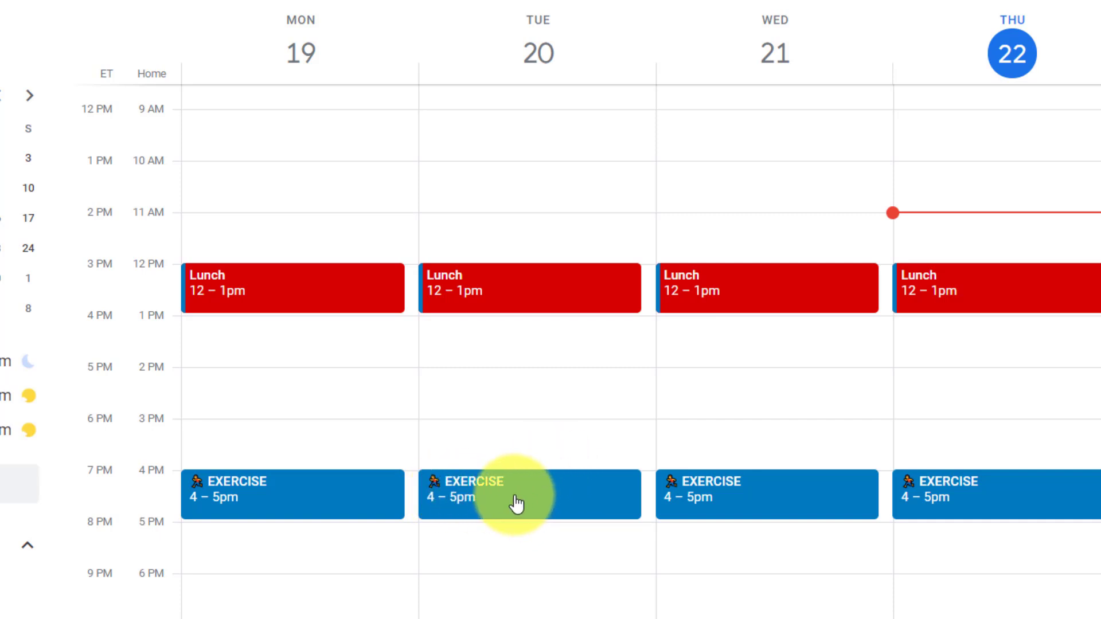
pyautogui.moveTo(453, 488)
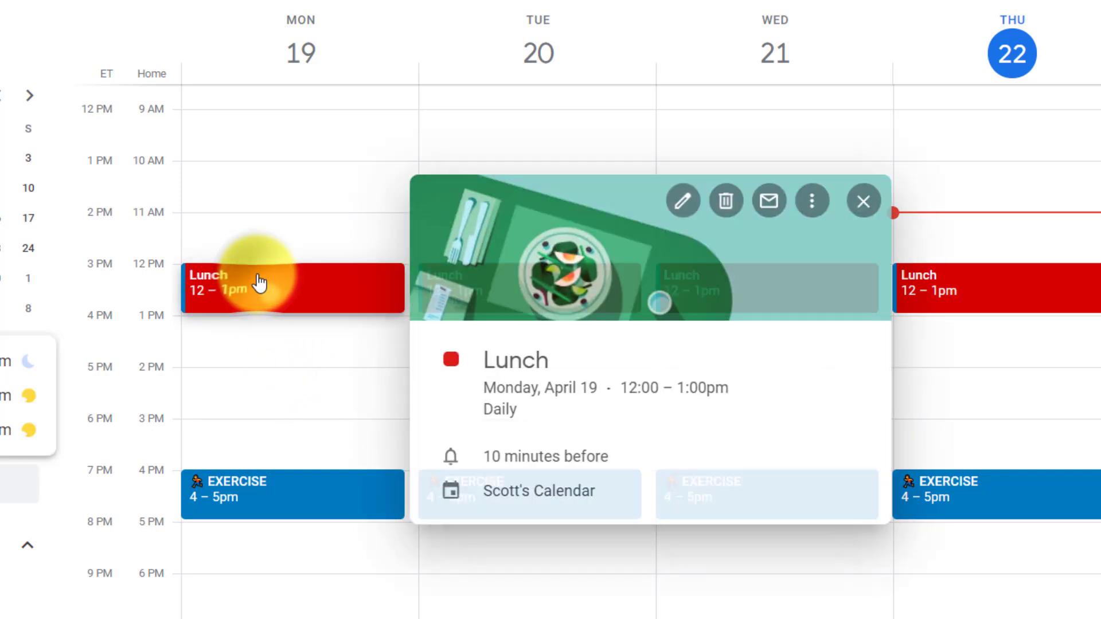
# Retitle Lunch with a salad bowl emoji and save it for this and following occurrences
pyautogui.click(682, 200)
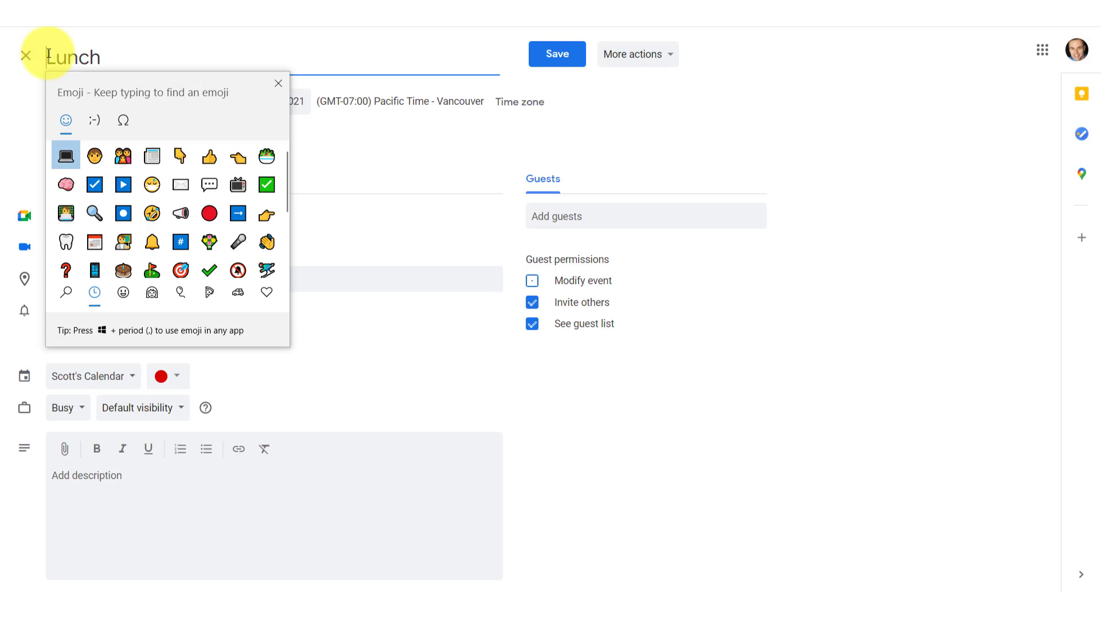
pyautogui.write('Food')
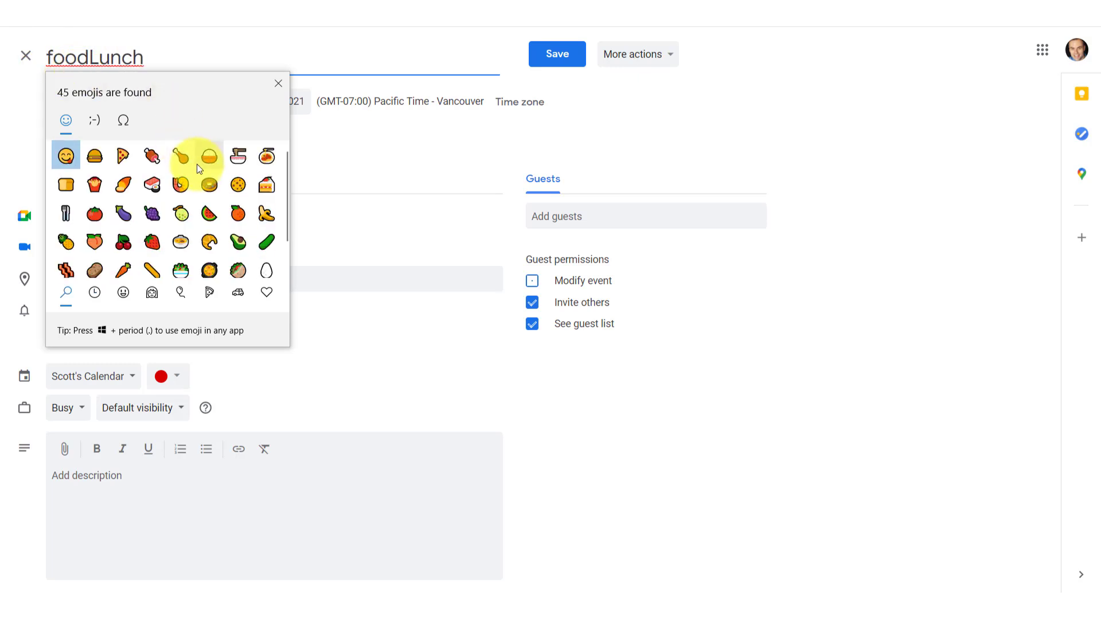
pyautogui.click(209, 156)
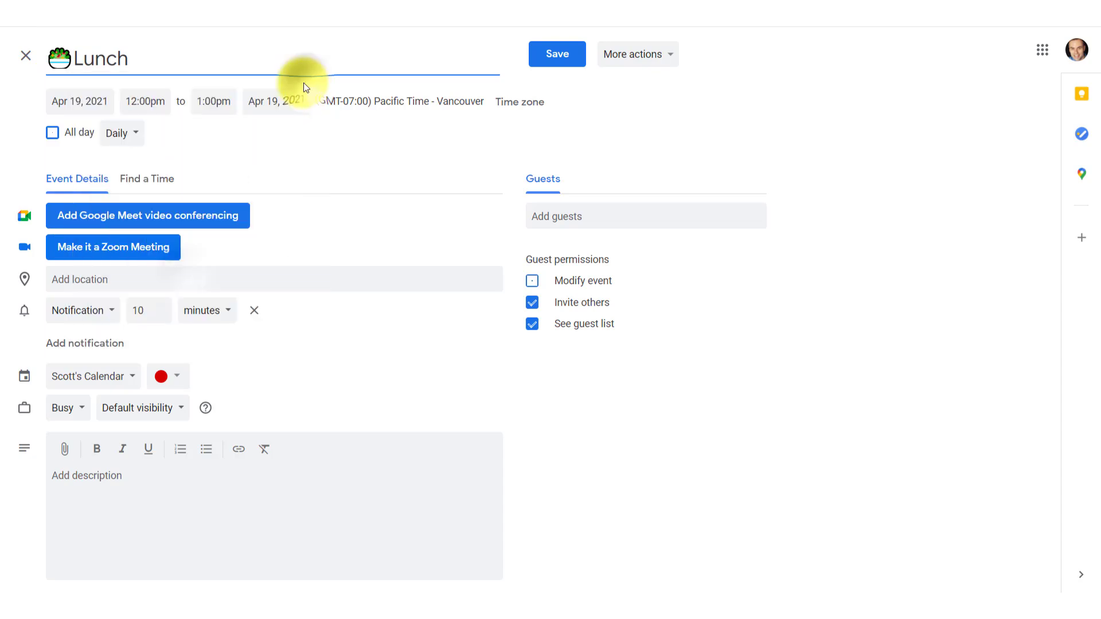
pyautogui.click(556, 54)
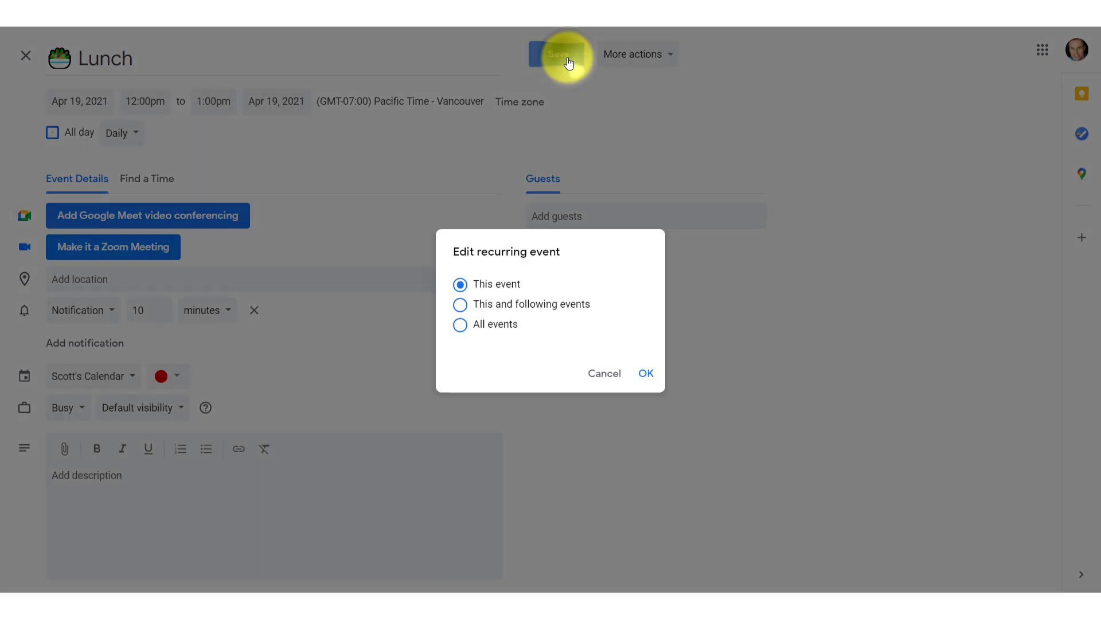
pyautogui.click(460, 304)
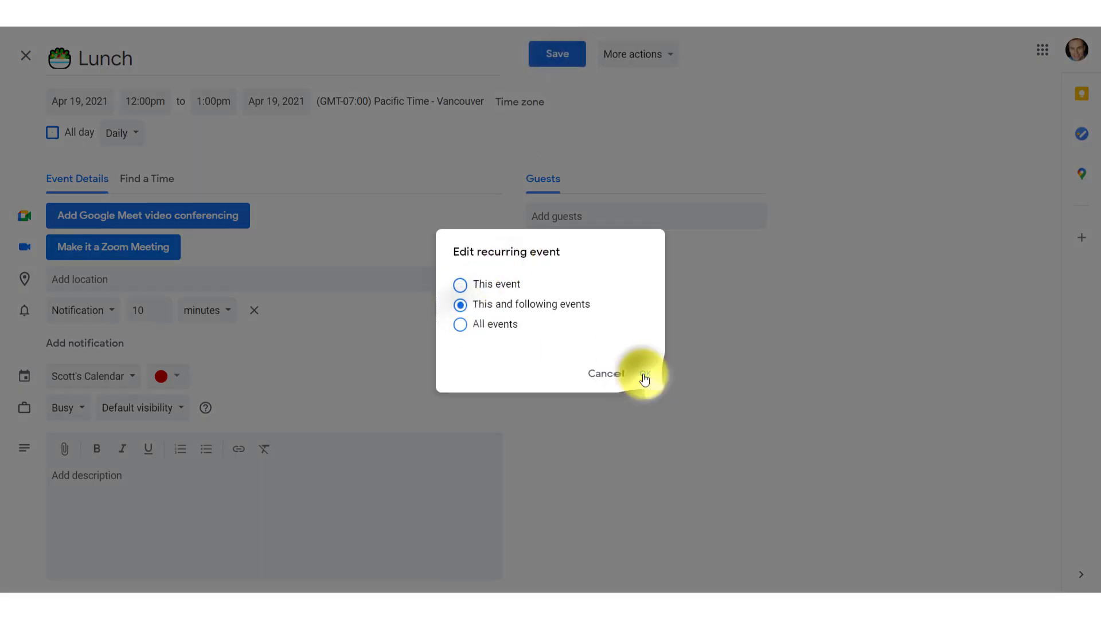
pyautogui.click(643, 373)
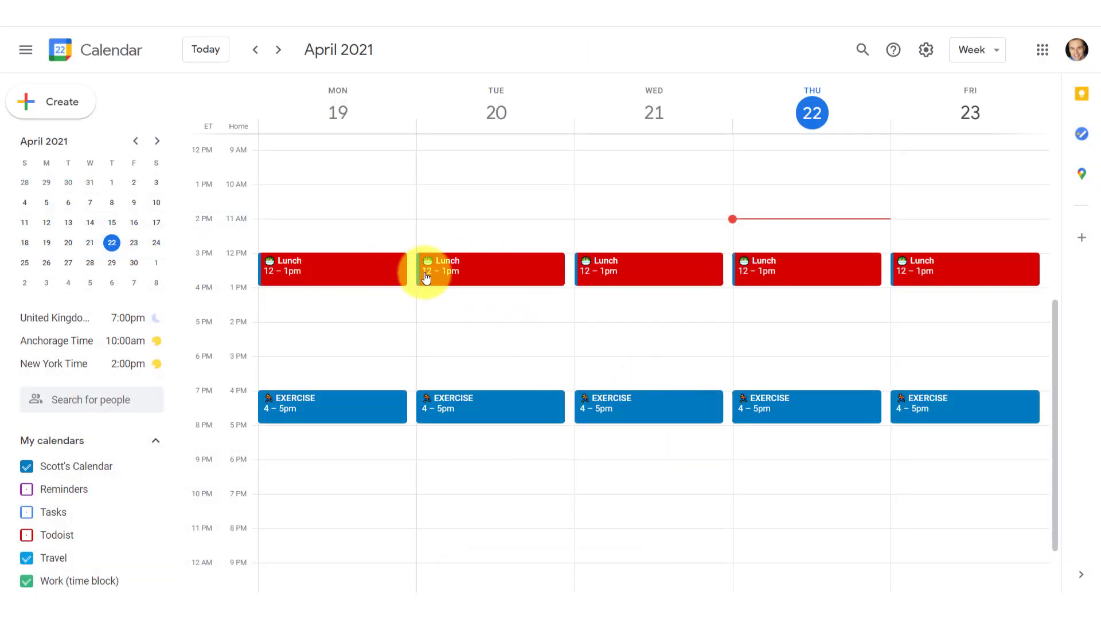
pyautogui.moveTo(625, 274)
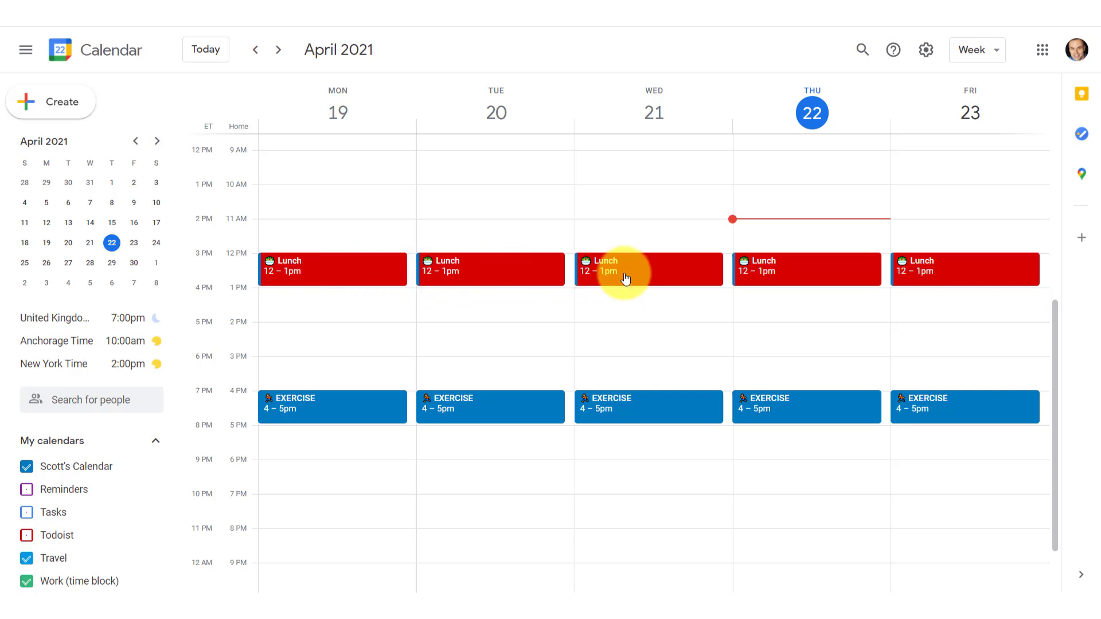
pyautogui.moveTo(665, 277)
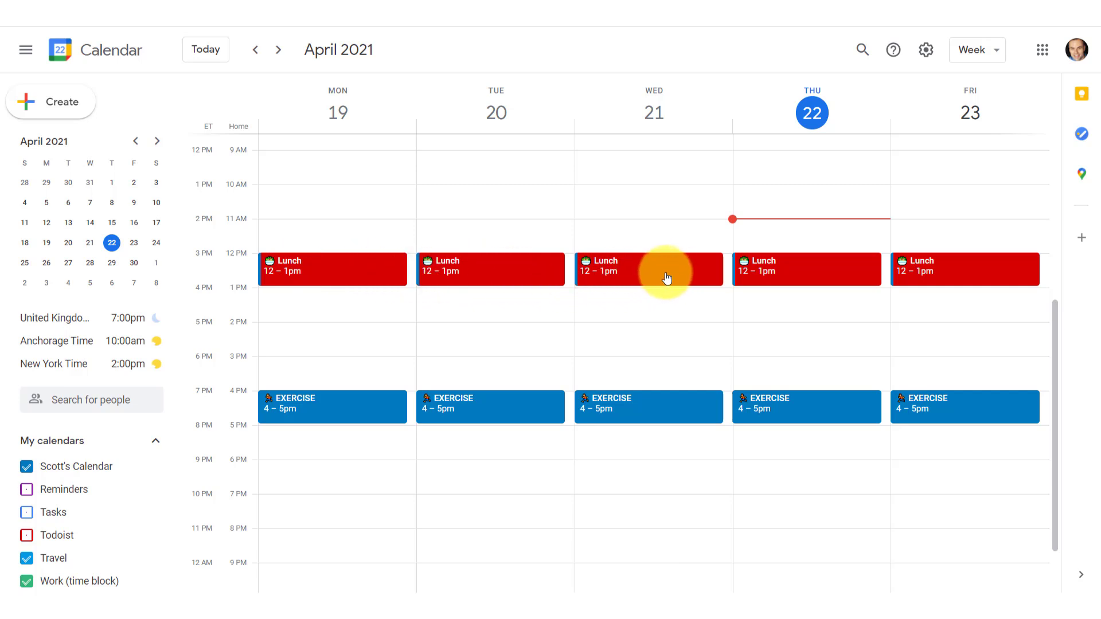
pyautogui.moveTo(361, 282)
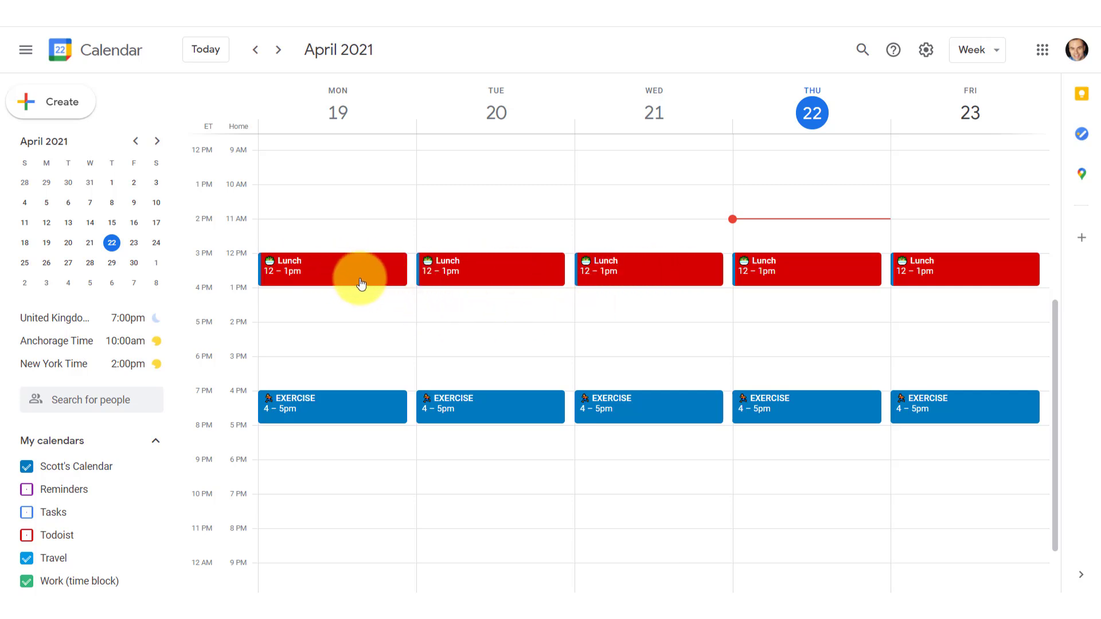
pyautogui.moveTo(588, 269)
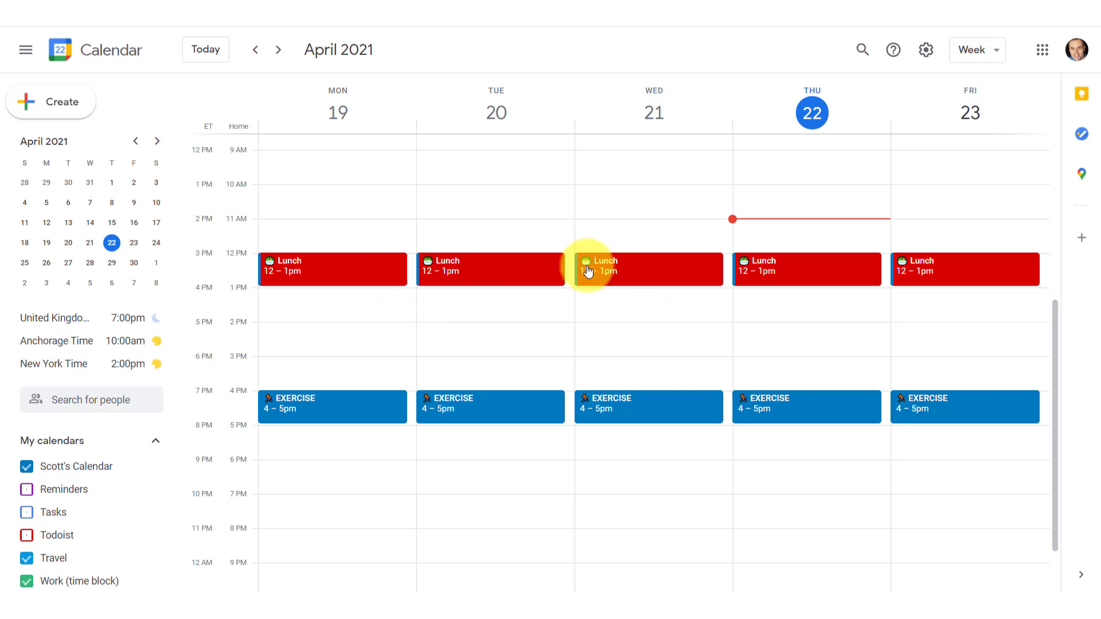
pyautogui.moveTo(39, 519)
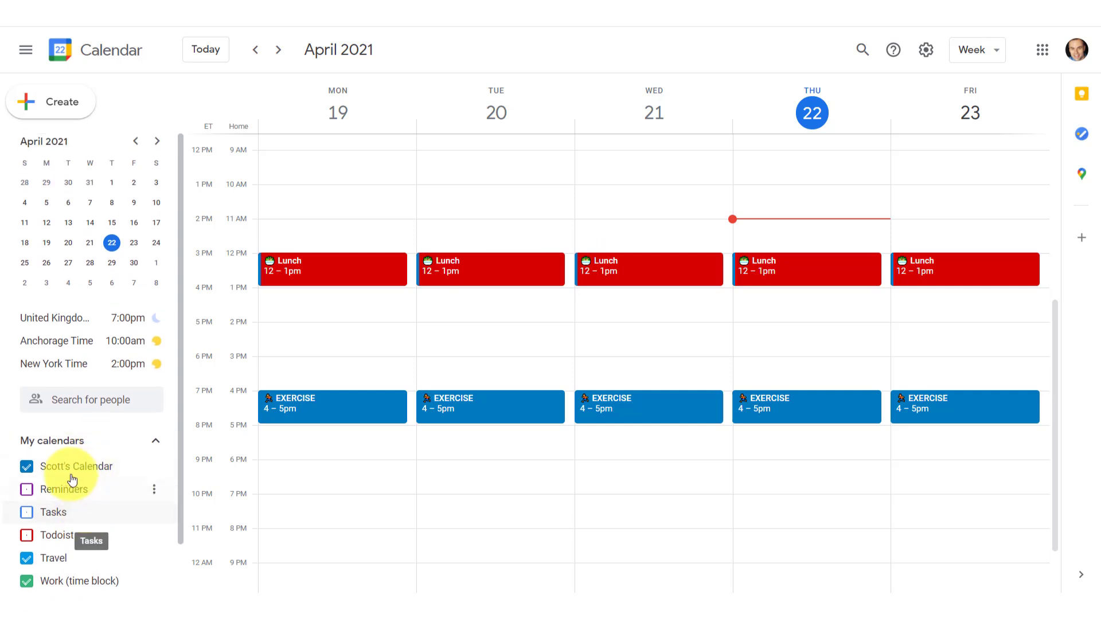
pyautogui.moveTo(456, 204)
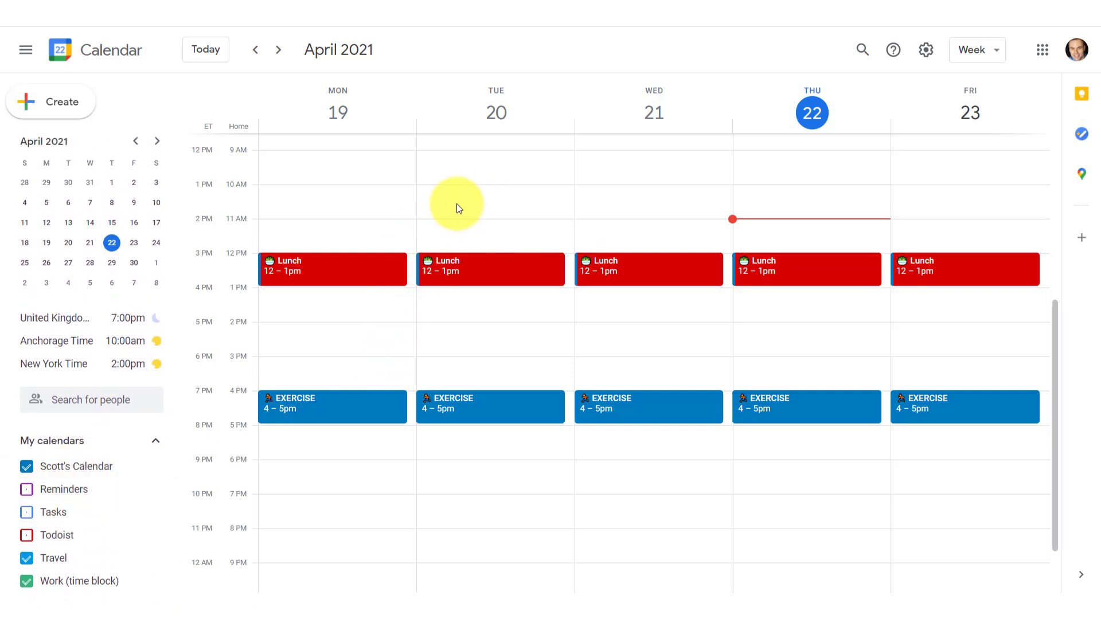
# Start a draft Tuesday 10am event, browse its colour options in full details, then discard it
pyautogui.click(490, 199)
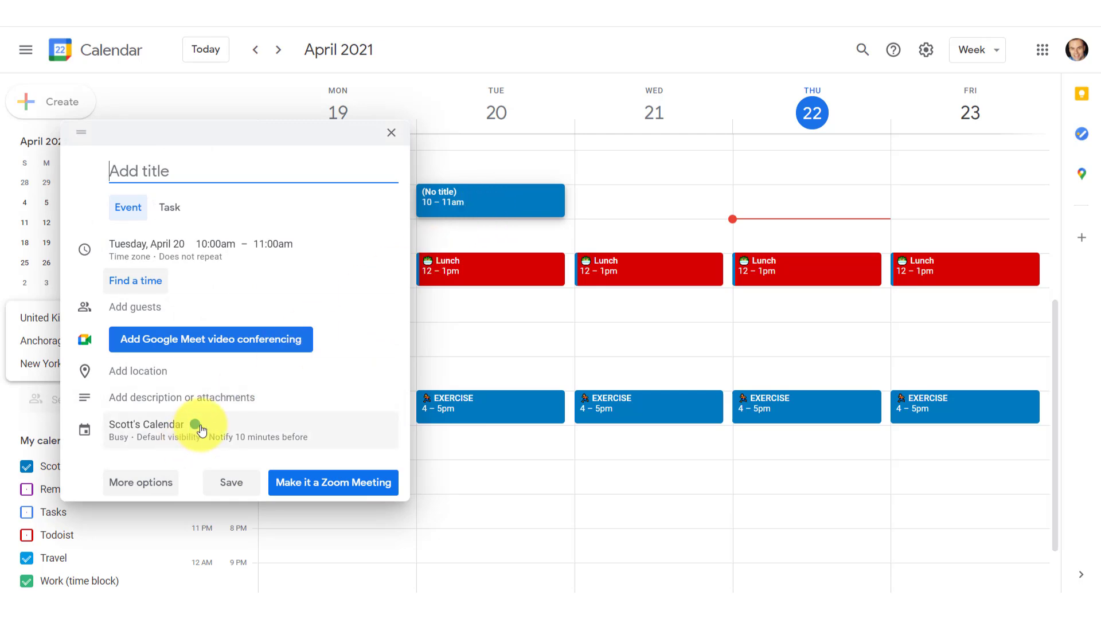
pyautogui.moveTo(198, 423)
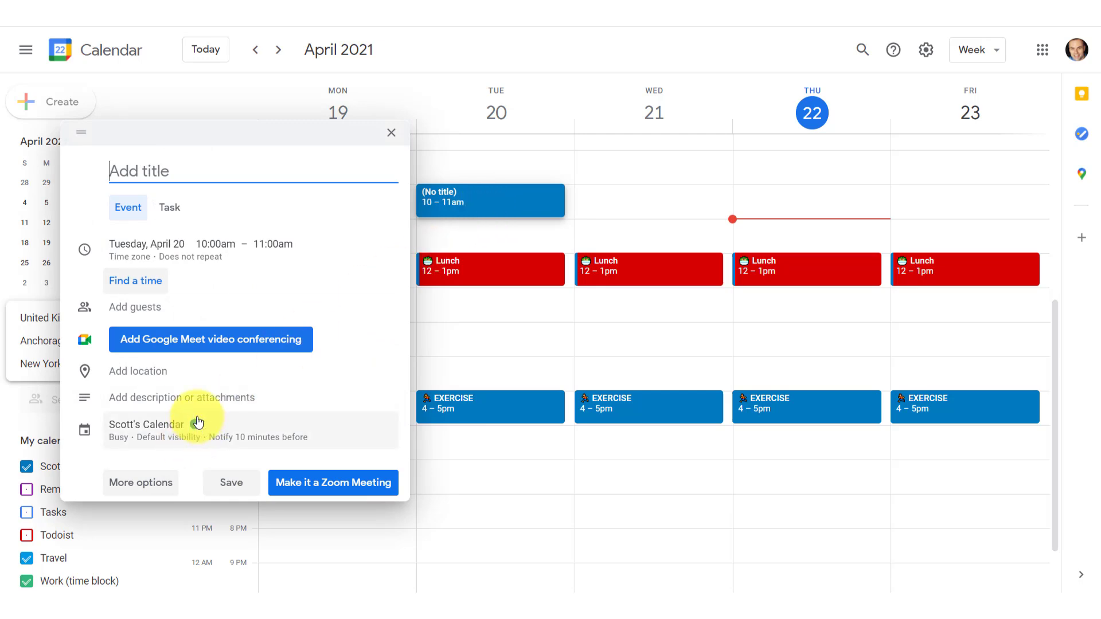
pyautogui.click(140, 483)
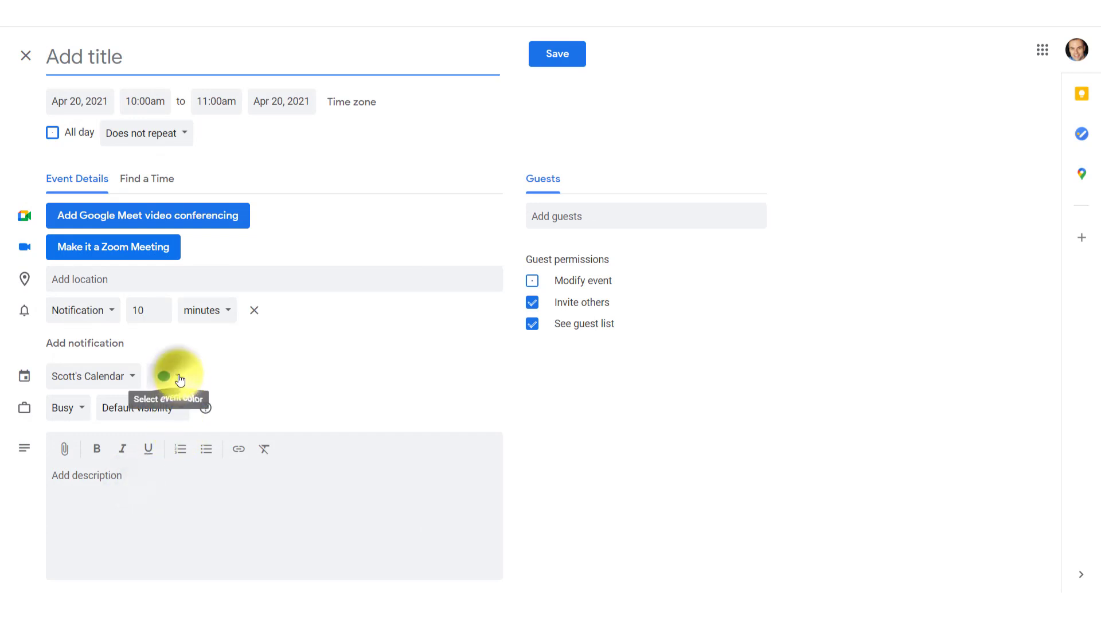
pyautogui.click(164, 376)
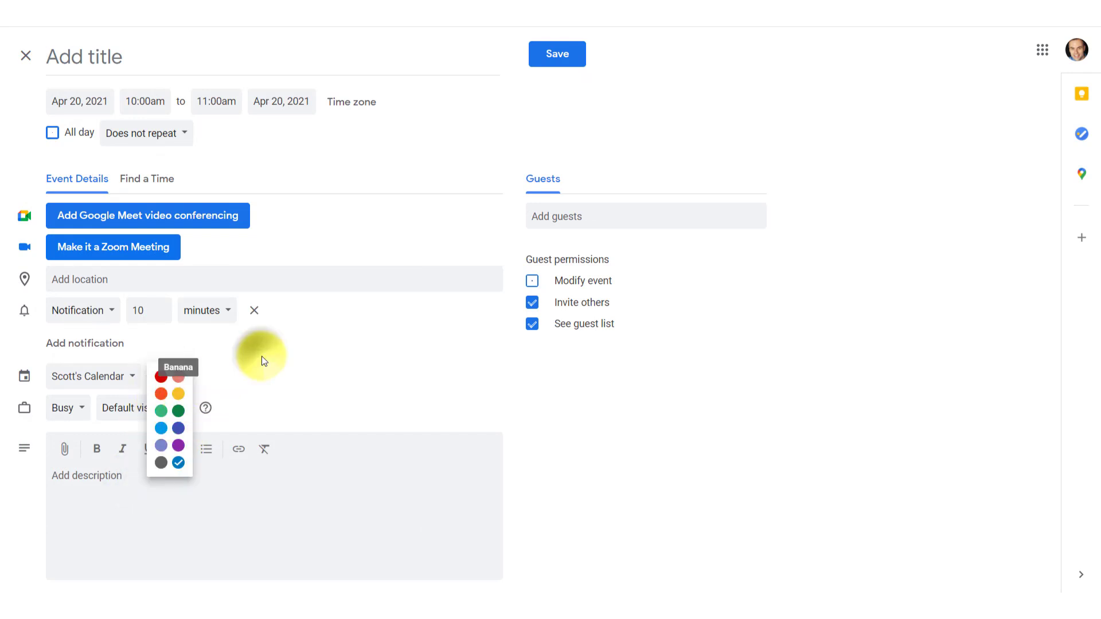
pyautogui.click(25, 55)
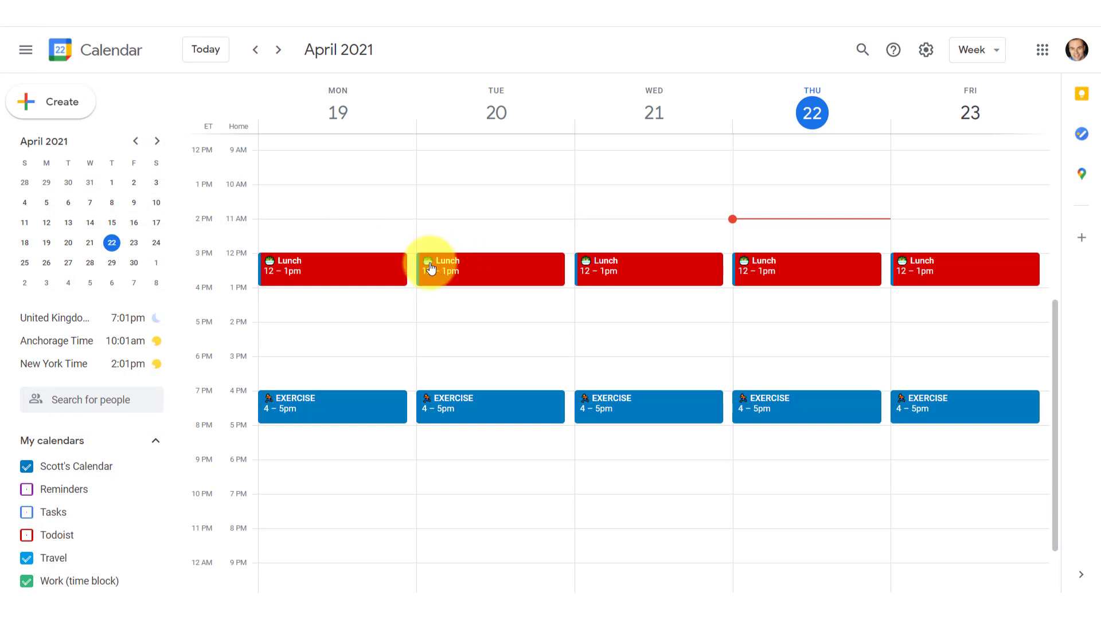
pyautogui.moveTo(587, 265)
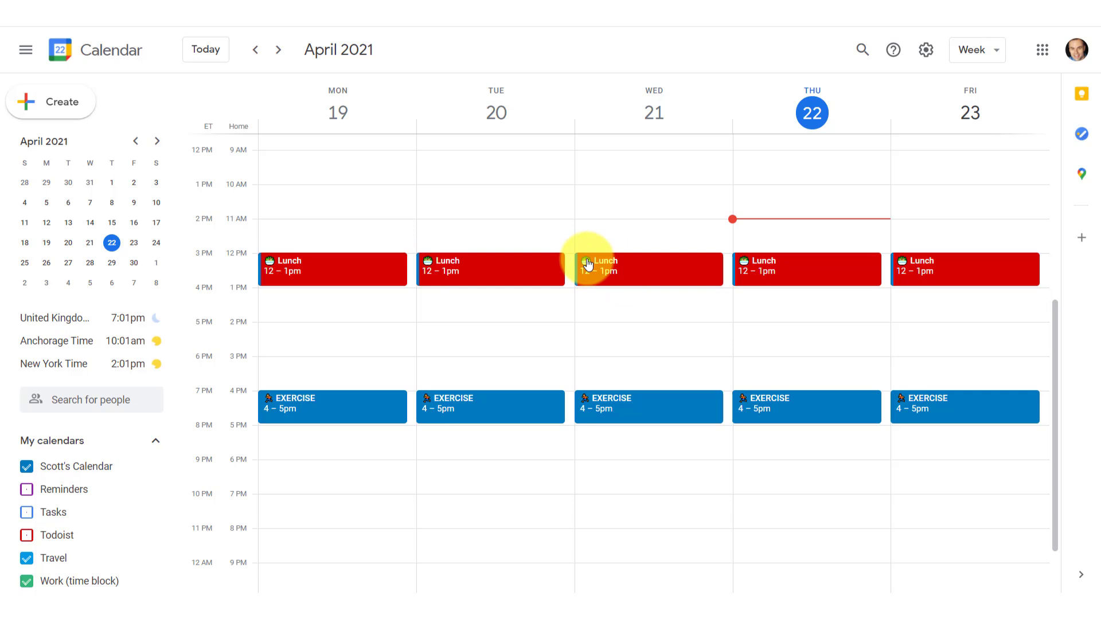
pyautogui.moveTo(583, 321)
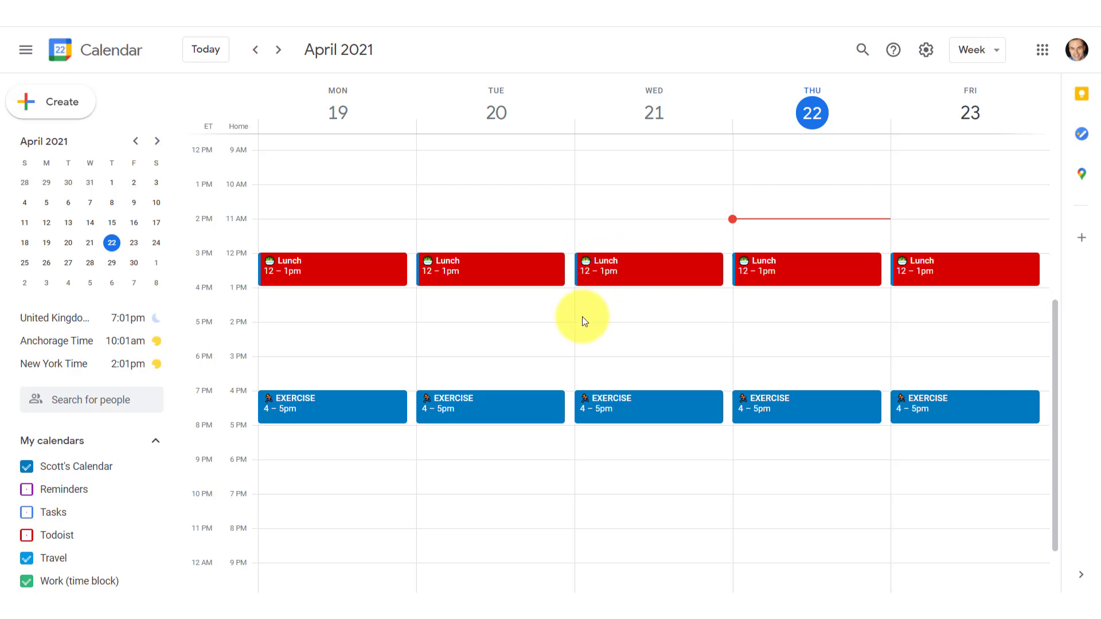
# Create 'Very Important Meeting' Wednesday 2–3pm with a green check emoji prefix and save it
pyautogui.click(582, 338)
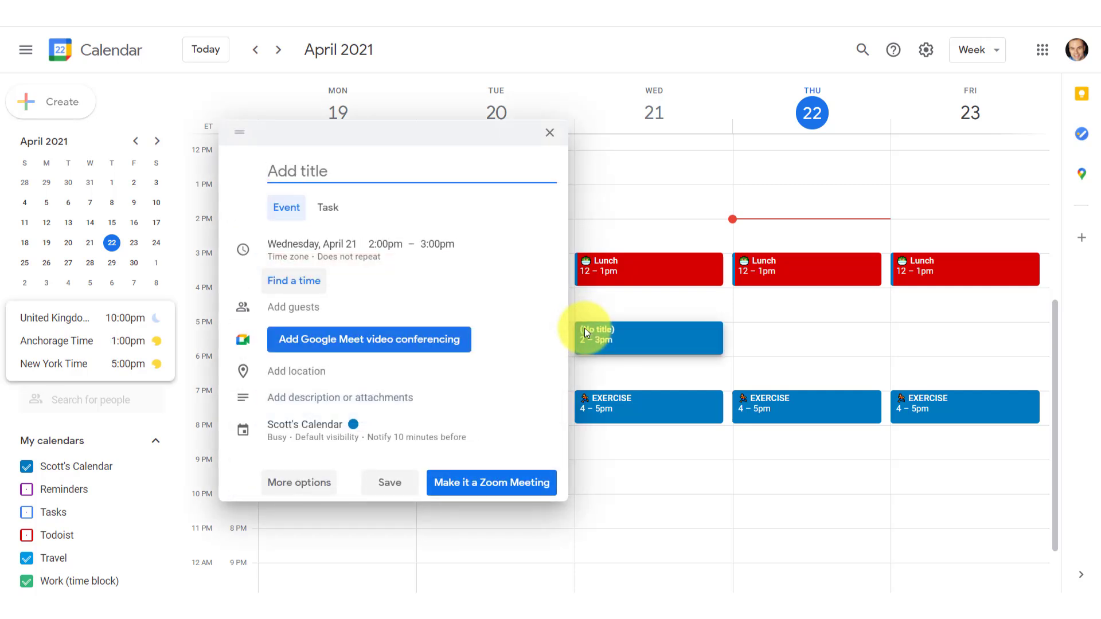
pyautogui.write('Very Import')
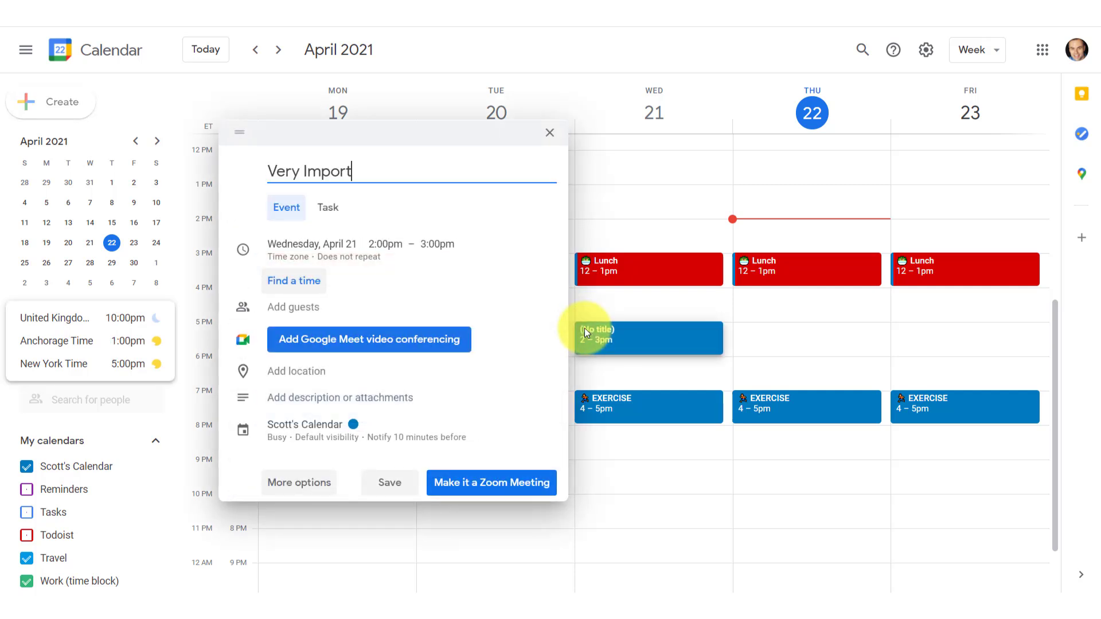
pyautogui.write('ant Meeting')
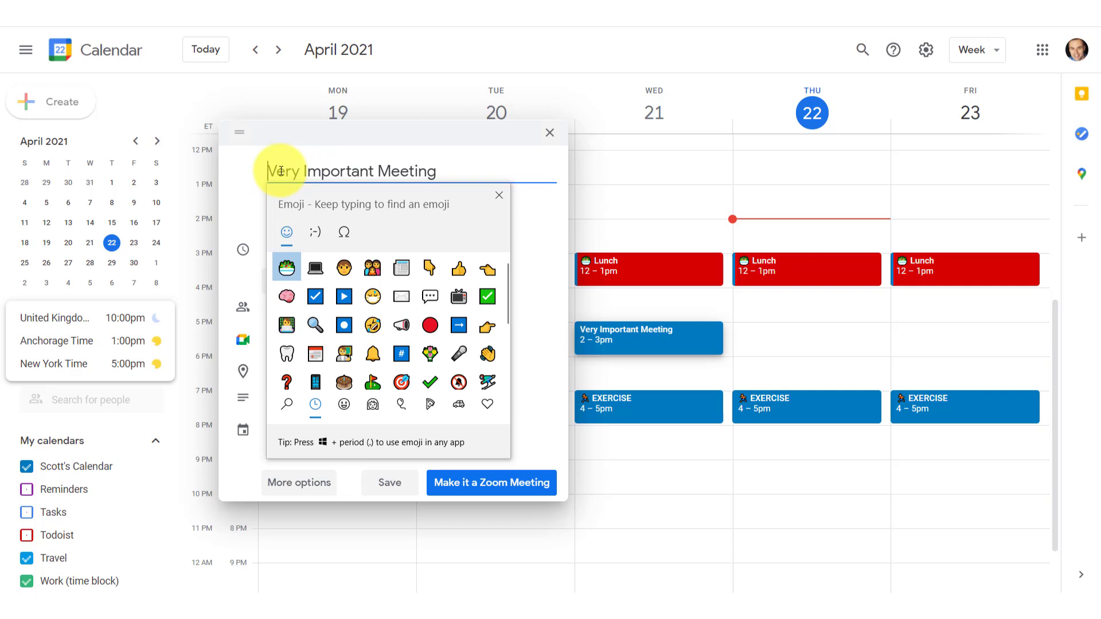
pyautogui.moveTo(470, 324)
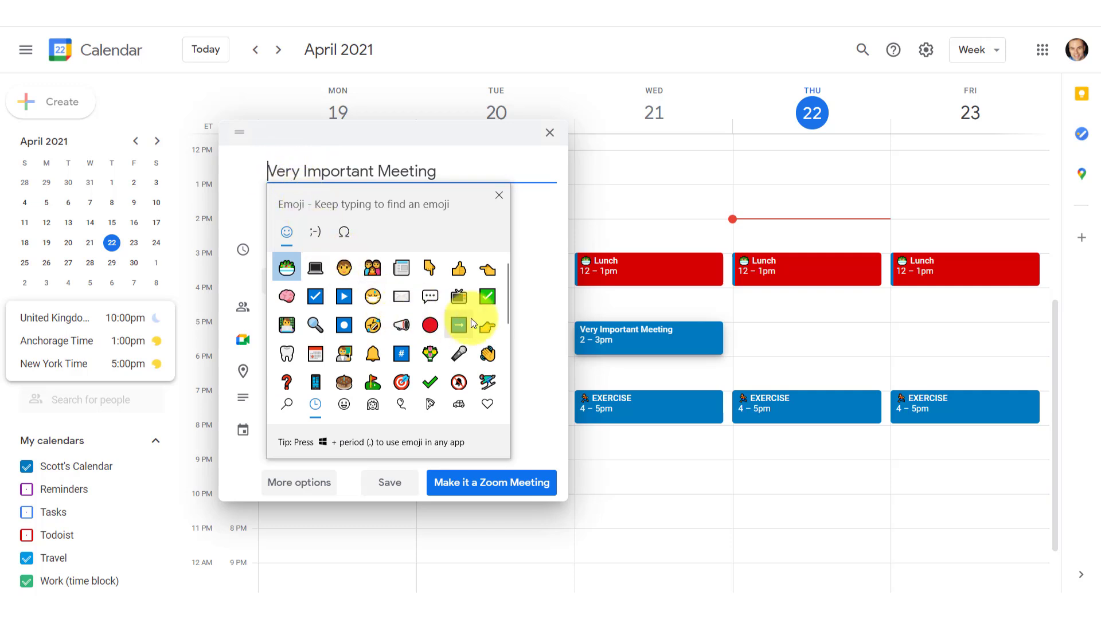
pyautogui.click(486, 296)
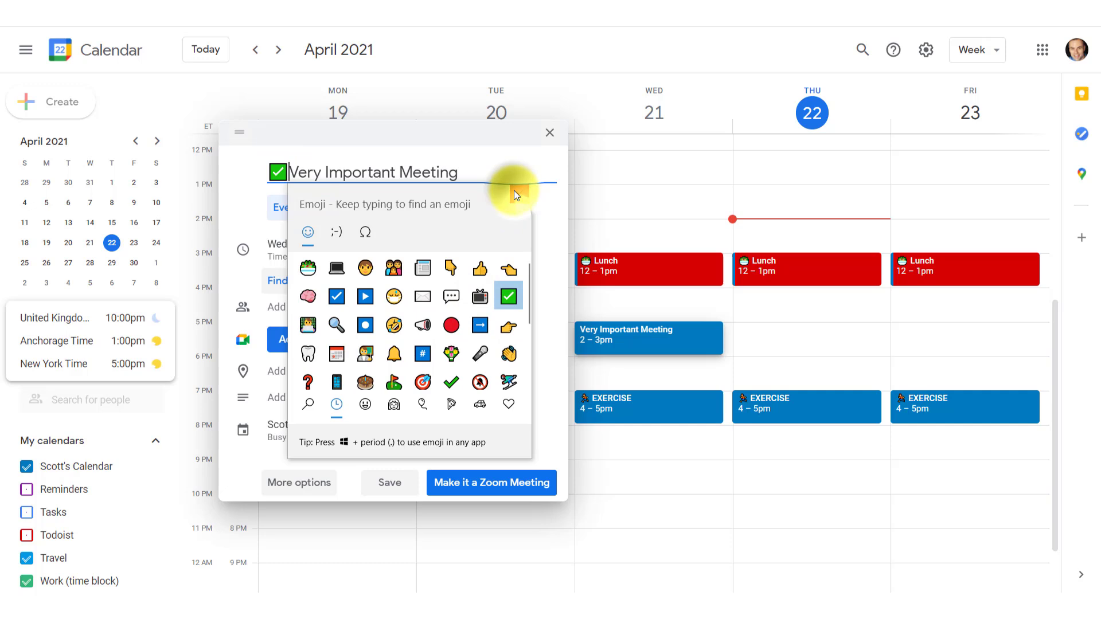
pyautogui.click(389, 483)
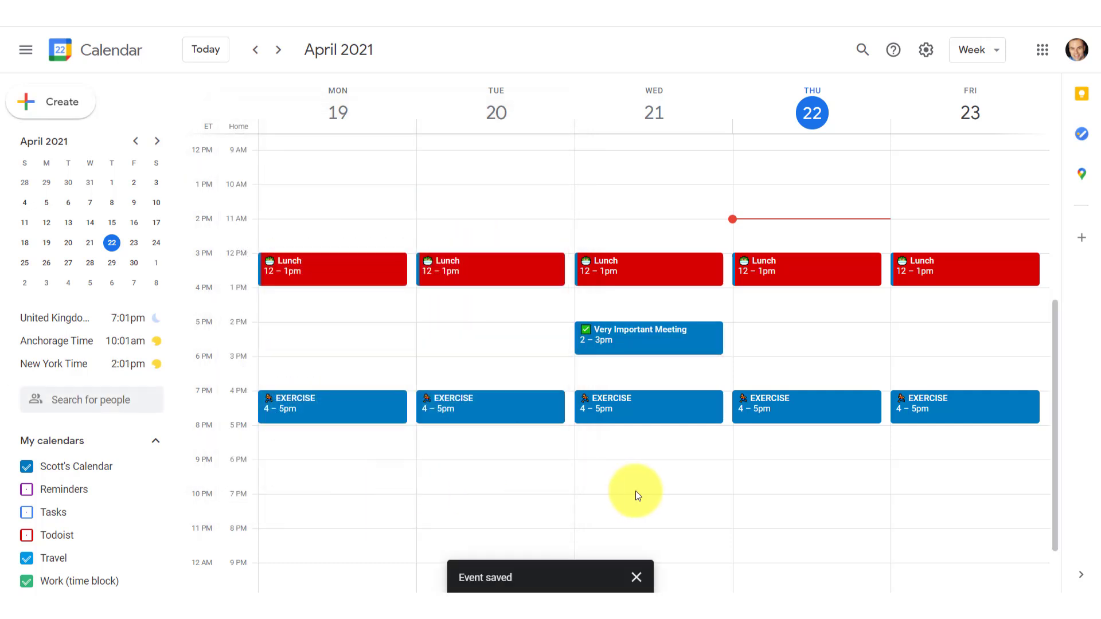
pyautogui.moveTo(593, 339)
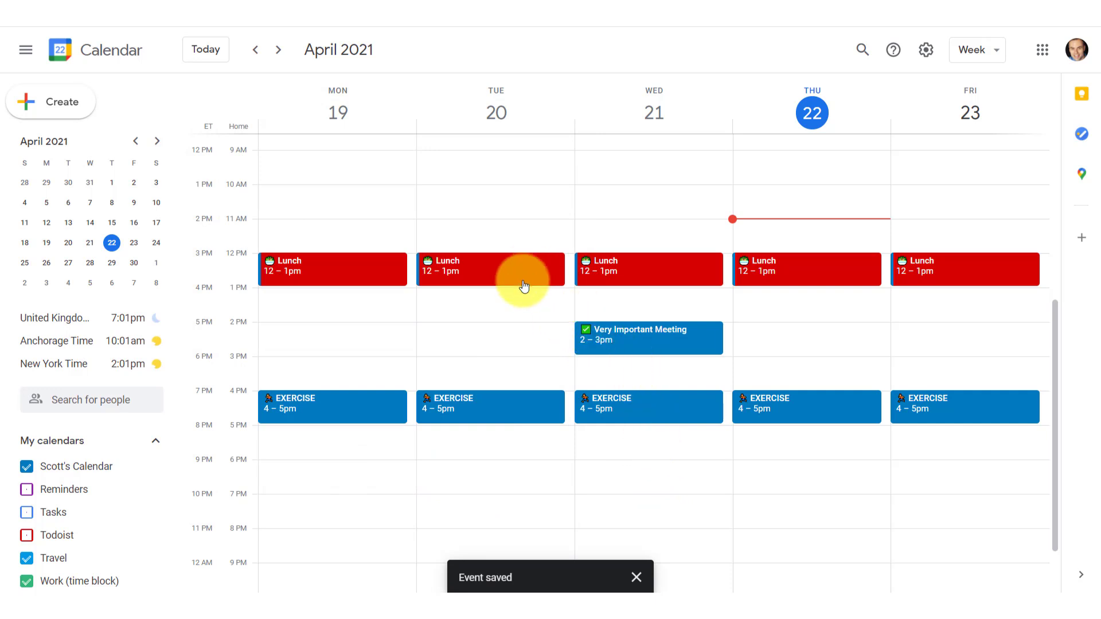
pyautogui.moveTo(519, 311)
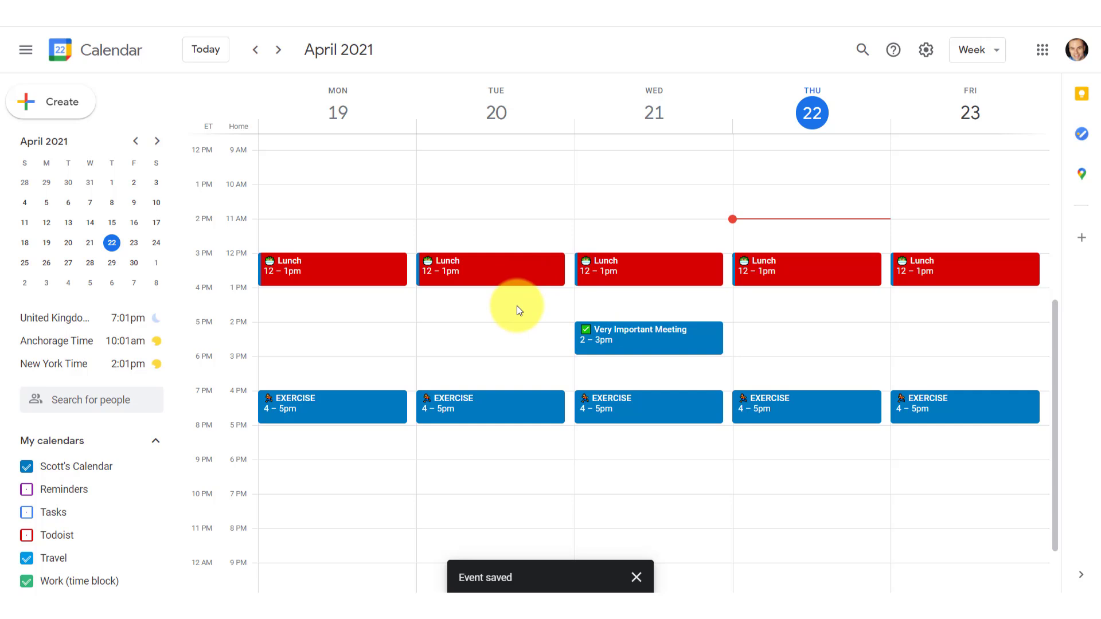
pyautogui.moveTo(640, 329)
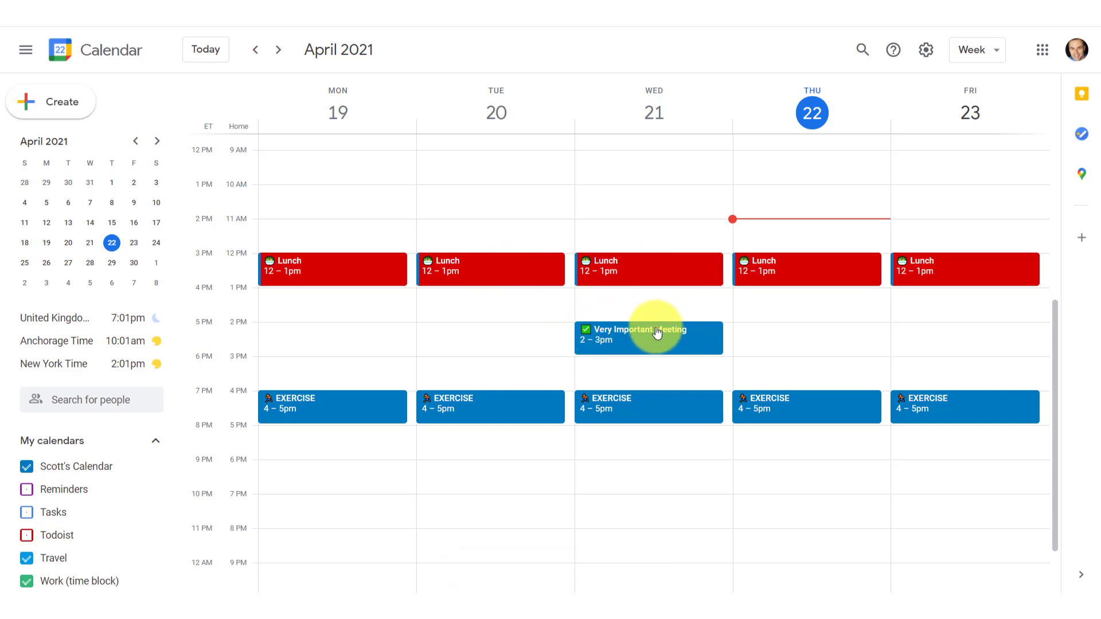
pyautogui.moveTo(639, 279)
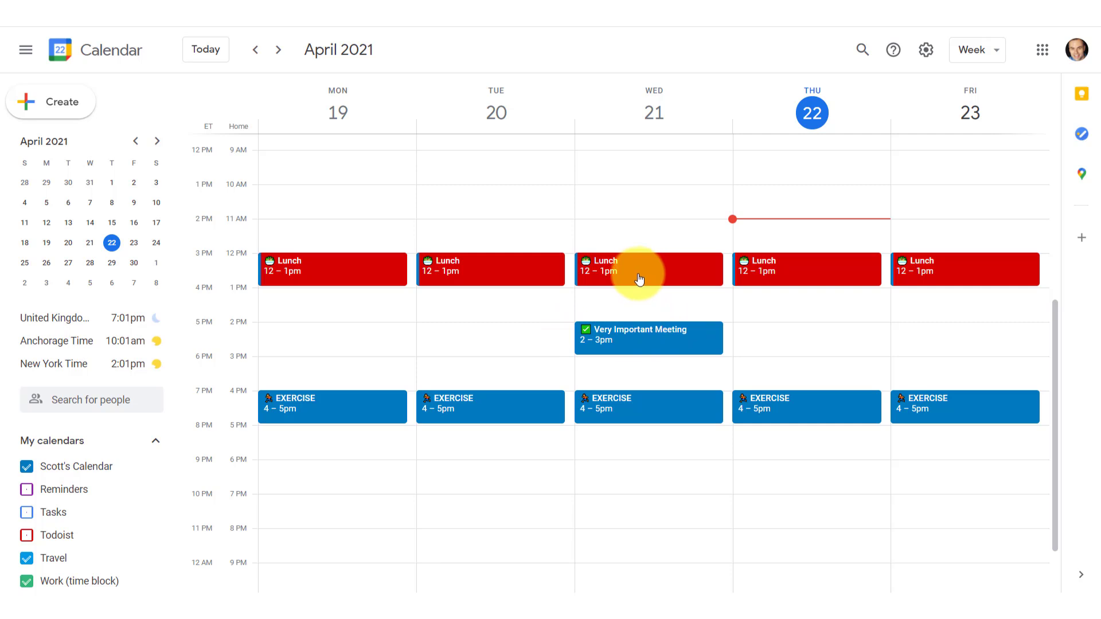
pyautogui.moveTo(699, 122)
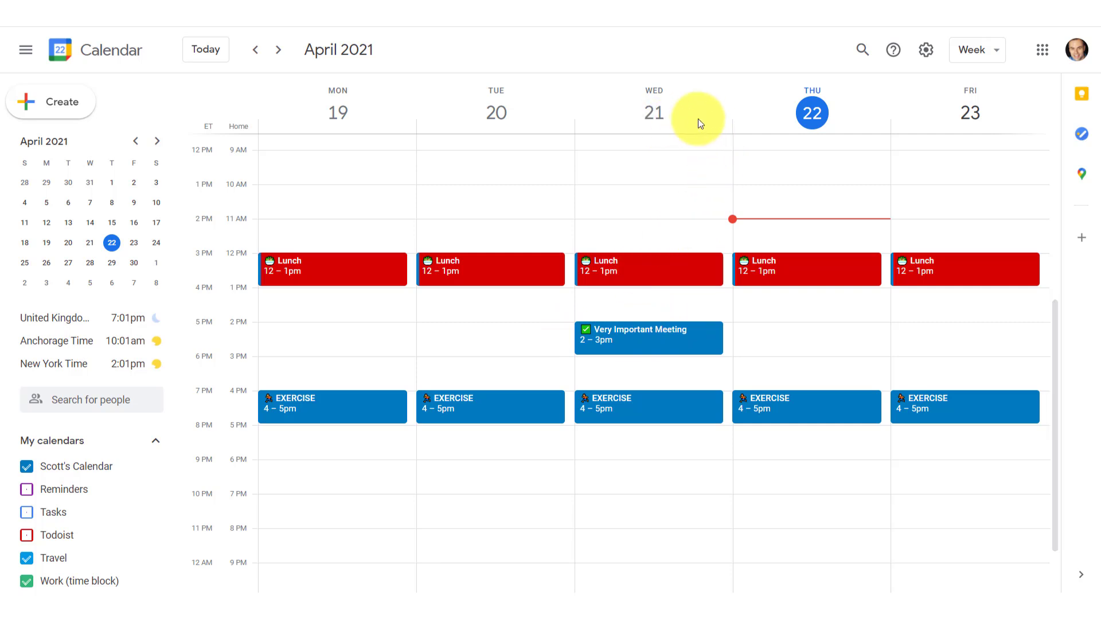
pyautogui.moveTo(705, 126)
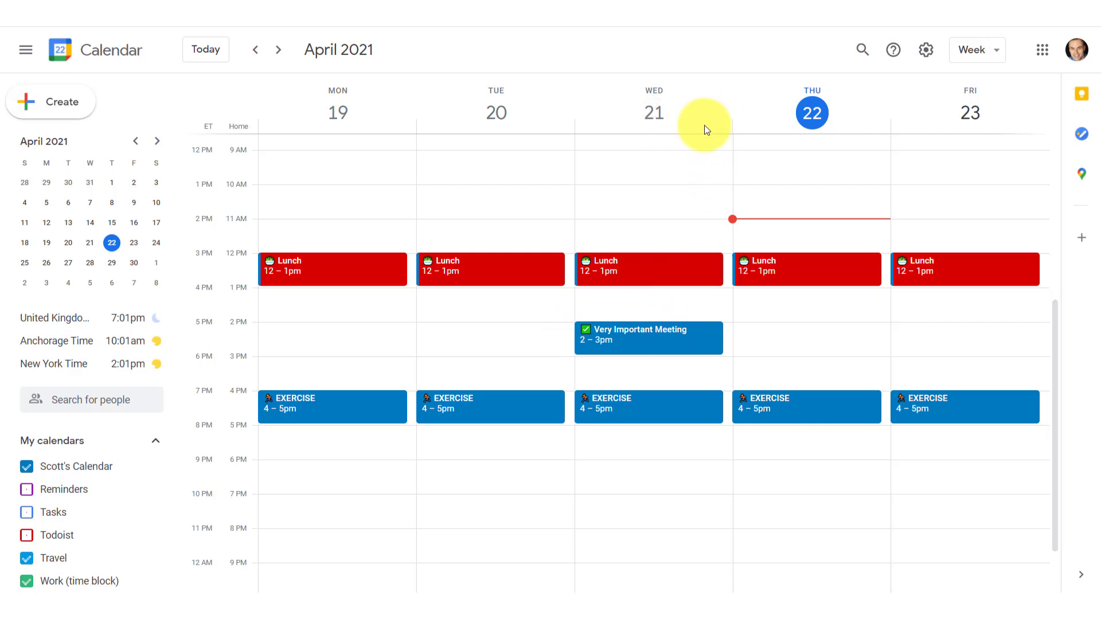
pyautogui.moveTo(536, 127)
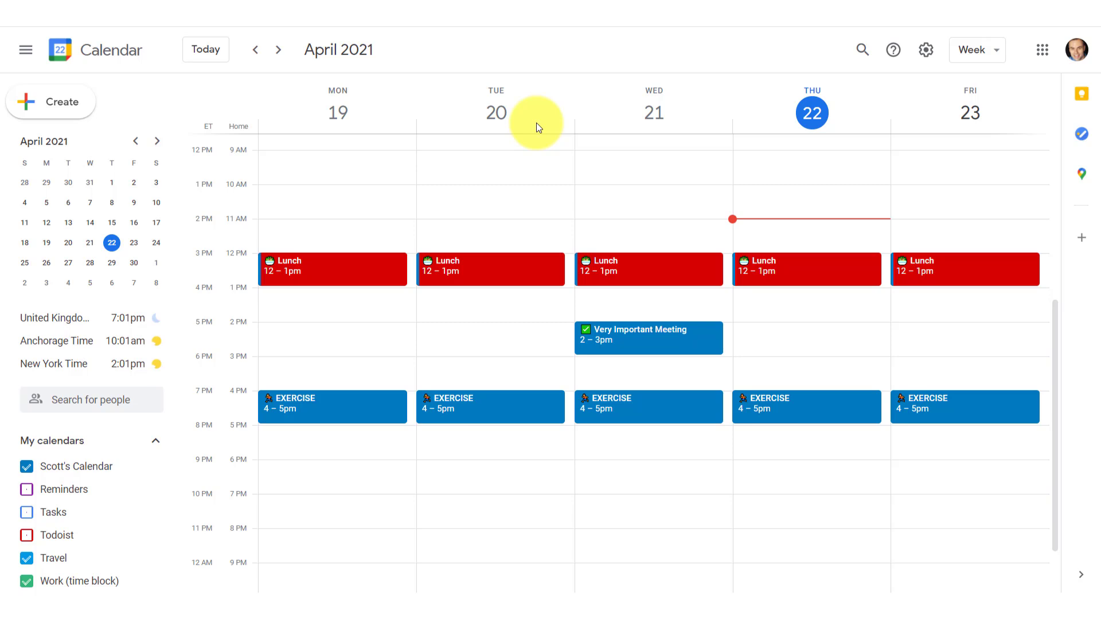
pyautogui.scroll(3)
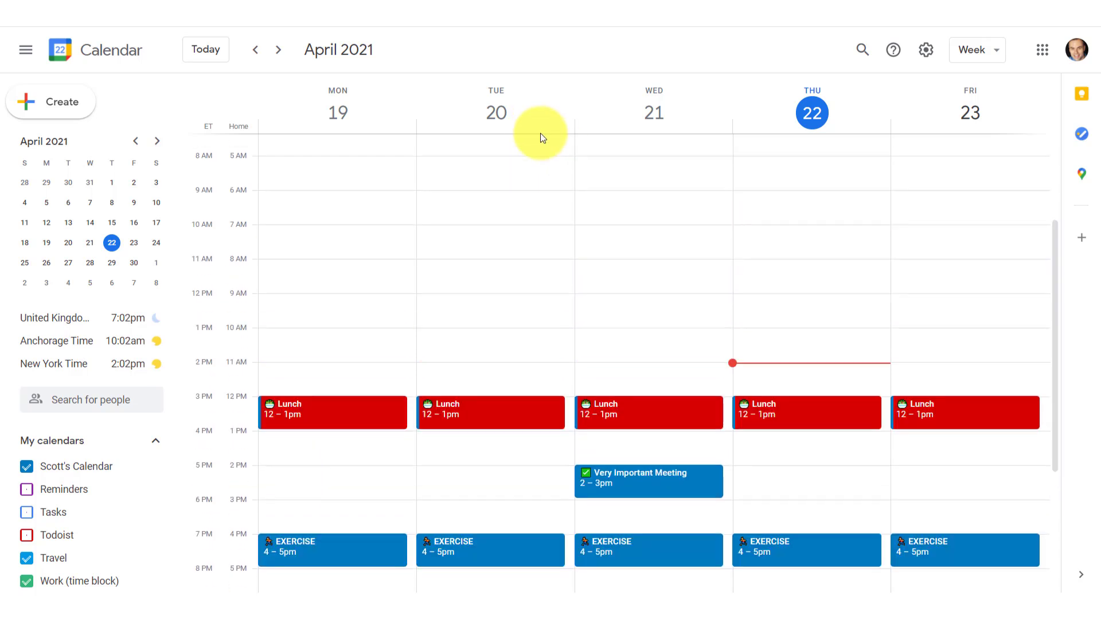
pyautogui.moveTo(562, 127)
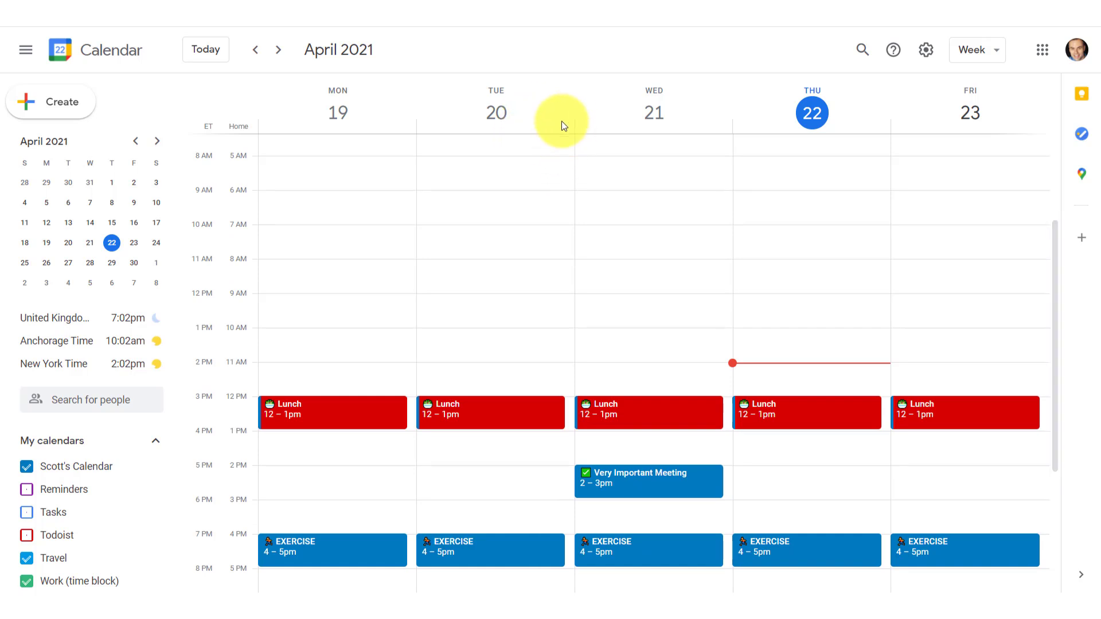
pyautogui.moveTo(775, 131)
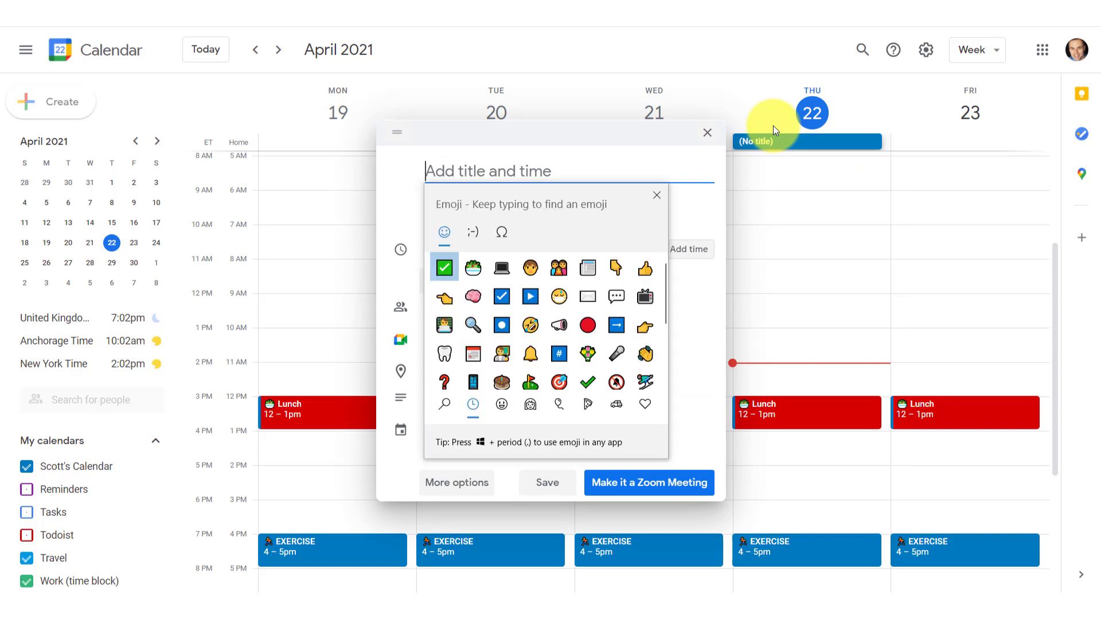
# Title the all-day event '✈ Vacation' and extend its end date into the following week
pyautogui.write('vac')
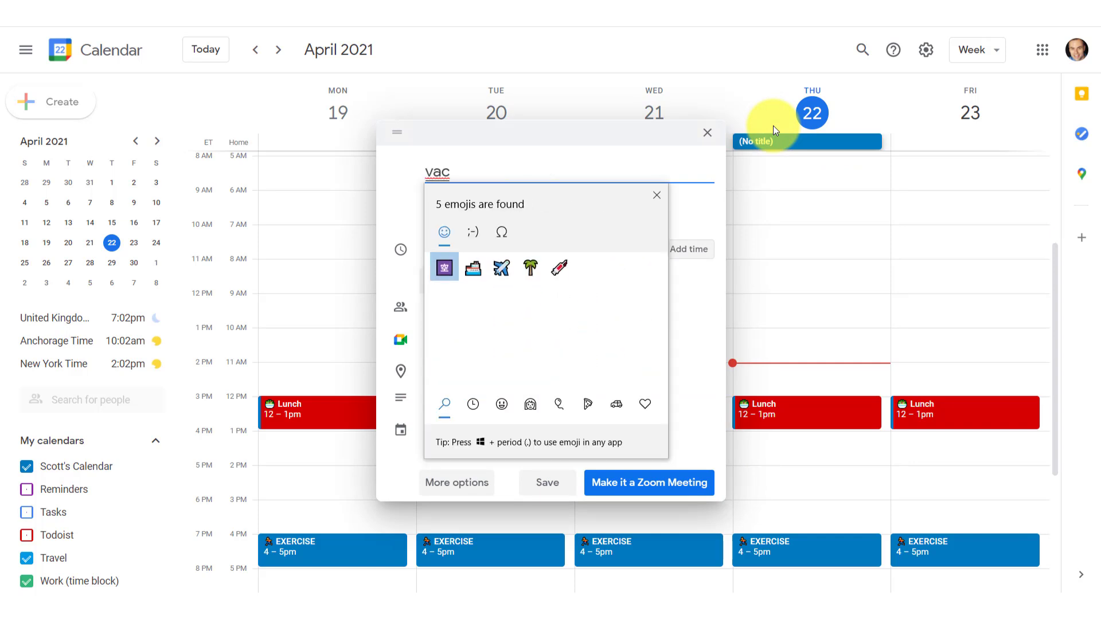
pyautogui.click(501, 267)
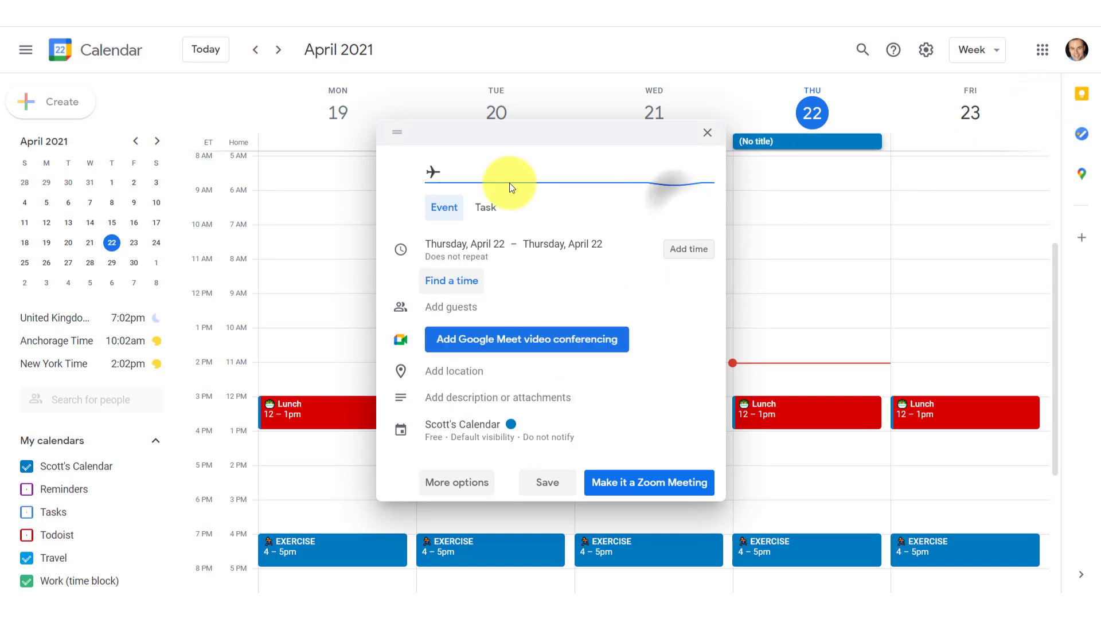
pyautogui.write('Vac')
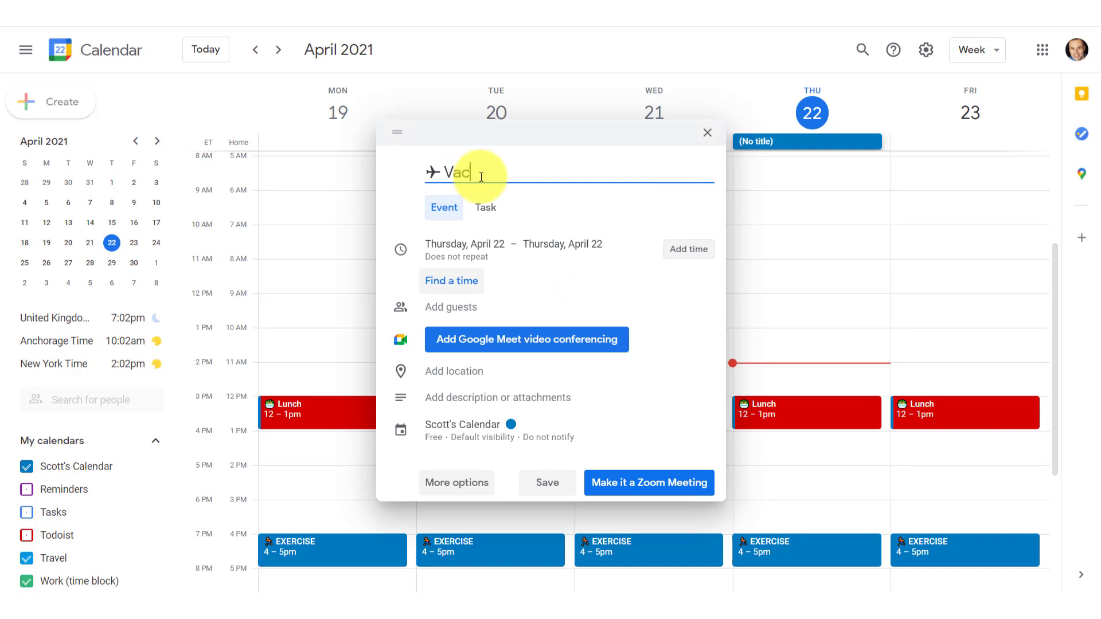
pyautogui.write('ation')
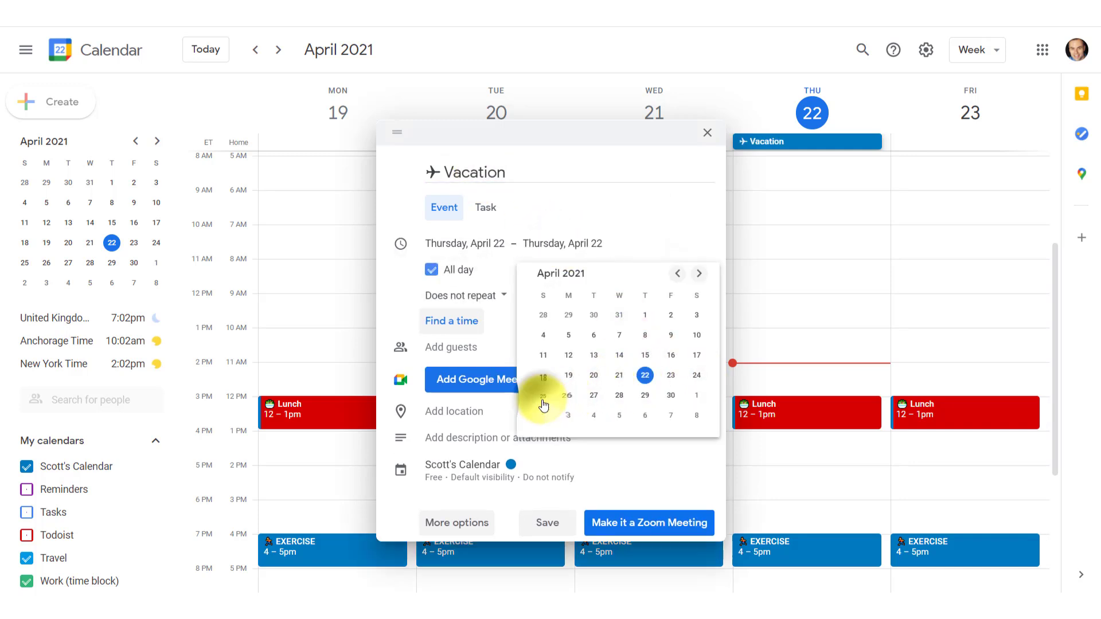
pyautogui.click(546, 523)
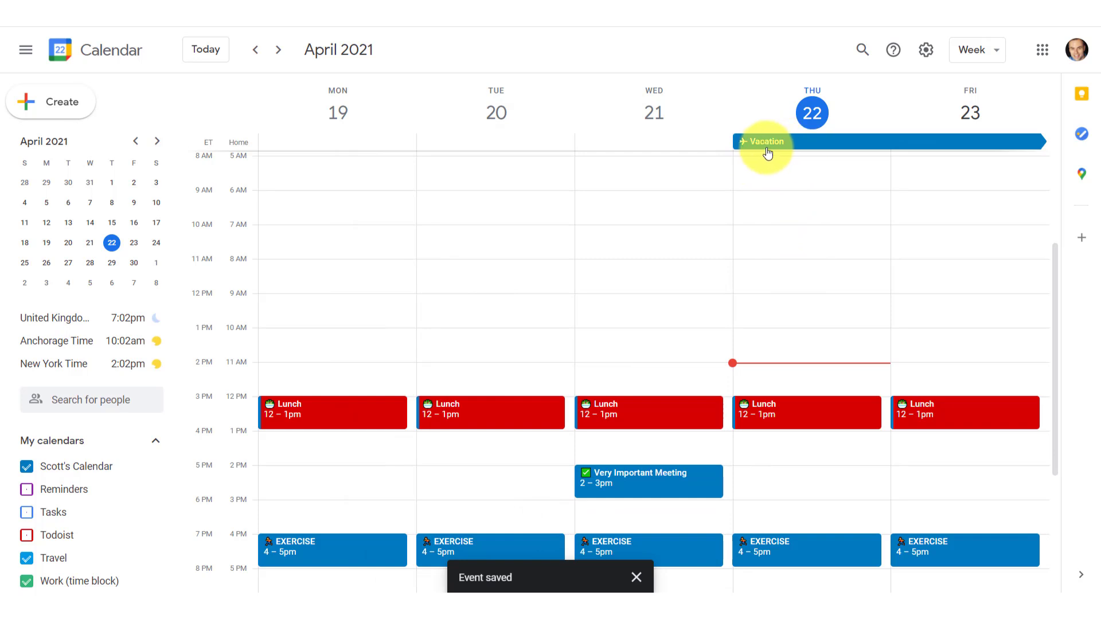
pyautogui.moveTo(764, 153)
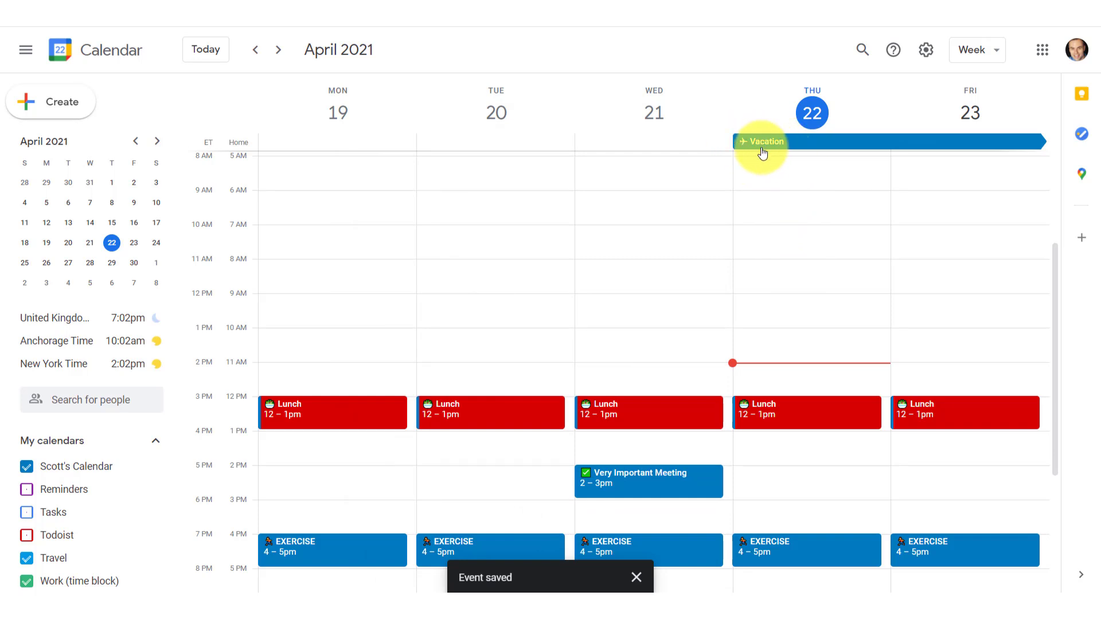
pyautogui.moveTo(752, 158)
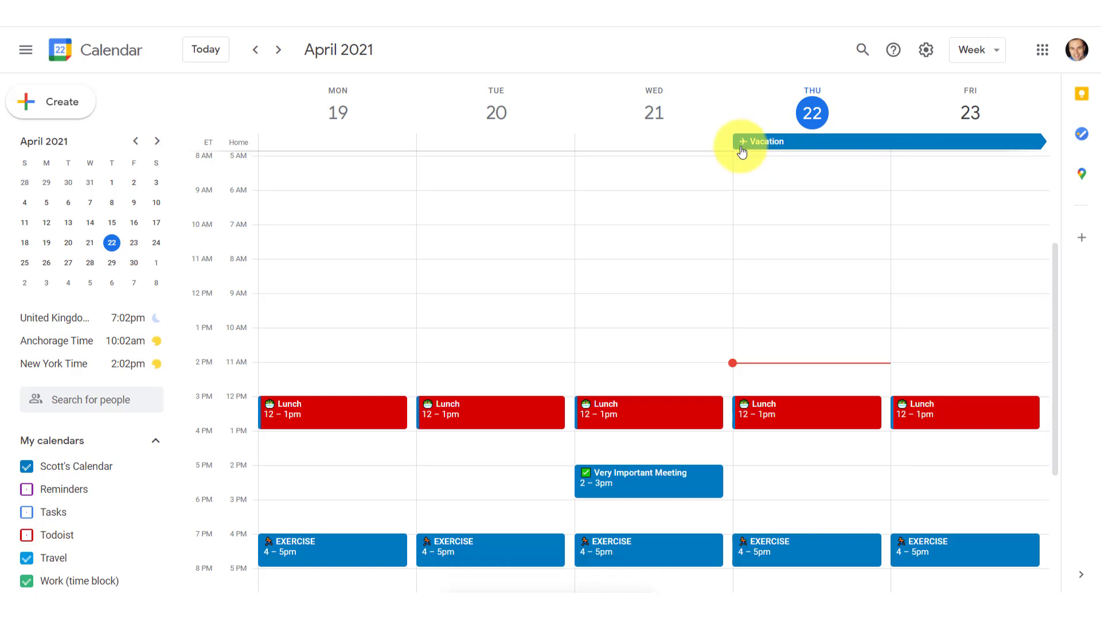
pyautogui.moveTo(777, 161)
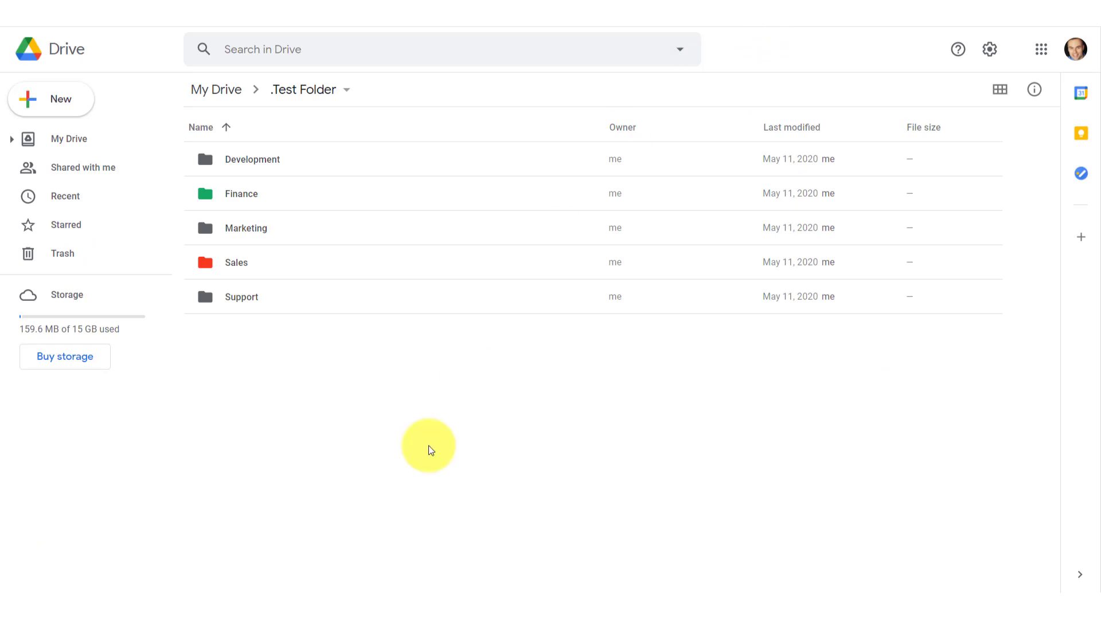
pyautogui.moveTo(406, 490)
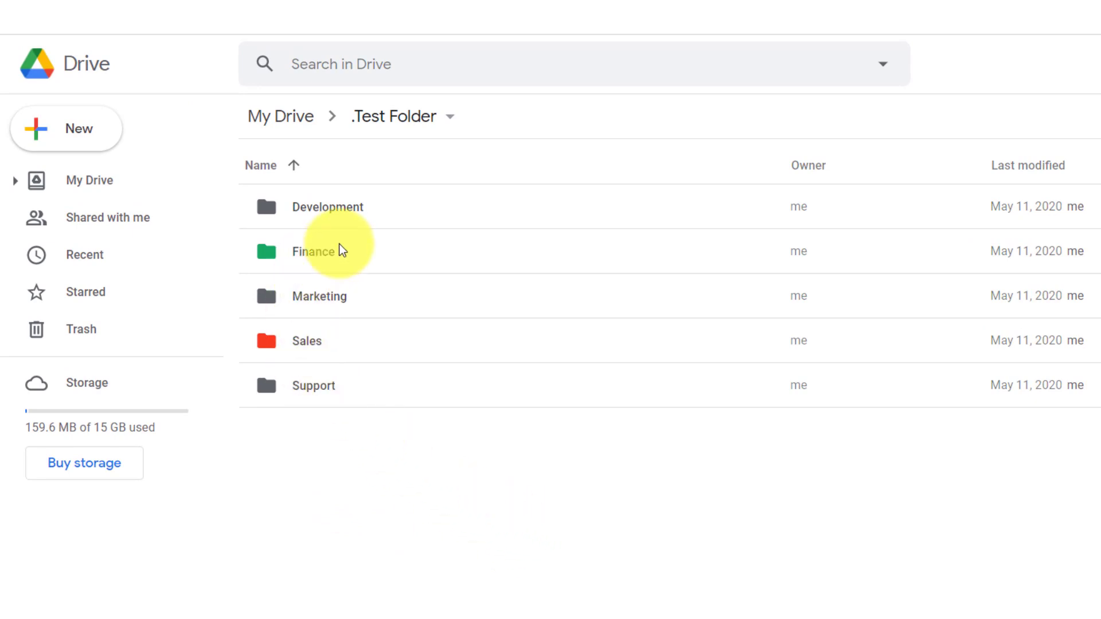
pyautogui.moveTo(294, 259)
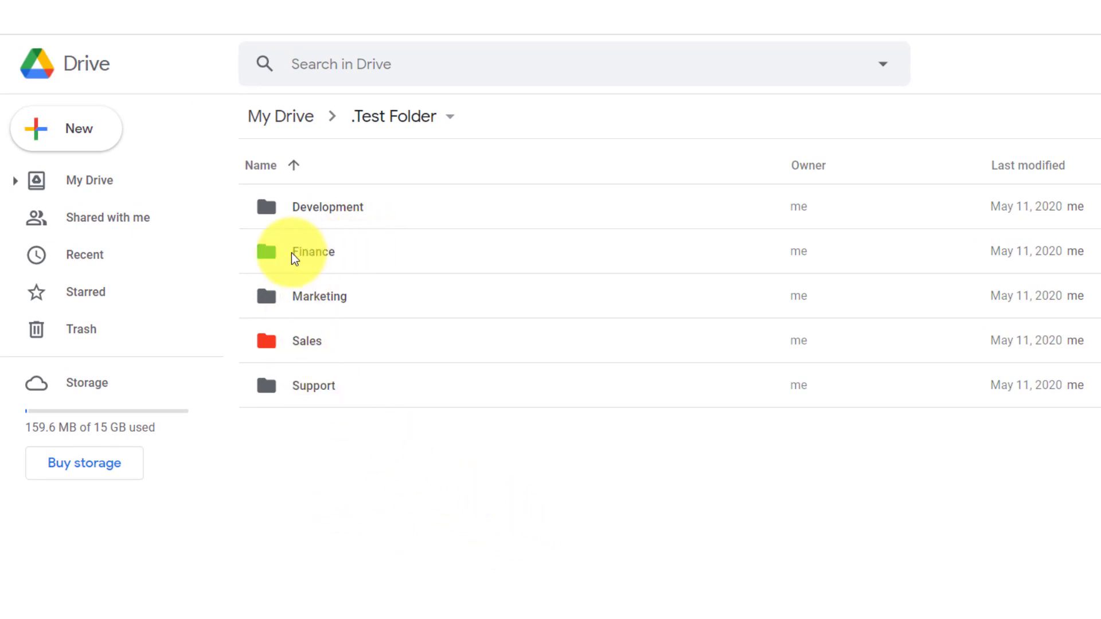
pyautogui.moveTo(274, 254)
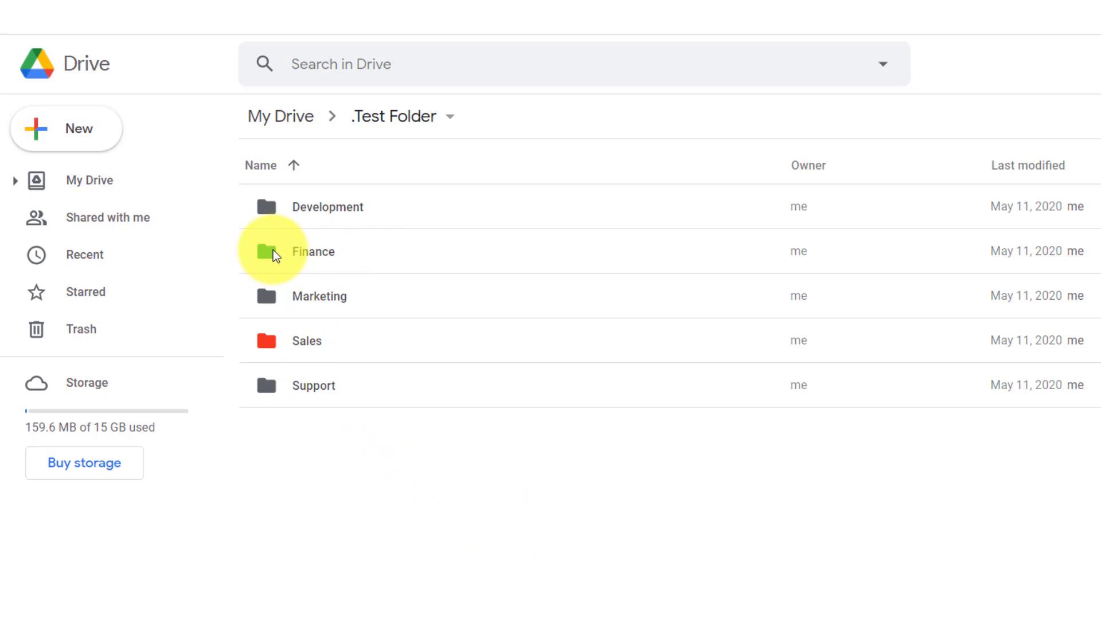
pyautogui.moveTo(348, 296)
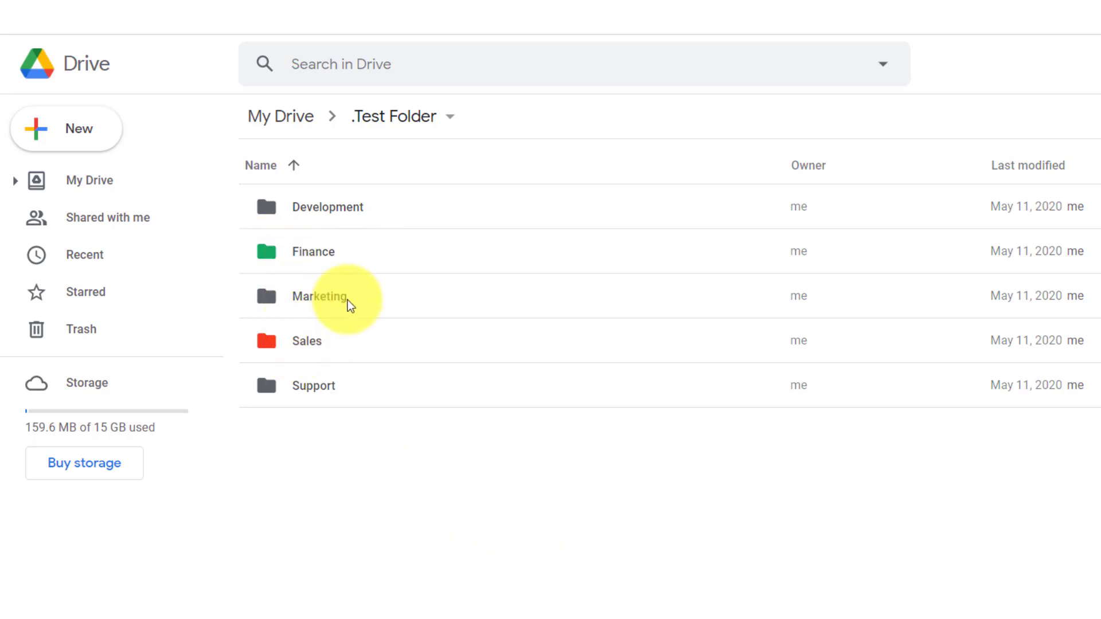
pyautogui.rightClick(313, 251)
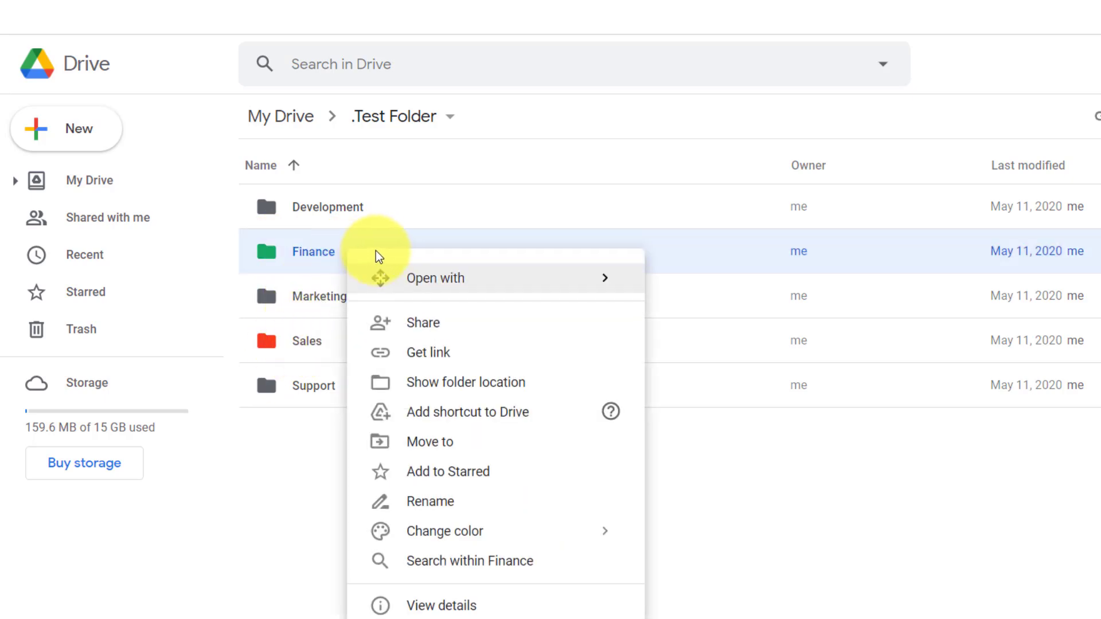
pyautogui.moveTo(505, 531)
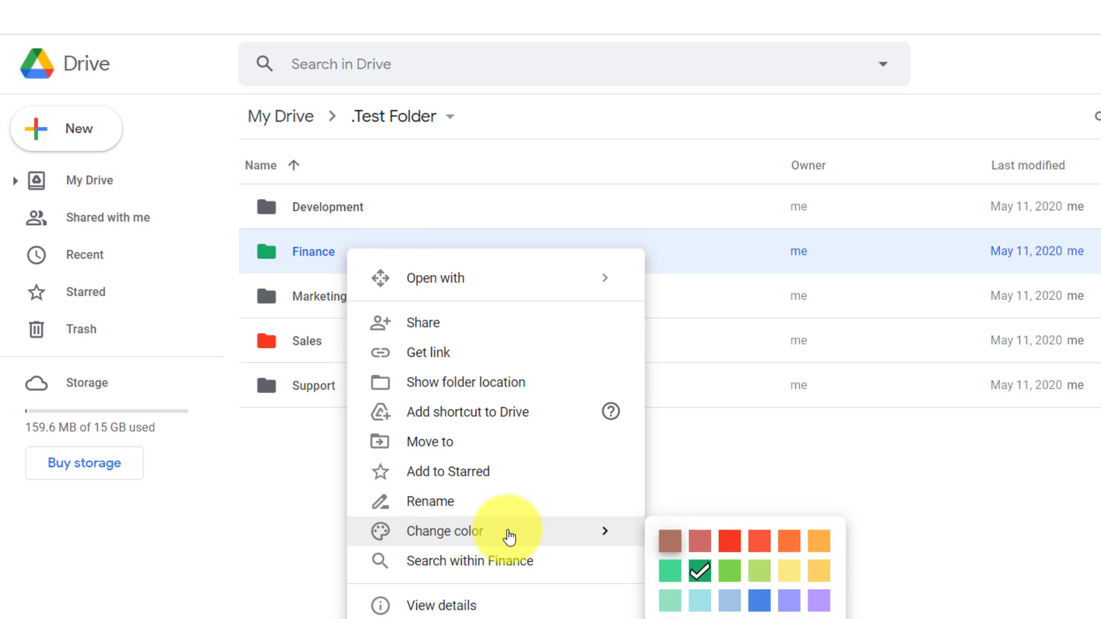
pyautogui.moveTo(339, 540)
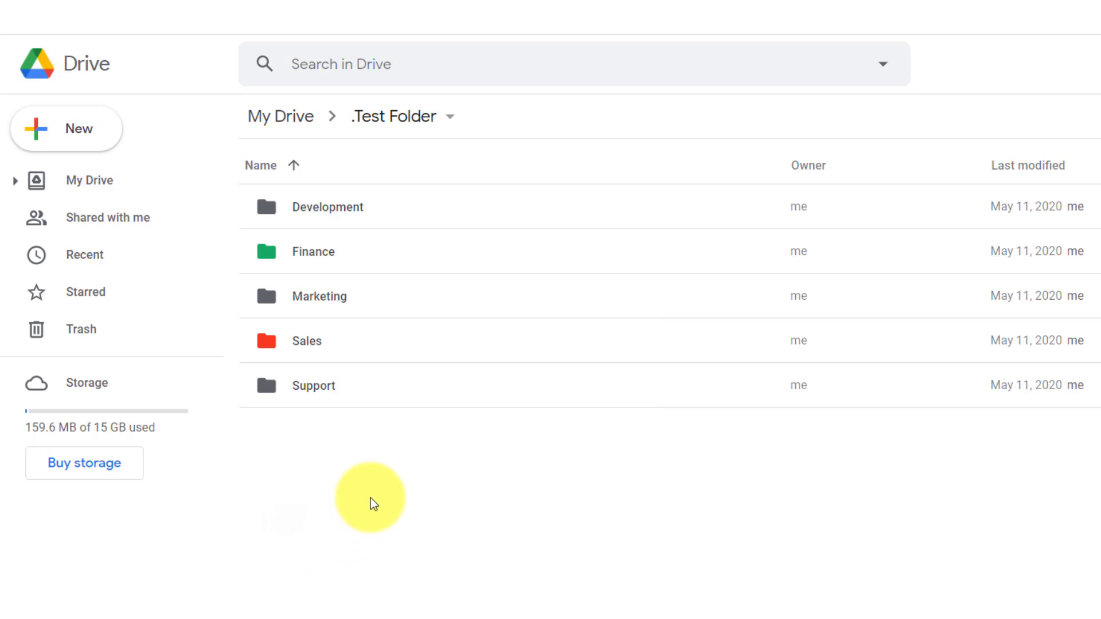
pyautogui.moveTo(412, 492)
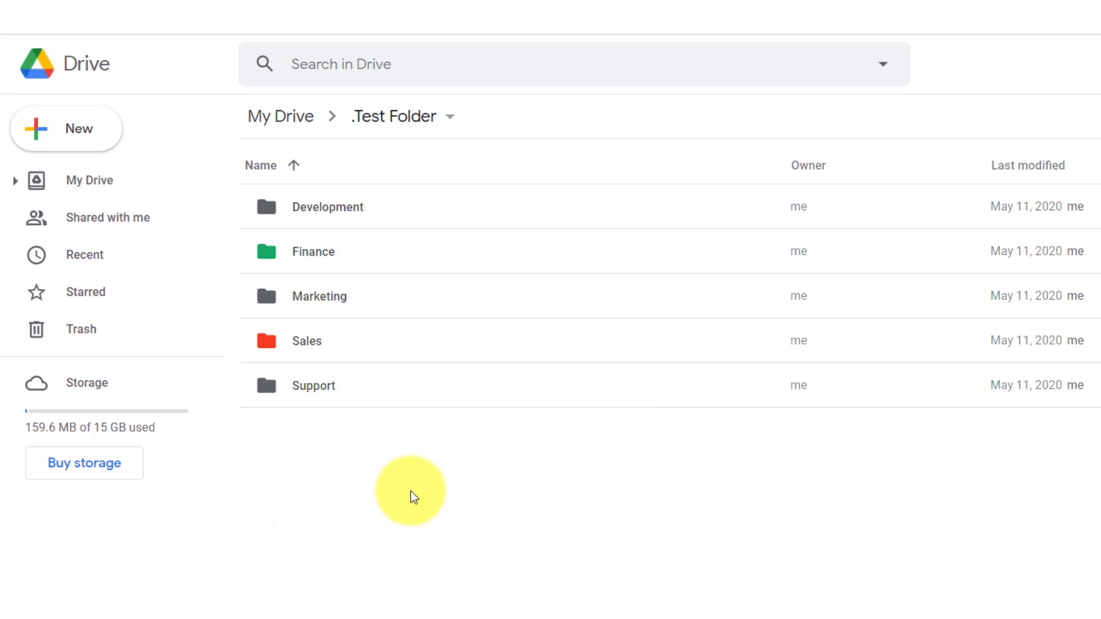
pyautogui.moveTo(313, 385)
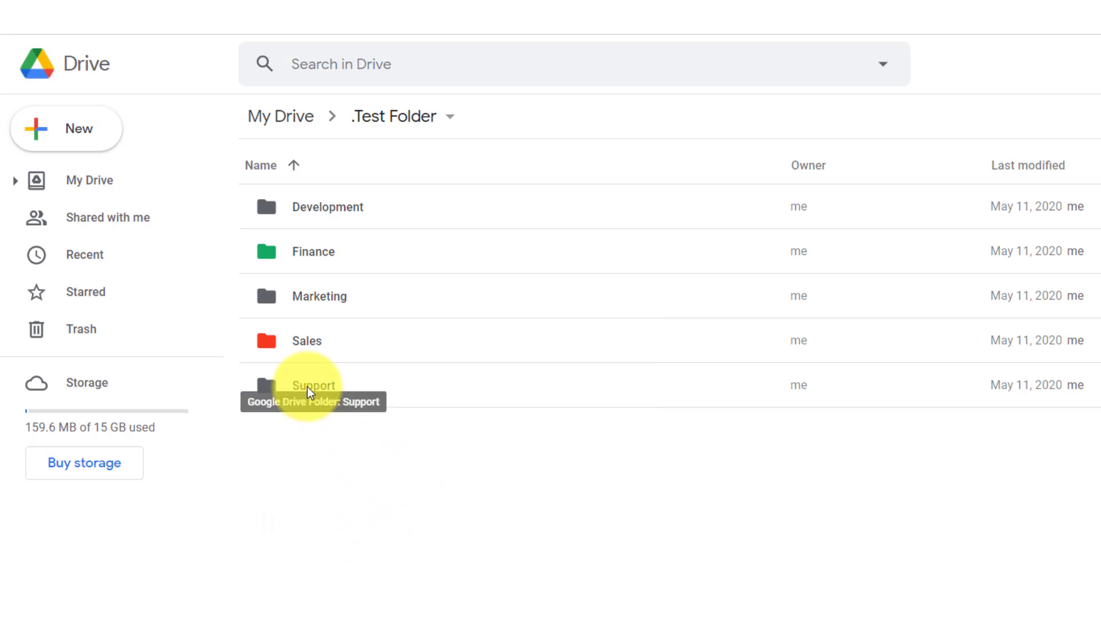
# Rename the Support folder with a telephone receiver emoji before its name and confirm
pyautogui.rightClick(306, 386)
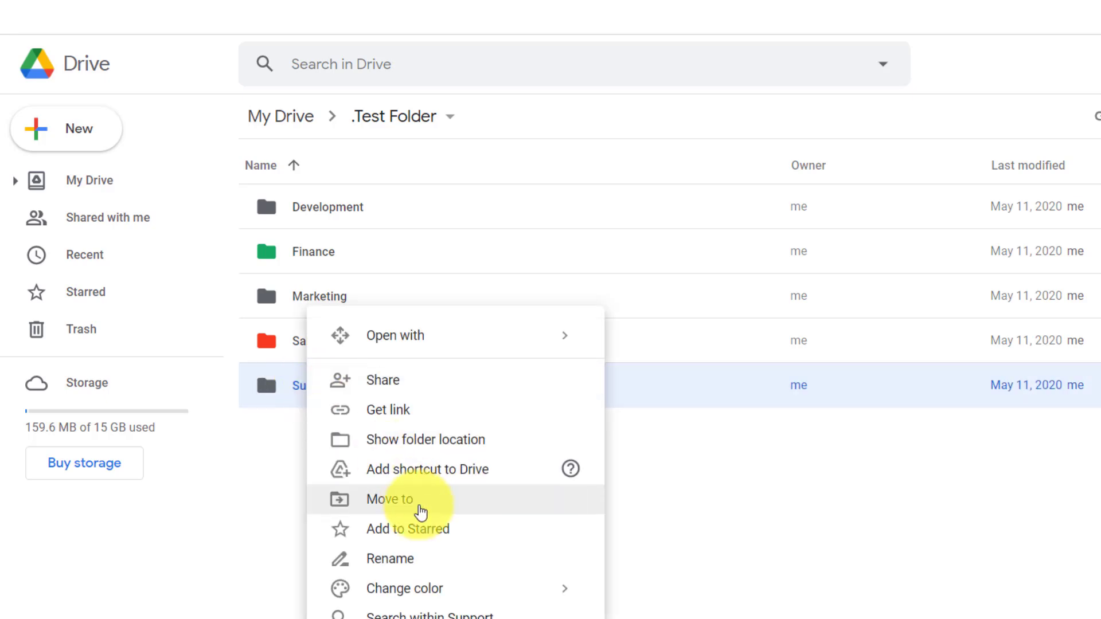
pyautogui.click(390, 558)
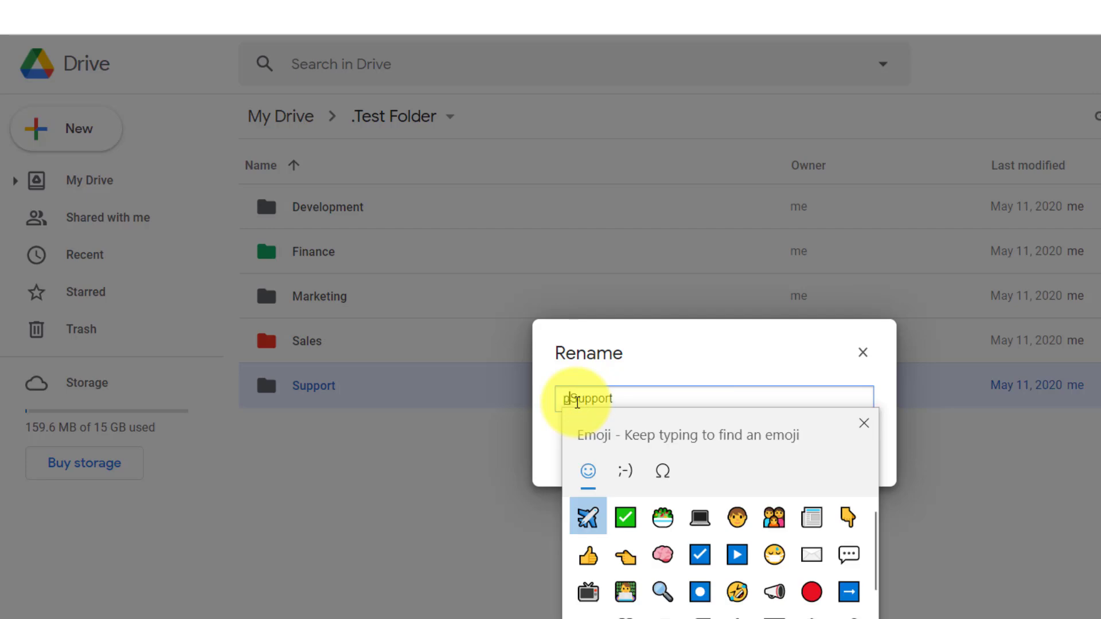
pyautogui.write('hon')
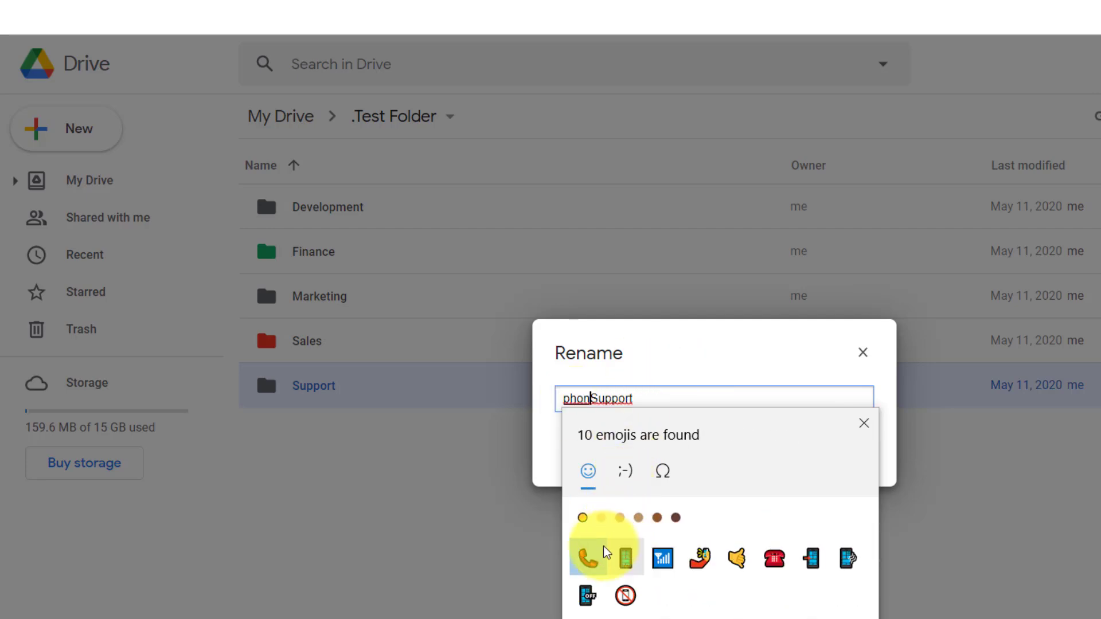
pyautogui.click(586, 559)
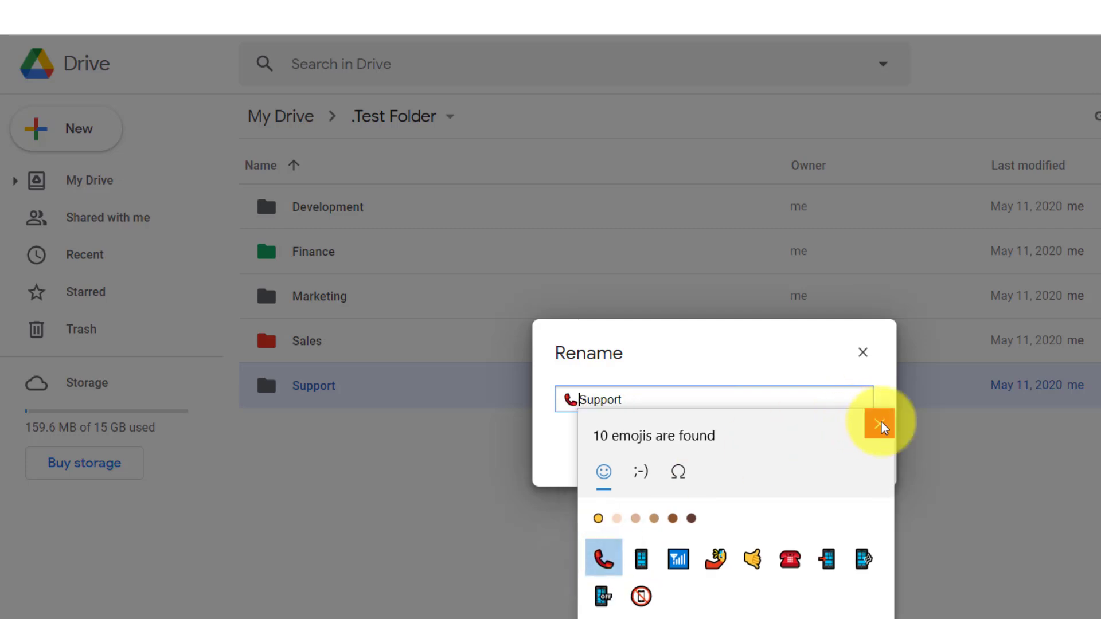
pyautogui.moveTo(602, 560)
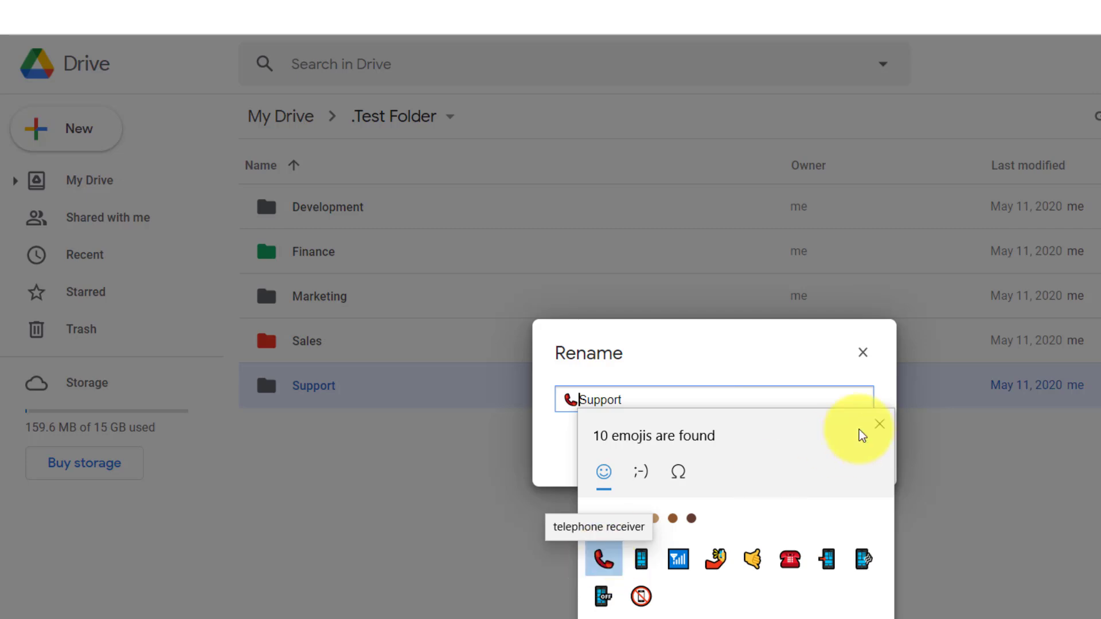
pyautogui.click(880, 425)
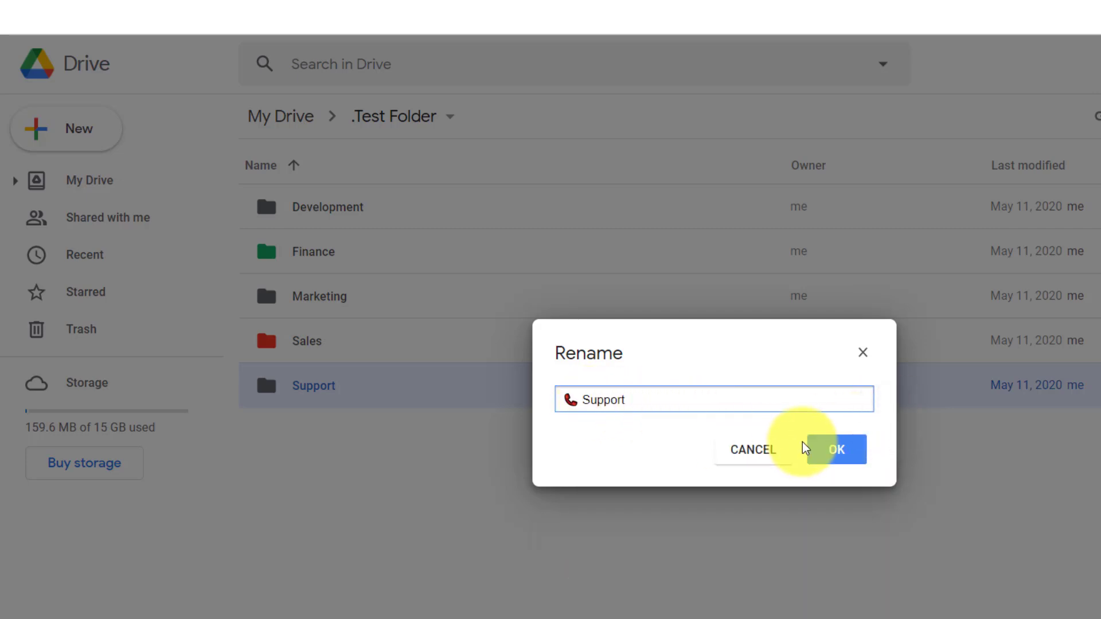
pyautogui.click(835, 450)
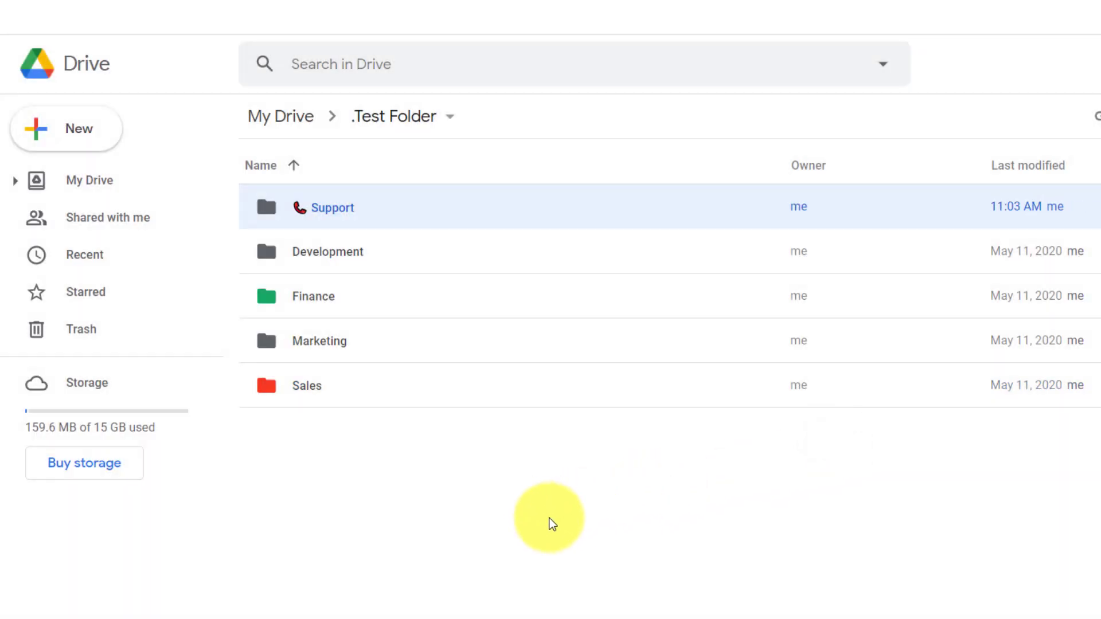
pyautogui.moveTo(537, 505)
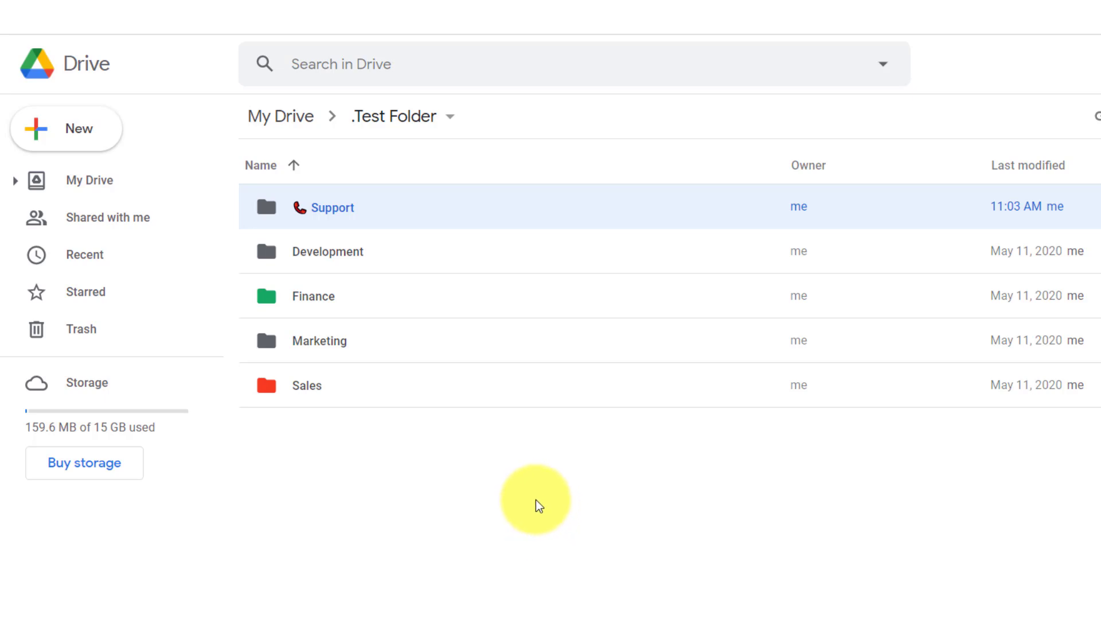
pyautogui.moveTo(365, 236)
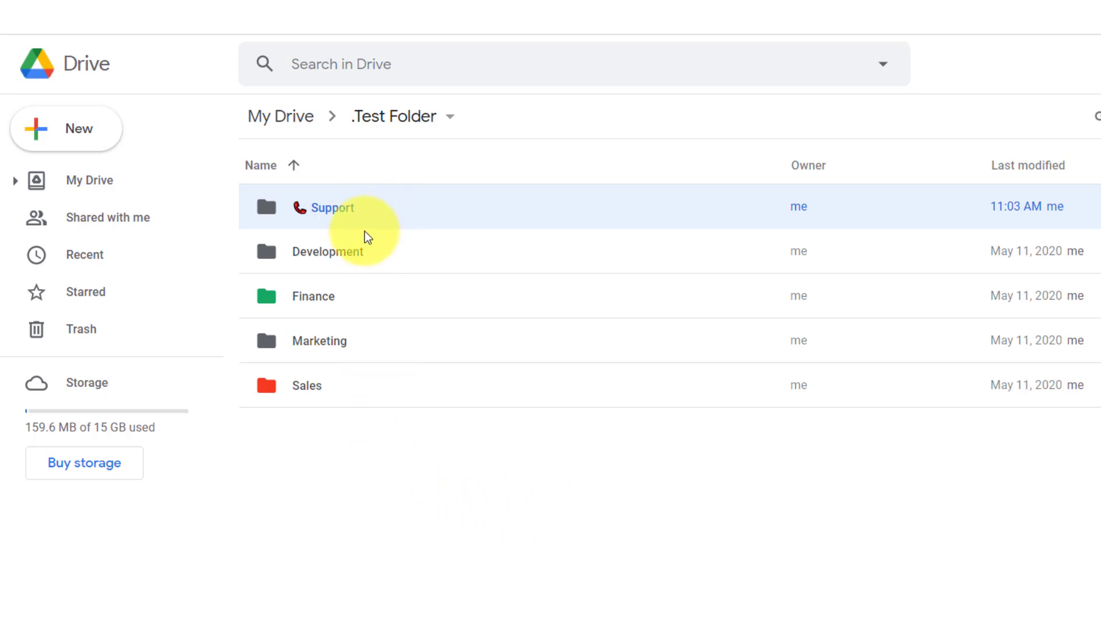
pyautogui.moveTo(386, 505)
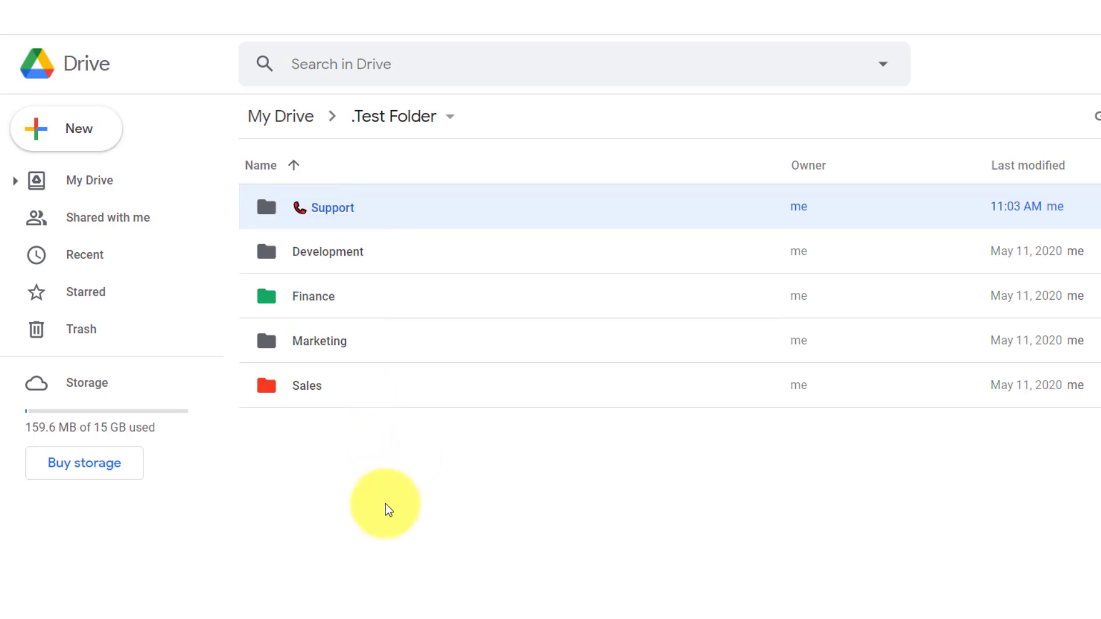
pyautogui.moveTo(371, 211)
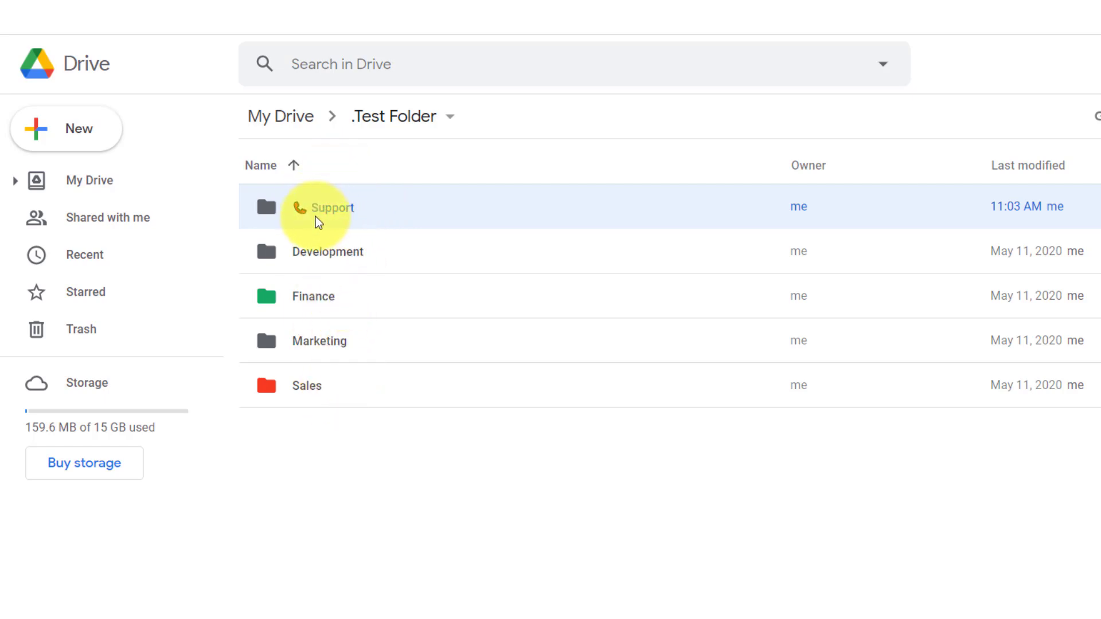
pyautogui.moveTo(450, 240)
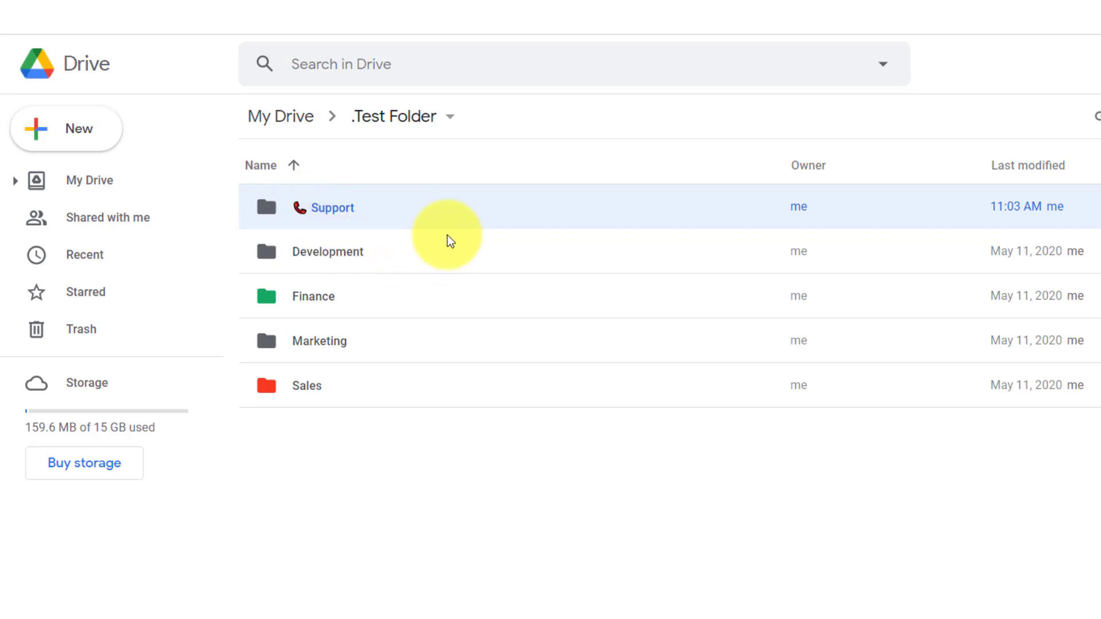
pyautogui.moveTo(298, 215)
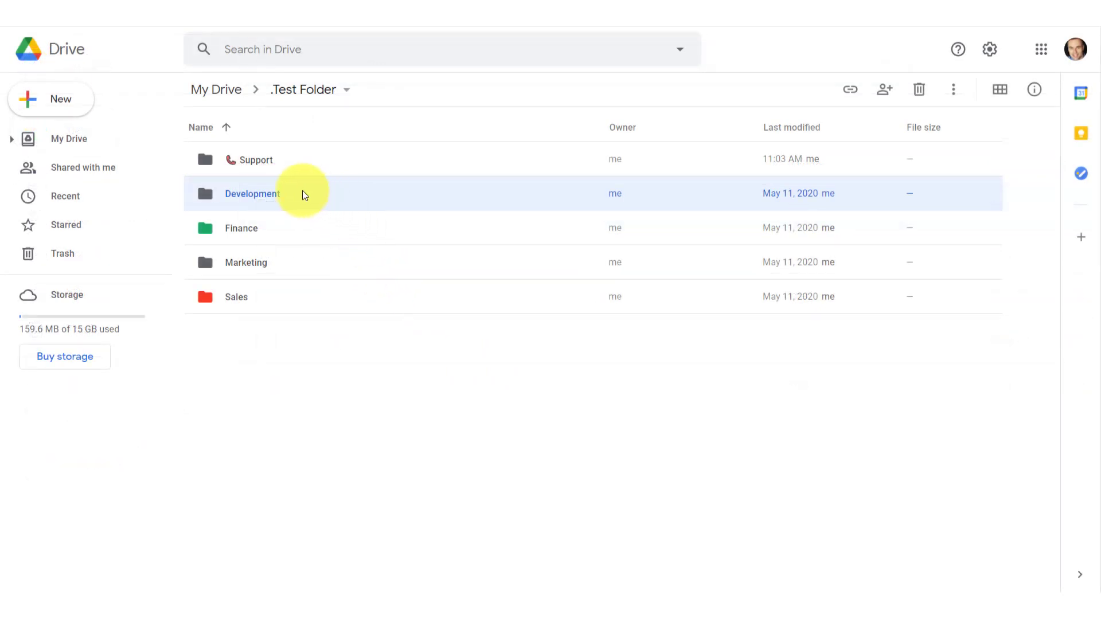
# Rename the Development folder with a red question mark emoji before its name and confirm
pyautogui.rightClick(251, 193)
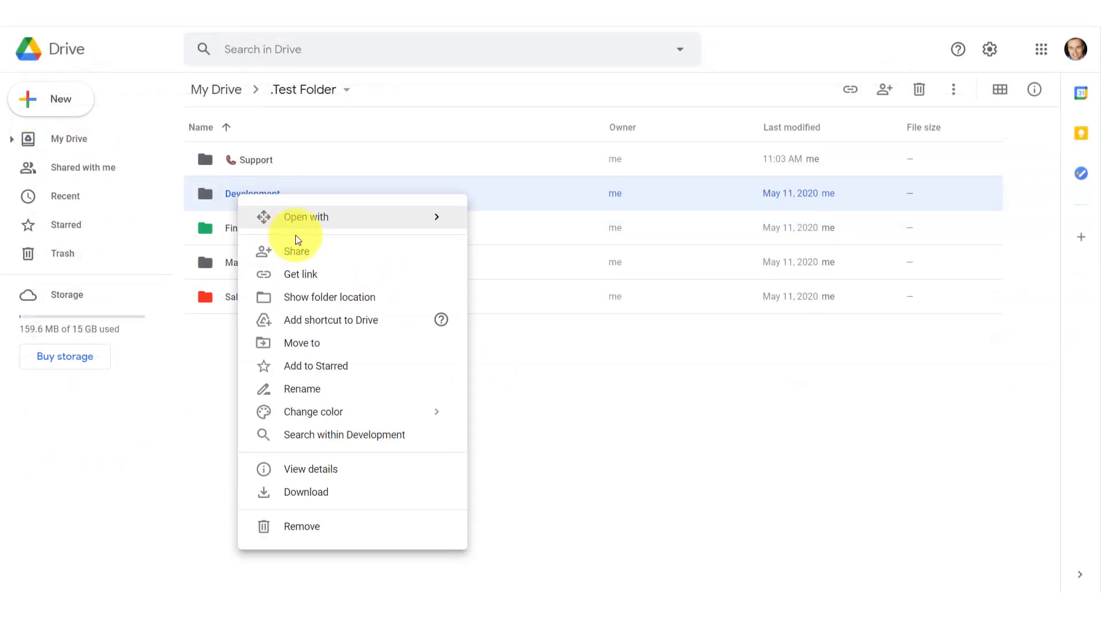
pyautogui.click(302, 389)
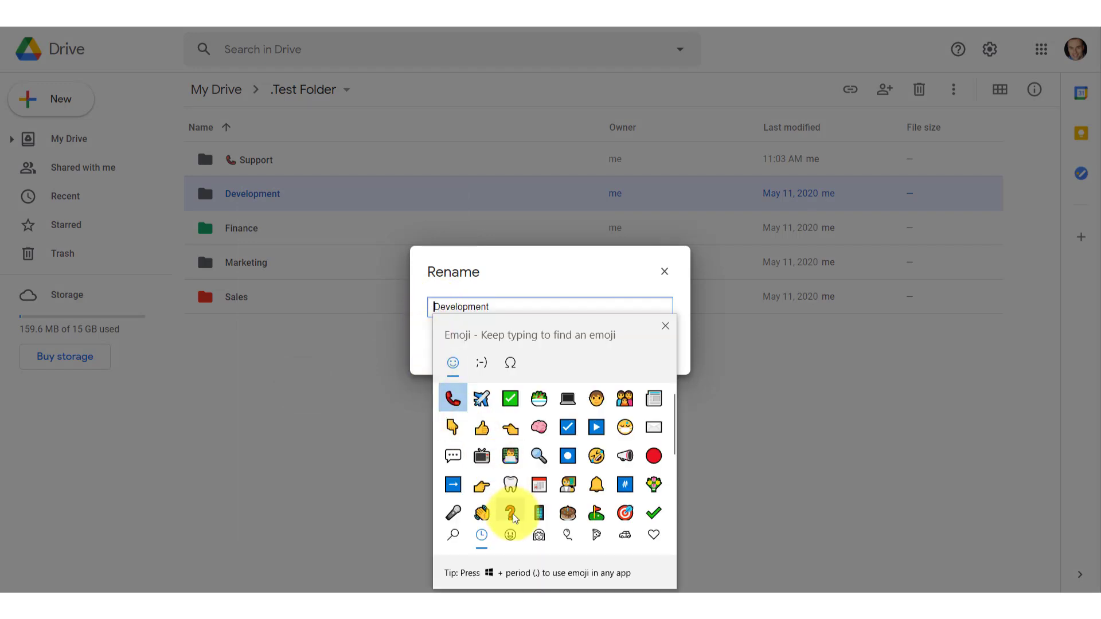
pyautogui.click(511, 511)
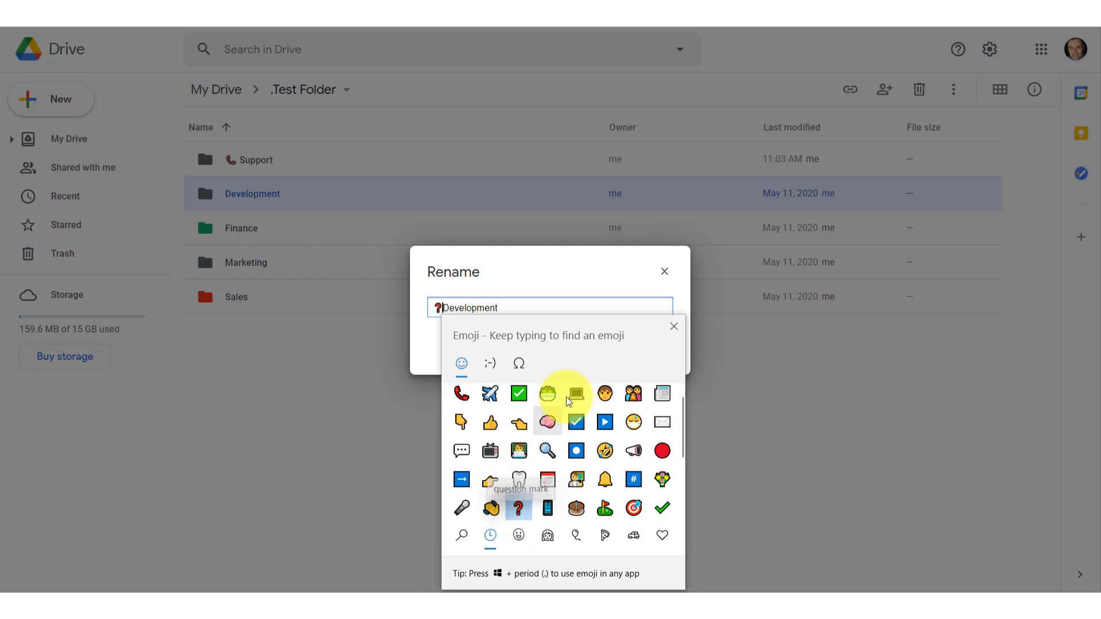
pyautogui.click(674, 327)
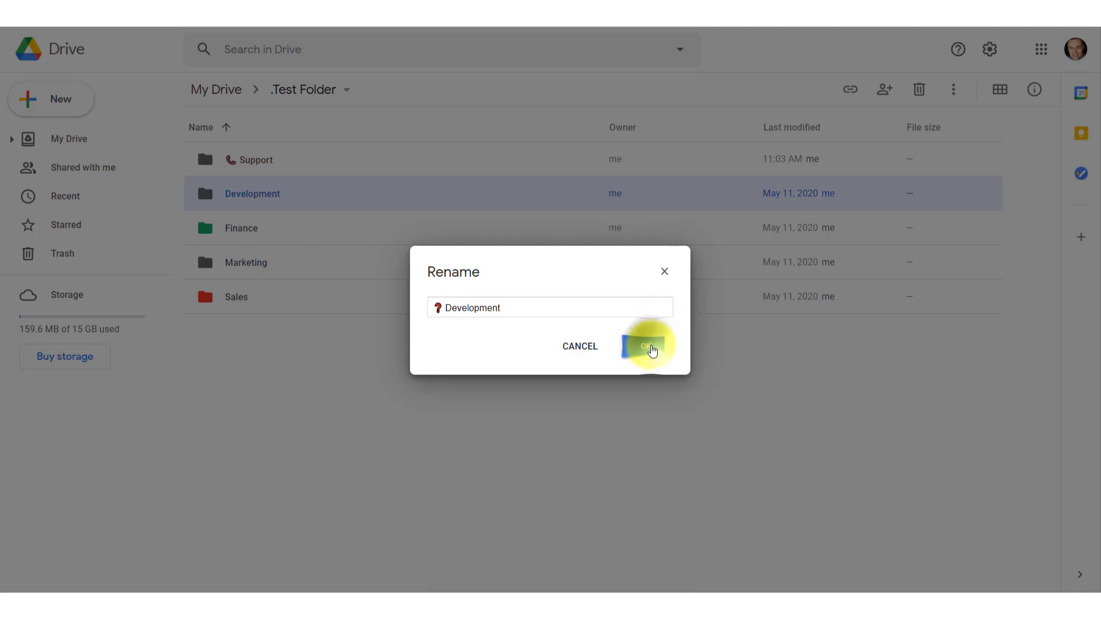
pyautogui.click(649, 347)
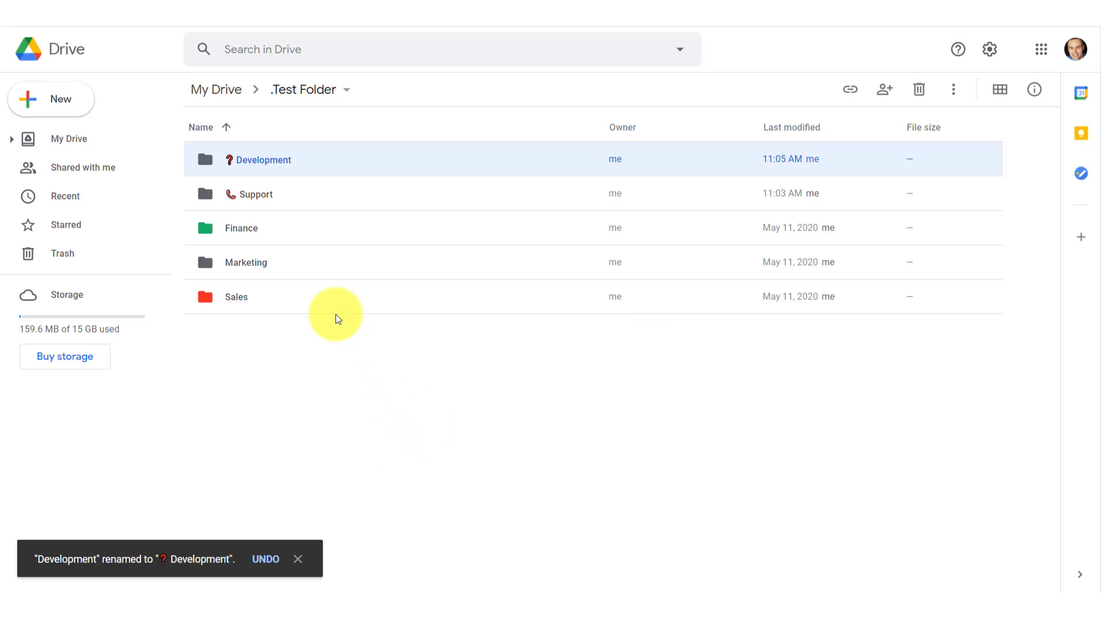
pyautogui.moveTo(258, 159)
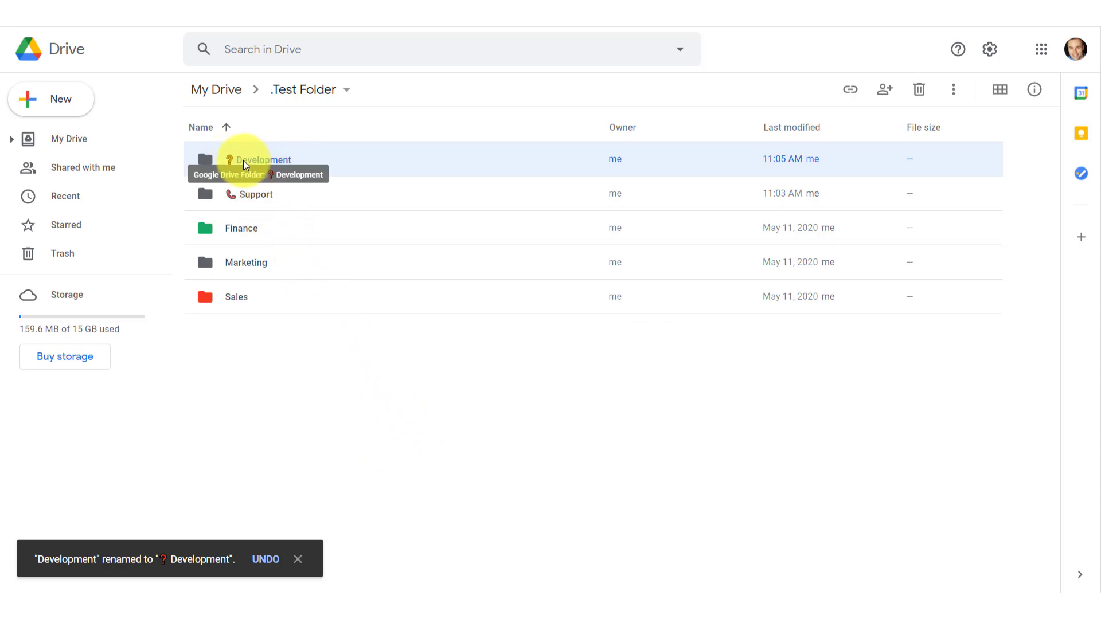
pyautogui.moveTo(245, 198)
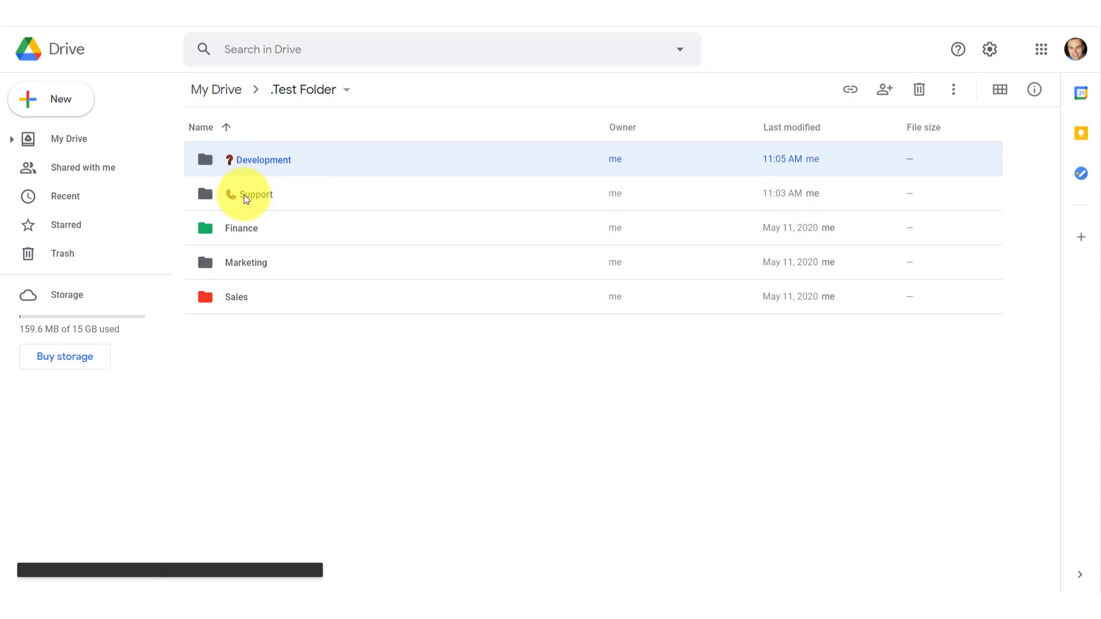
pyautogui.moveTo(234, 166)
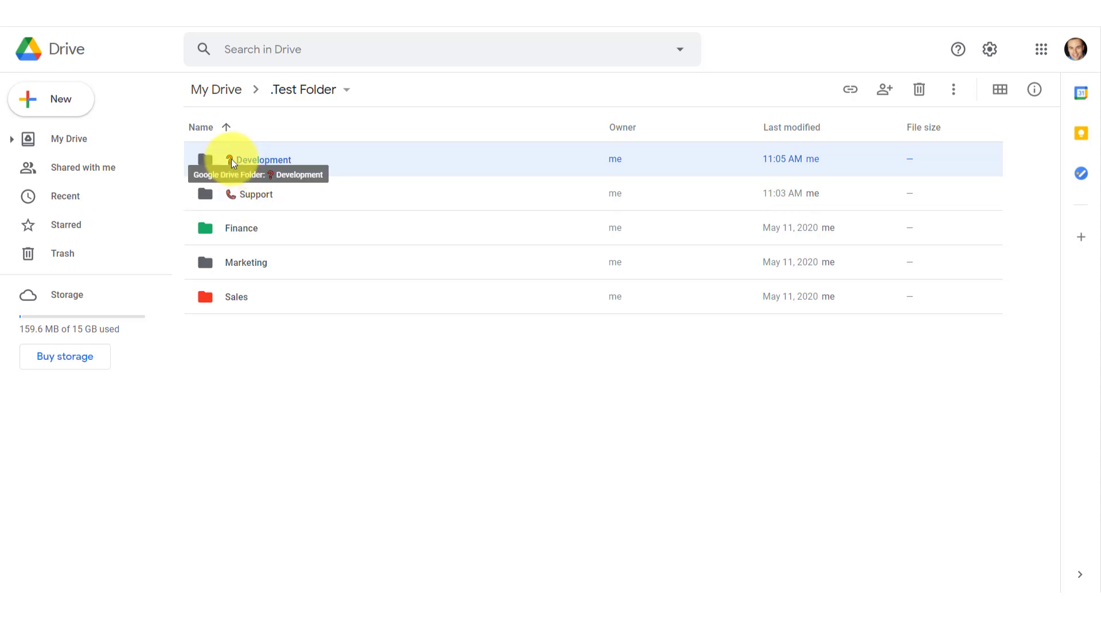
pyautogui.moveTo(235, 198)
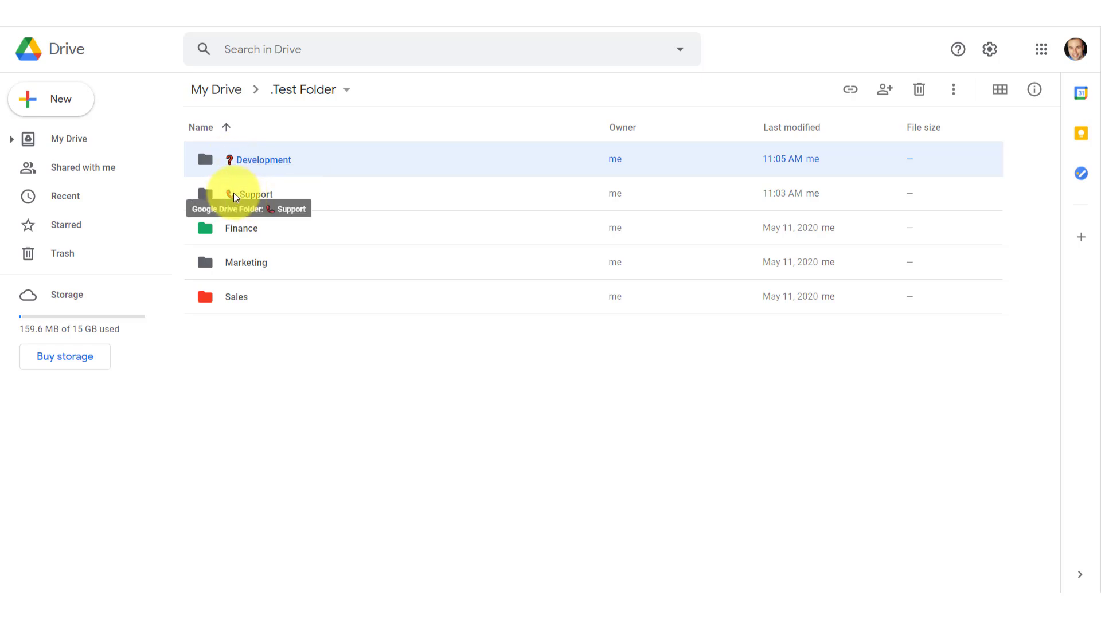
pyautogui.moveTo(234, 199)
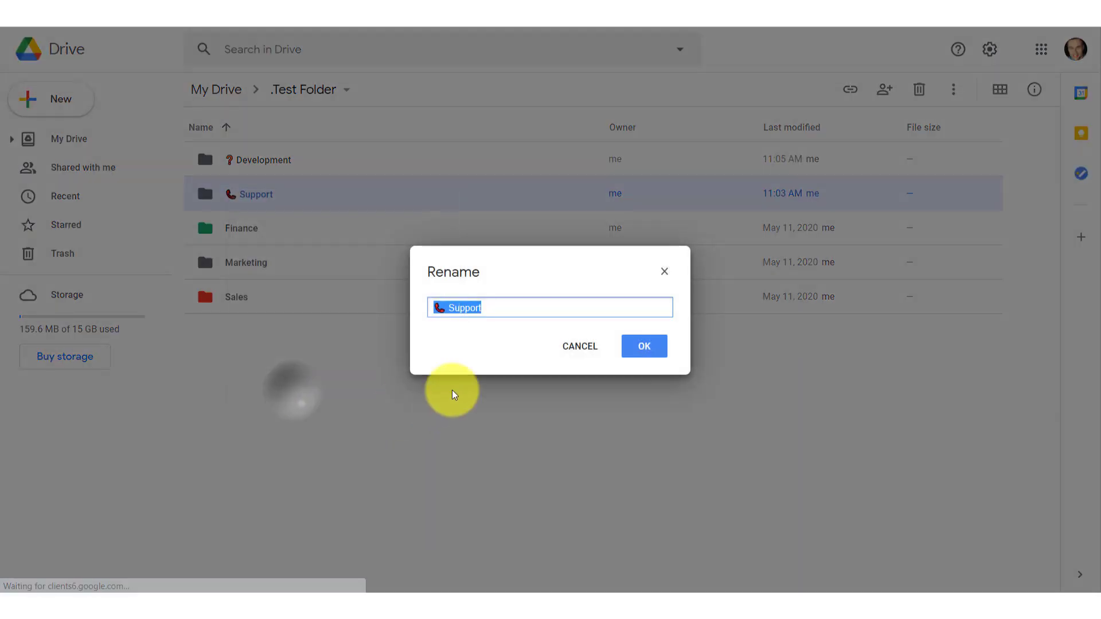
# Insert an emoji at the start of the Support folder name, searching 'bas' in the emoji panel
pyautogui.click(453, 308)
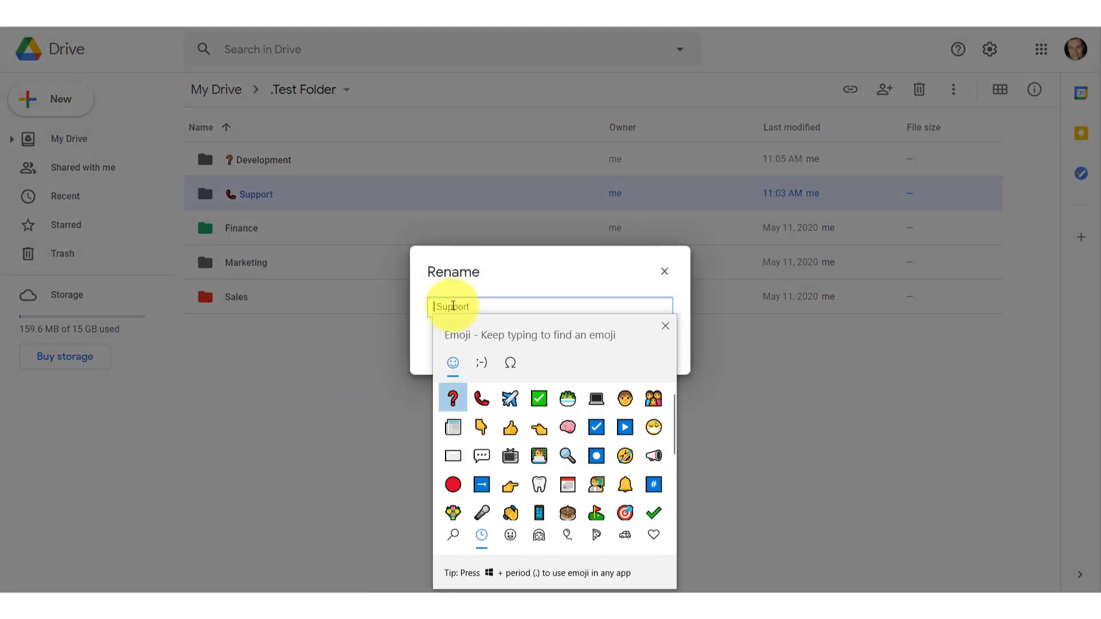
pyautogui.write('bas')
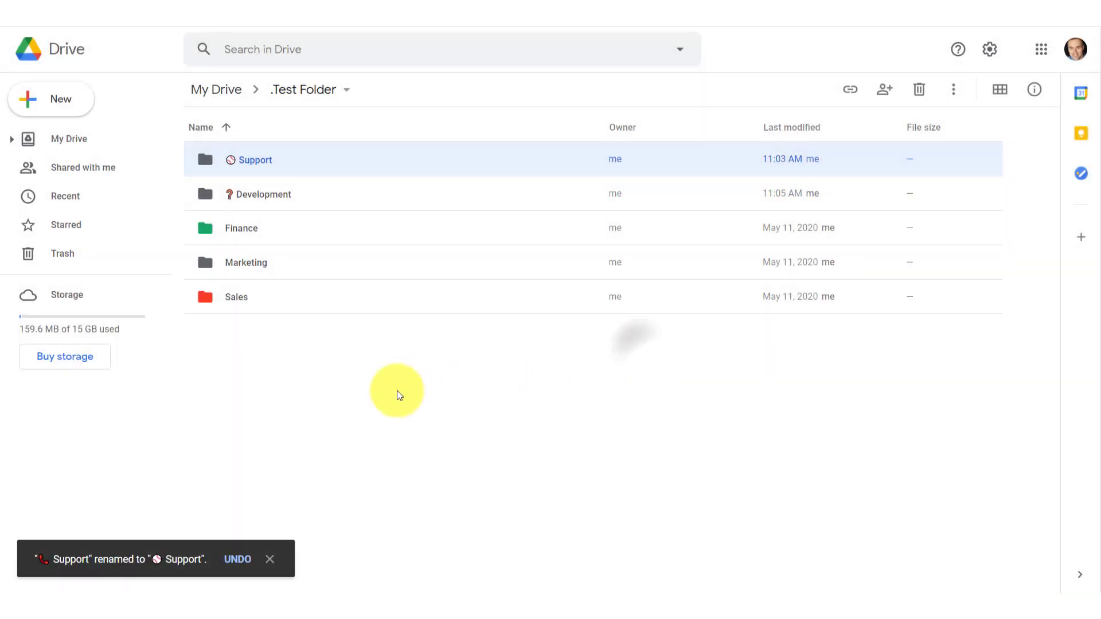
pyautogui.moveTo(239, 160)
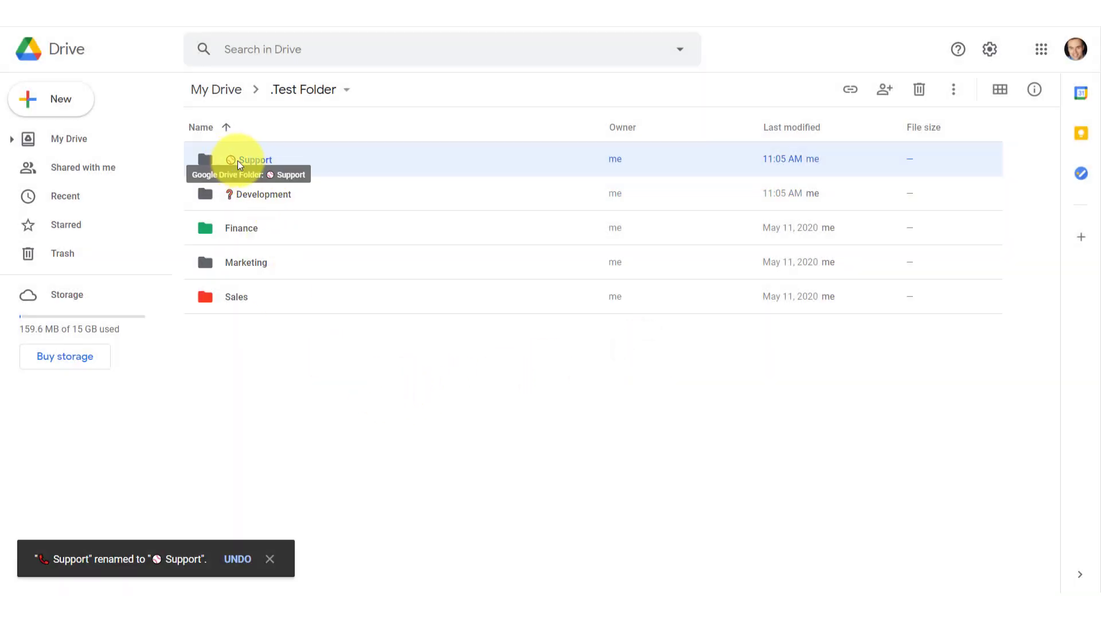
pyautogui.moveTo(239, 204)
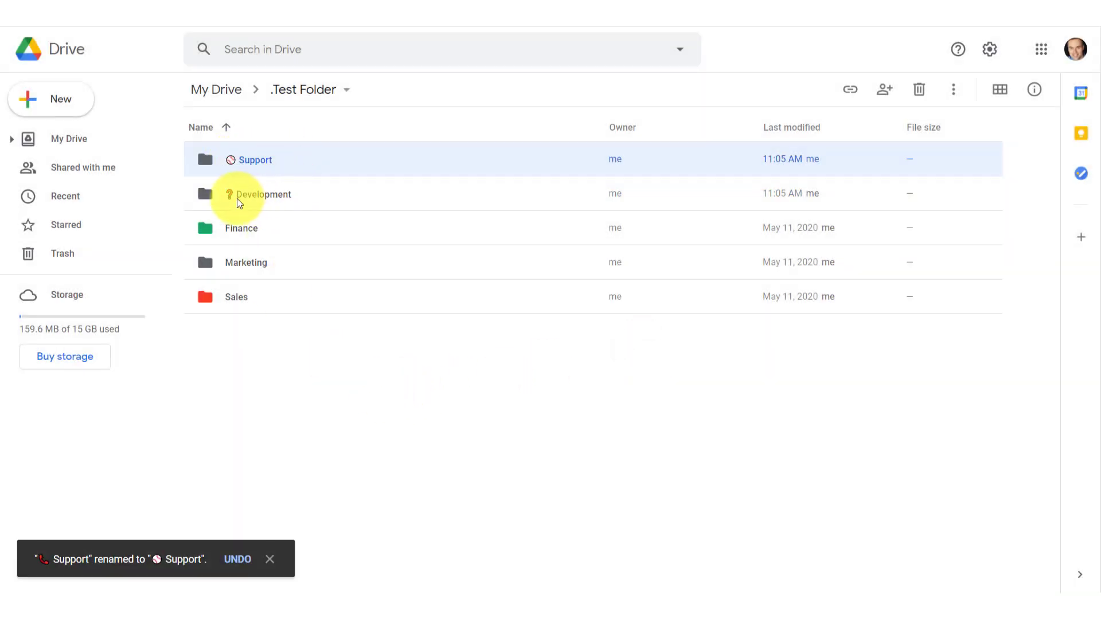
pyautogui.moveTo(264, 198)
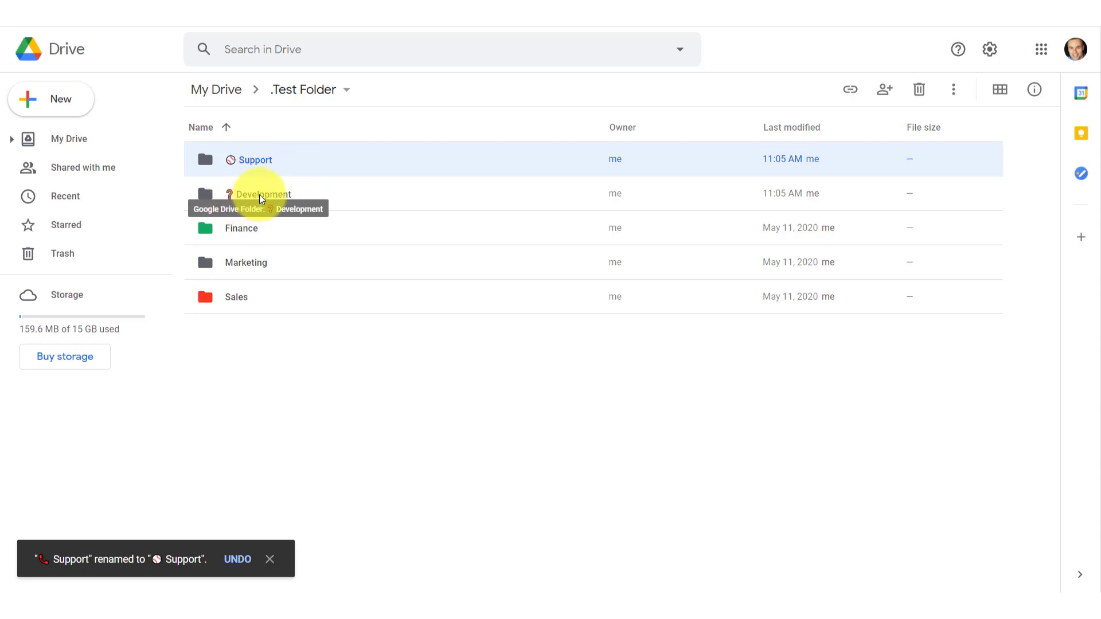
pyautogui.moveTo(265, 166)
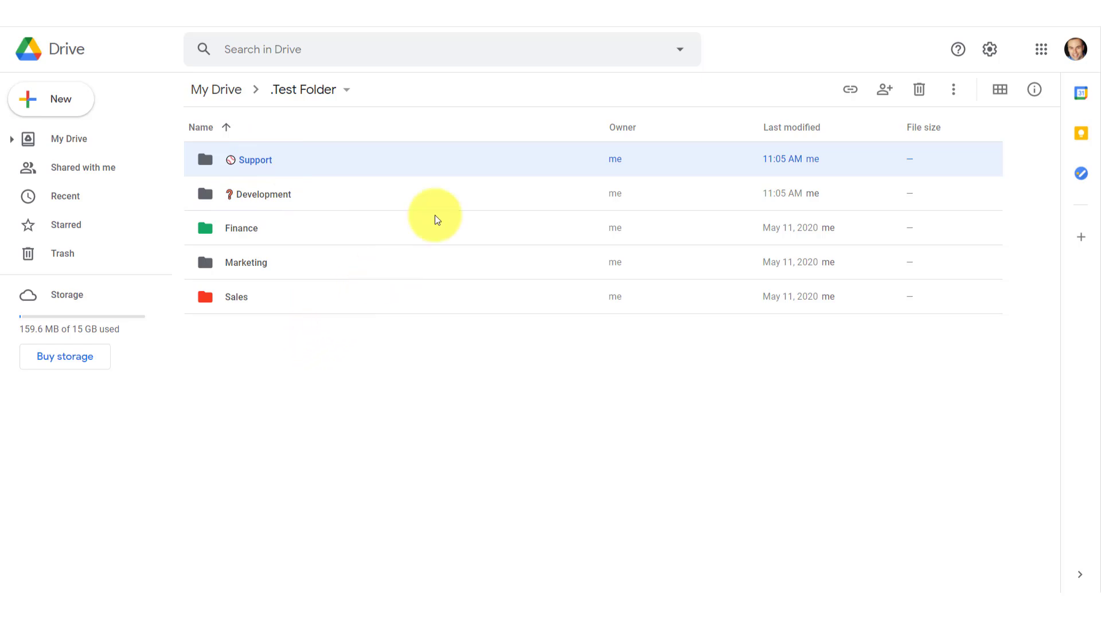
pyautogui.moveTo(303, 331)
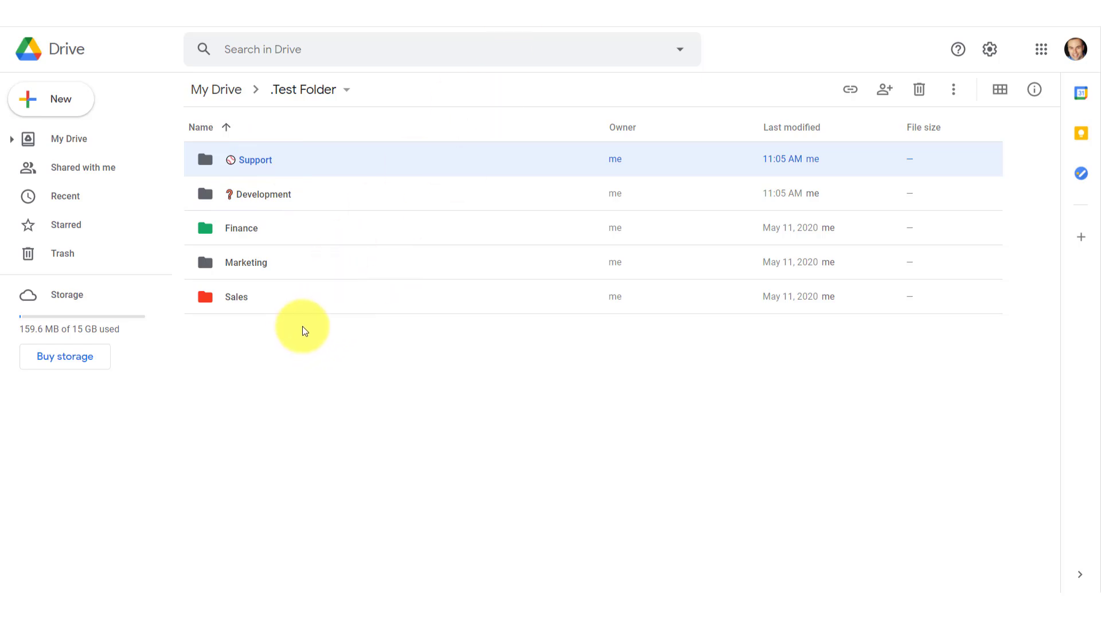
pyautogui.moveTo(293, 251)
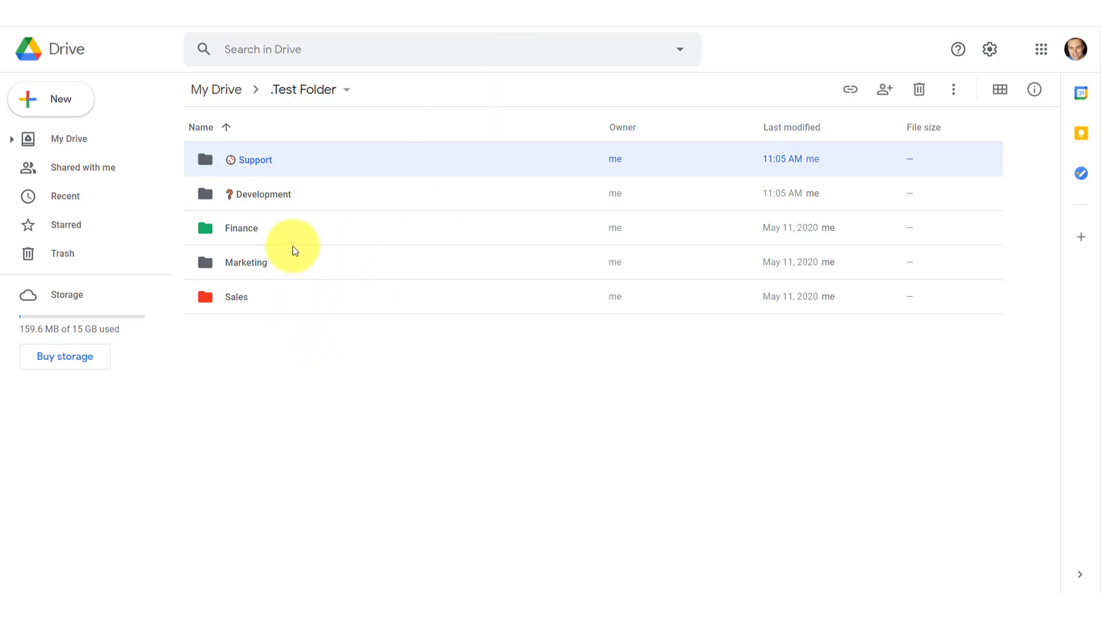
pyautogui.moveTo(267, 187)
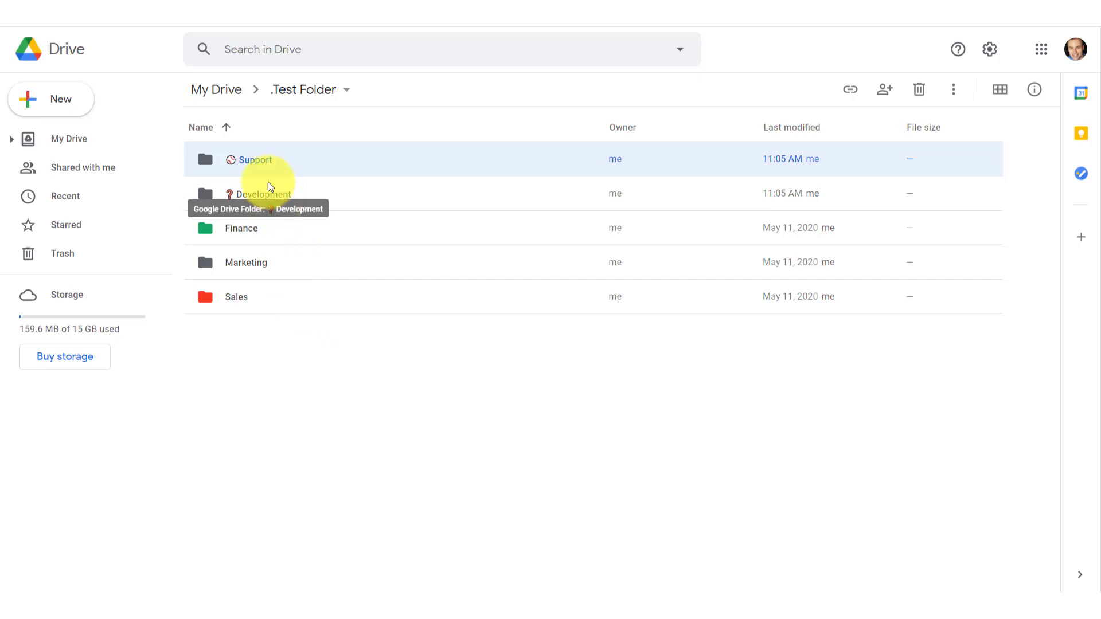
pyautogui.moveTo(285, 163)
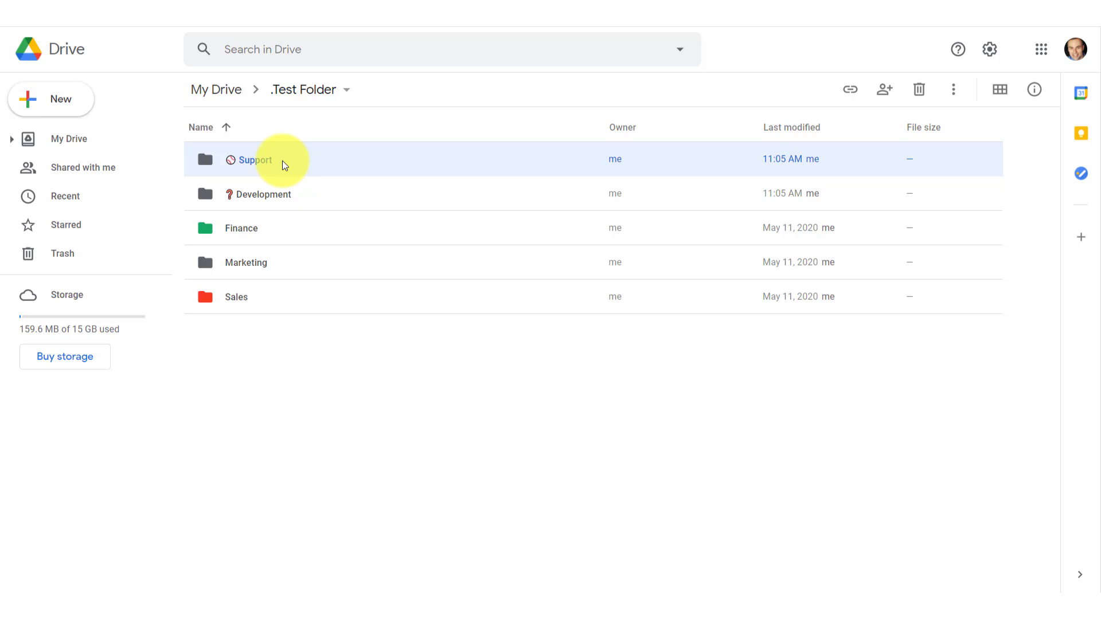
pyautogui.moveTo(276, 246)
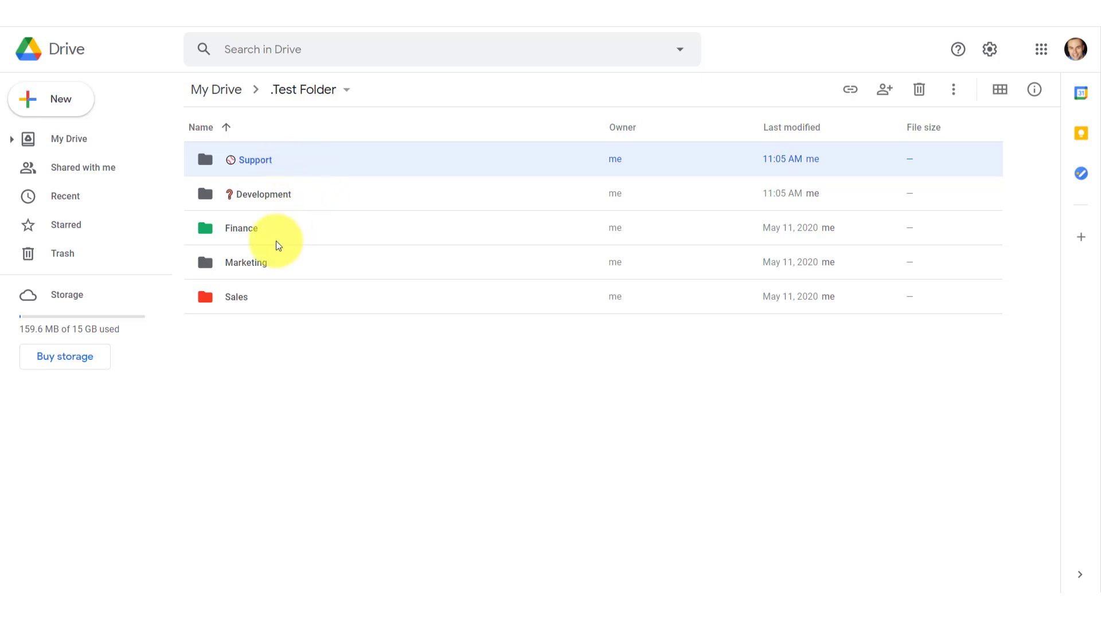
pyautogui.moveTo(296, 231)
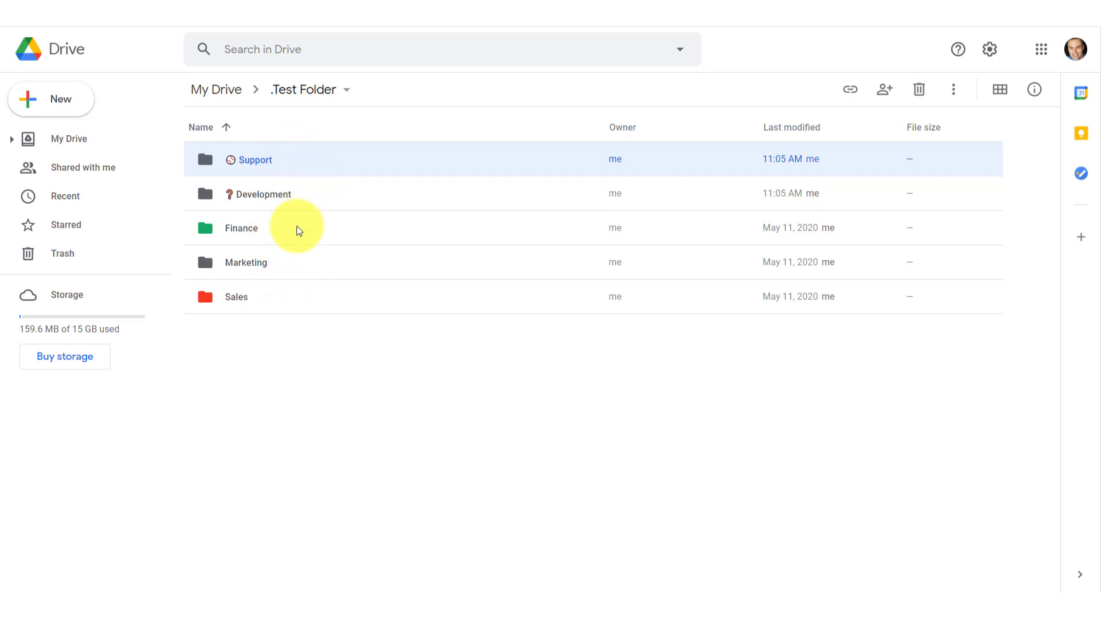
pyautogui.moveTo(467, 300)
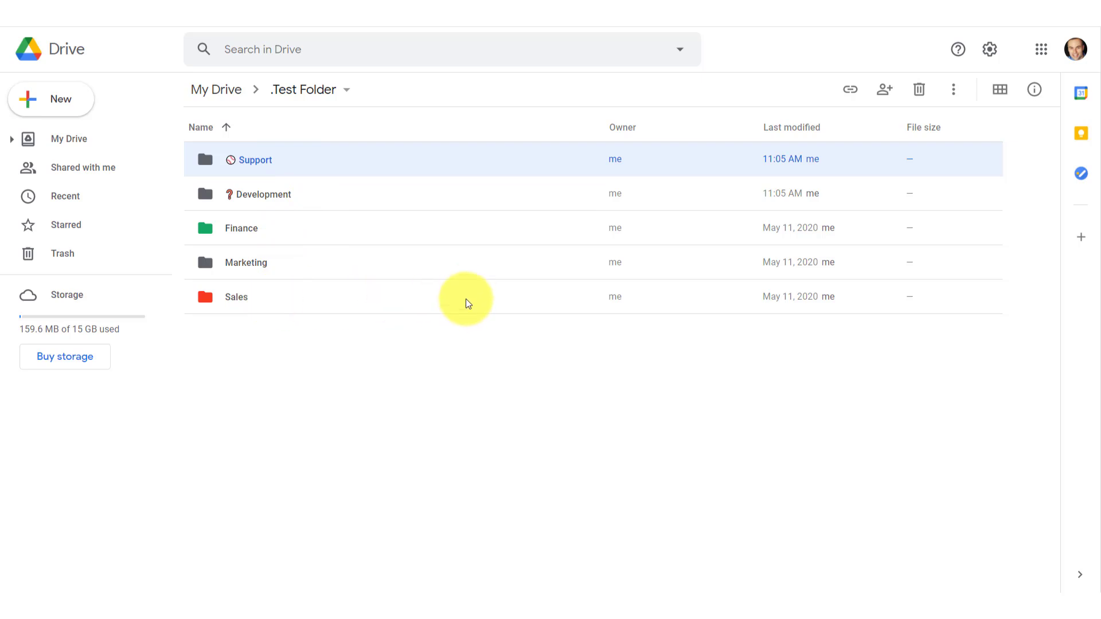
pyautogui.moveTo(284, 265)
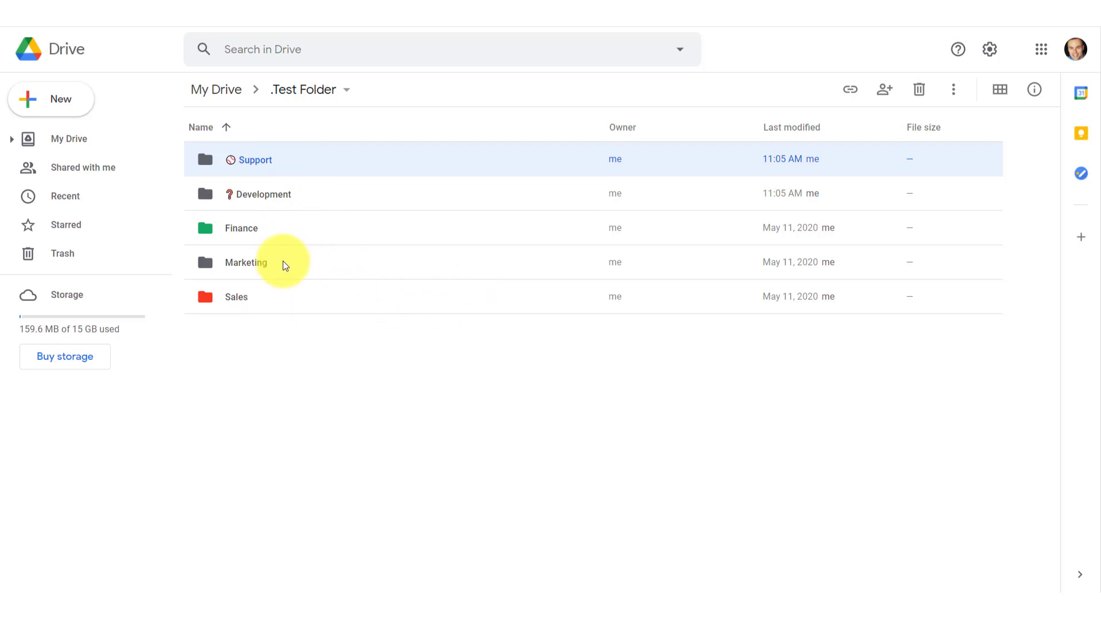
pyautogui.moveTo(314, 212)
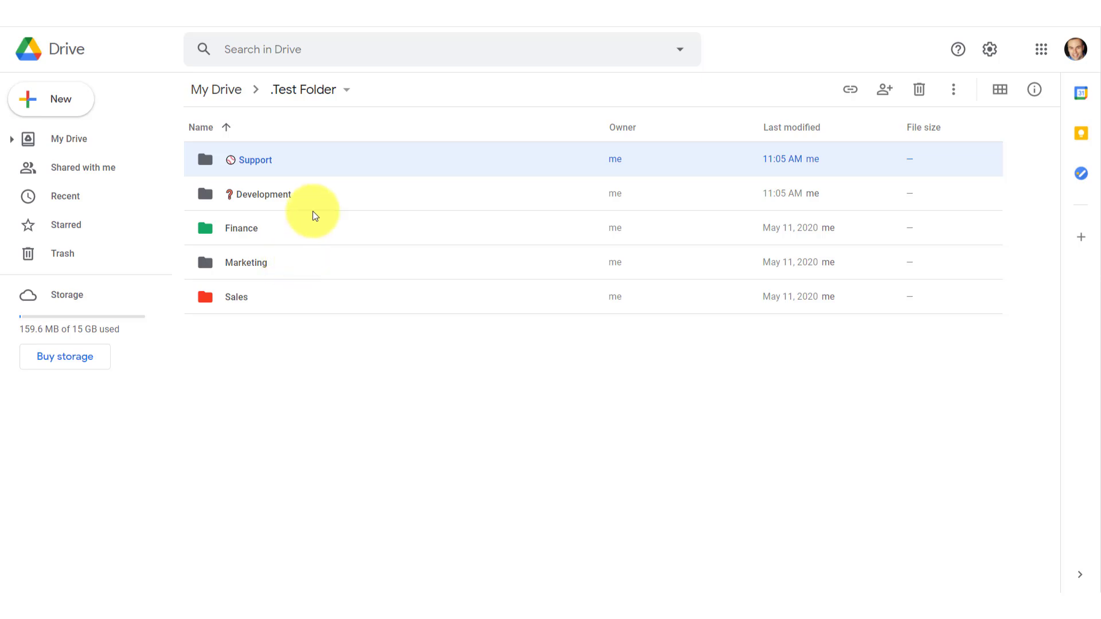
pyautogui.moveTo(293, 164)
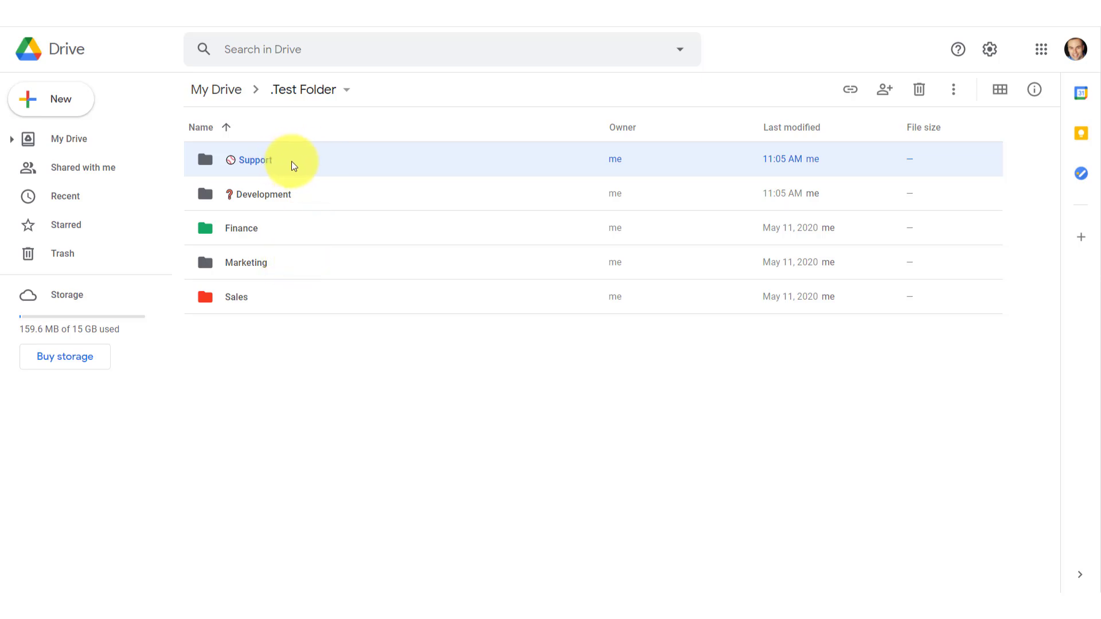
pyautogui.moveTo(351, 235)
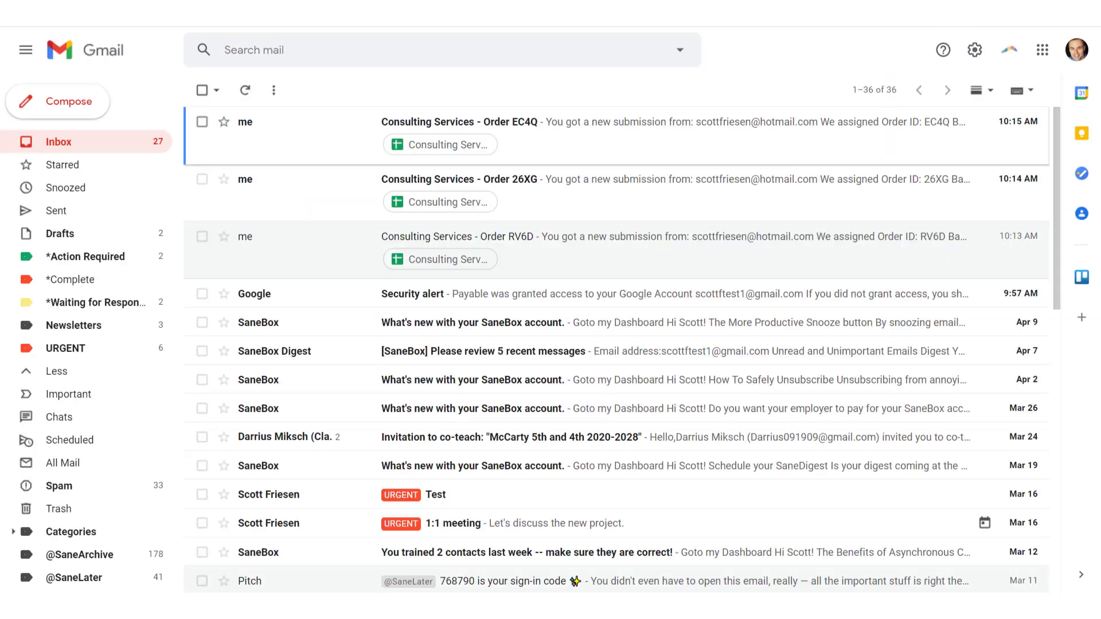
pyautogui.moveTo(194, 345)
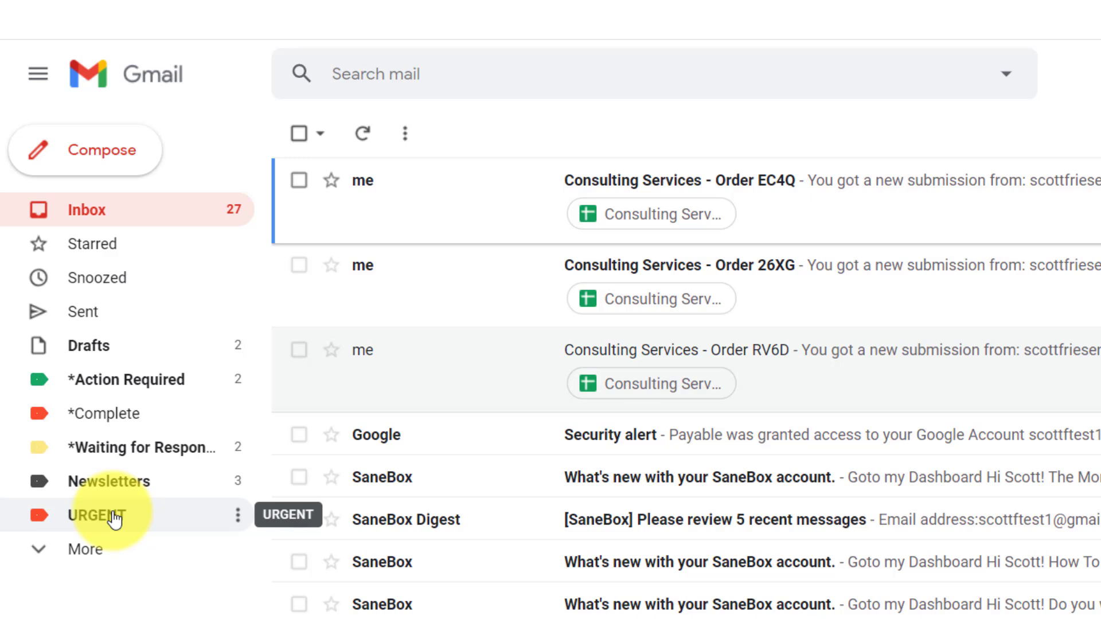
pyautogui.moveTo(231, 484)
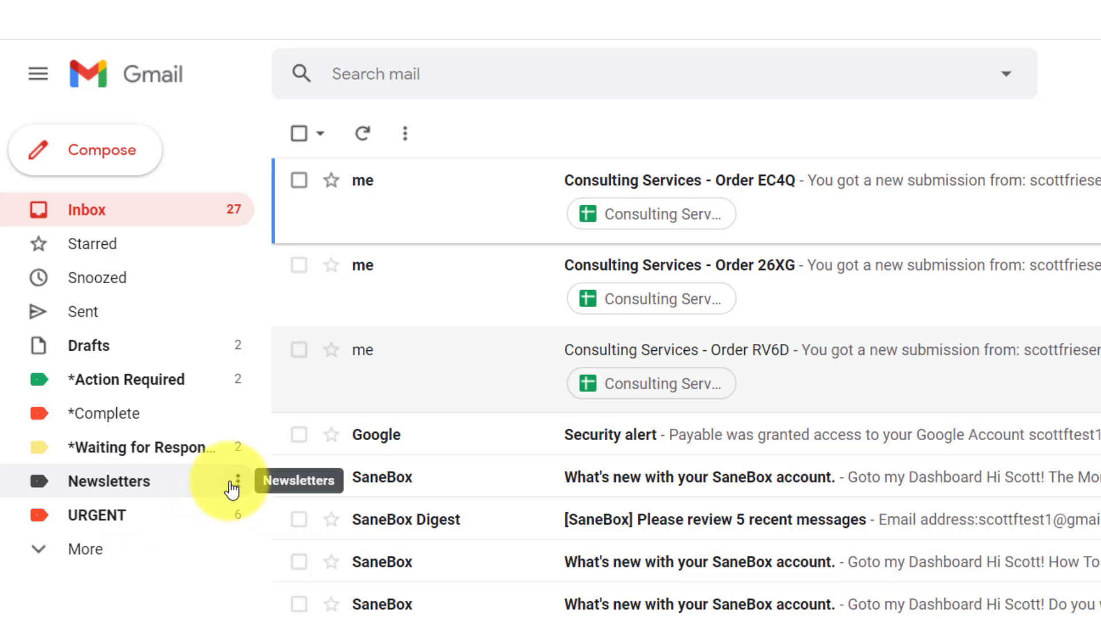
# Rename the Newsletters label with a newspaper emoji prefix and save it
pyautogui.click(232, 482)
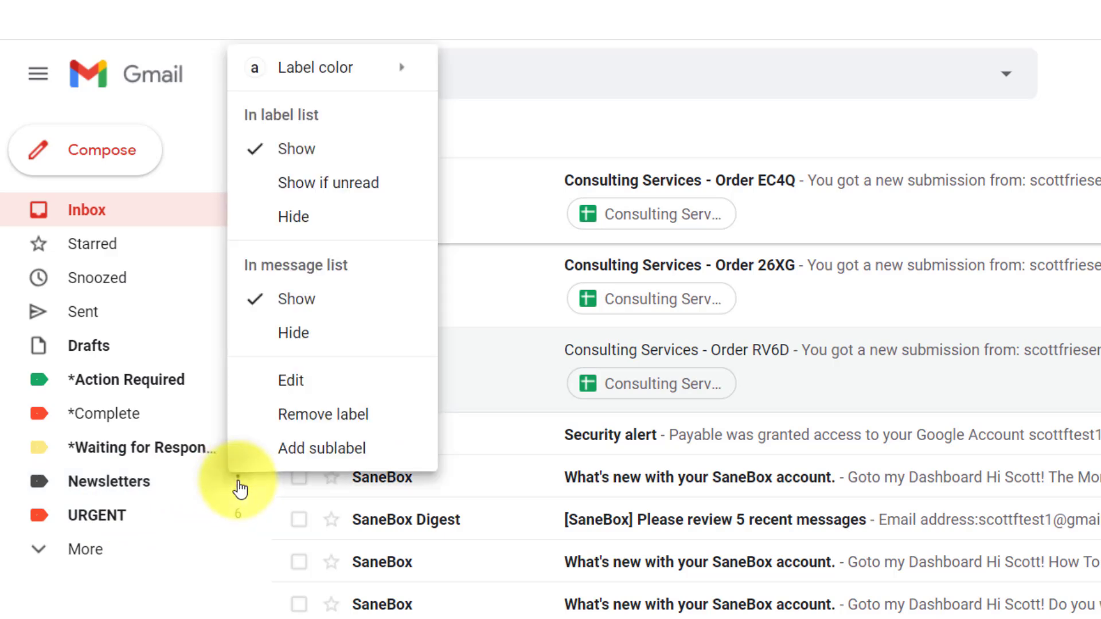
pyautogui.click(290, 380)
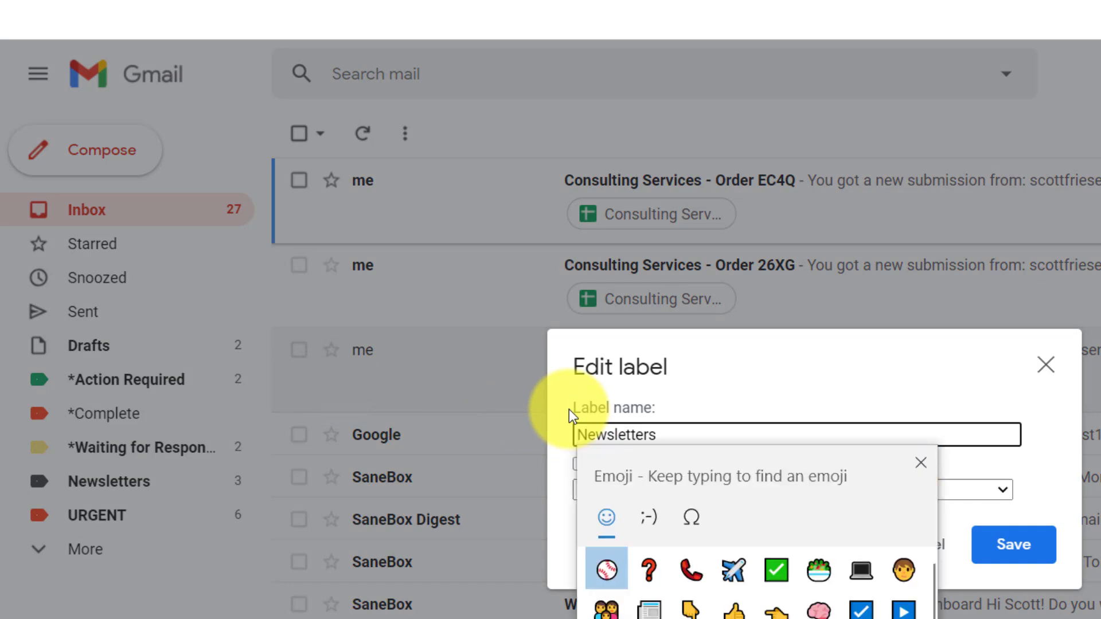
pyautogui.moveTo(661, 480)
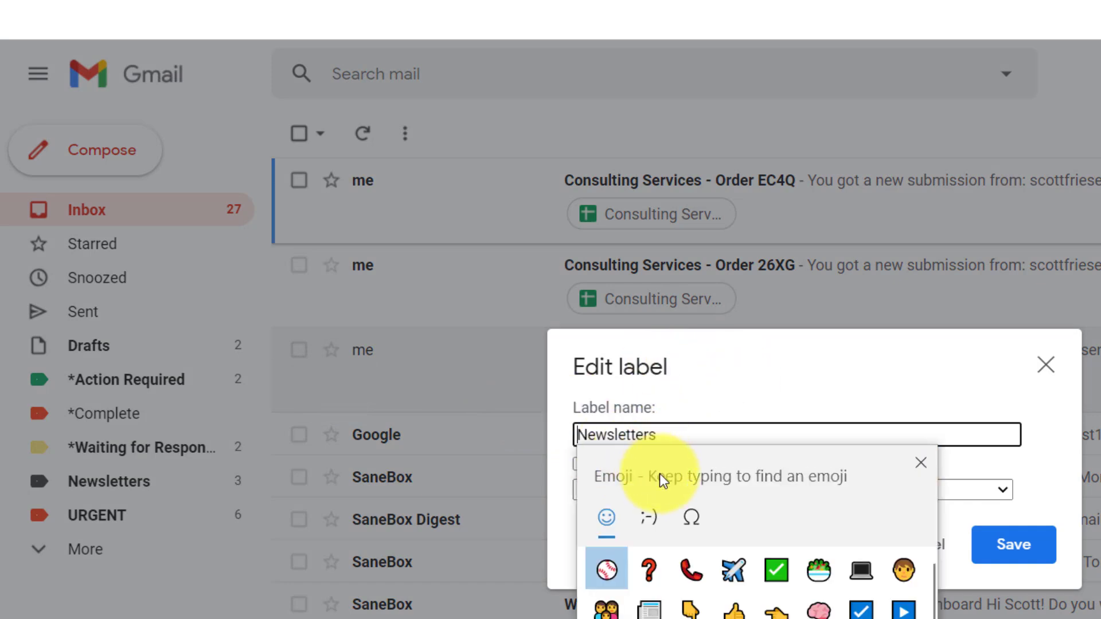
pyautogui.moveTo(651, 605)
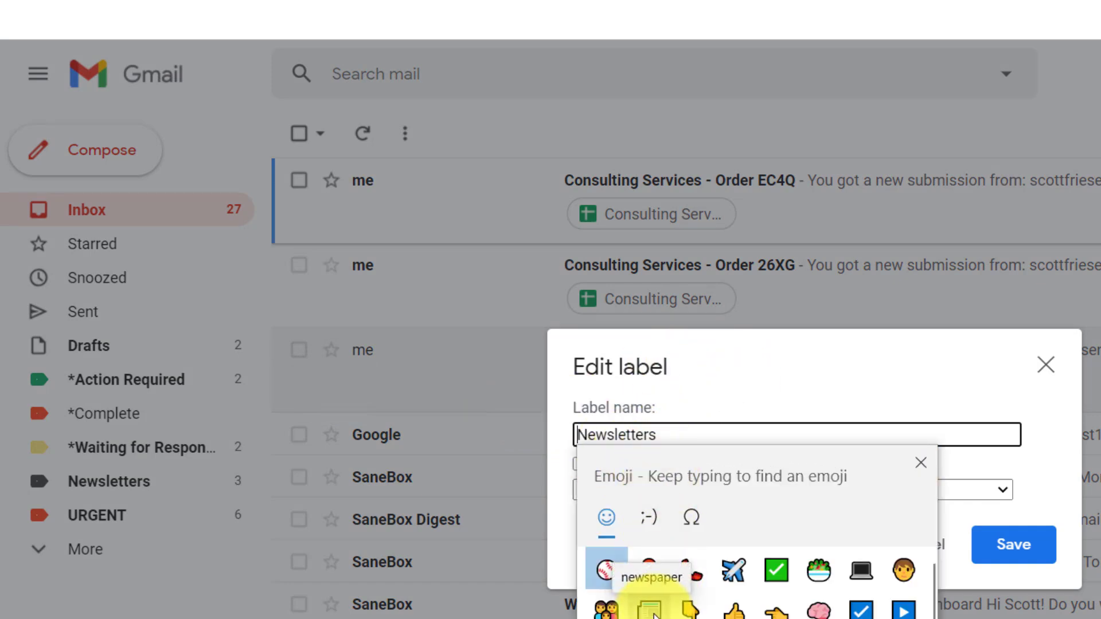
pyautogui.click(651, 604)
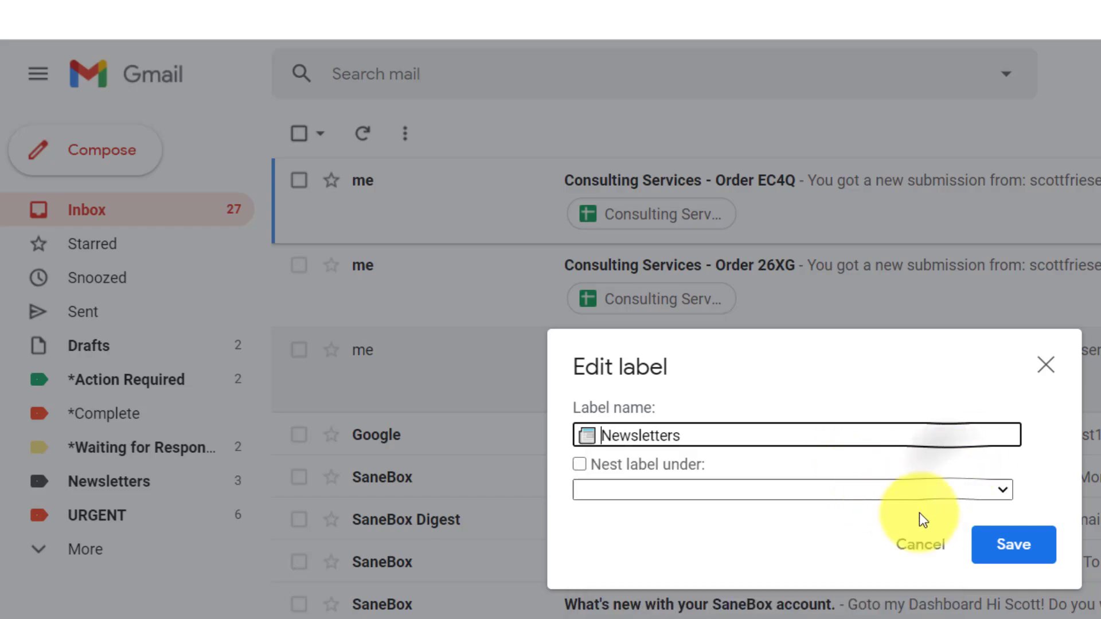
pyautogui.click(1013, 545)
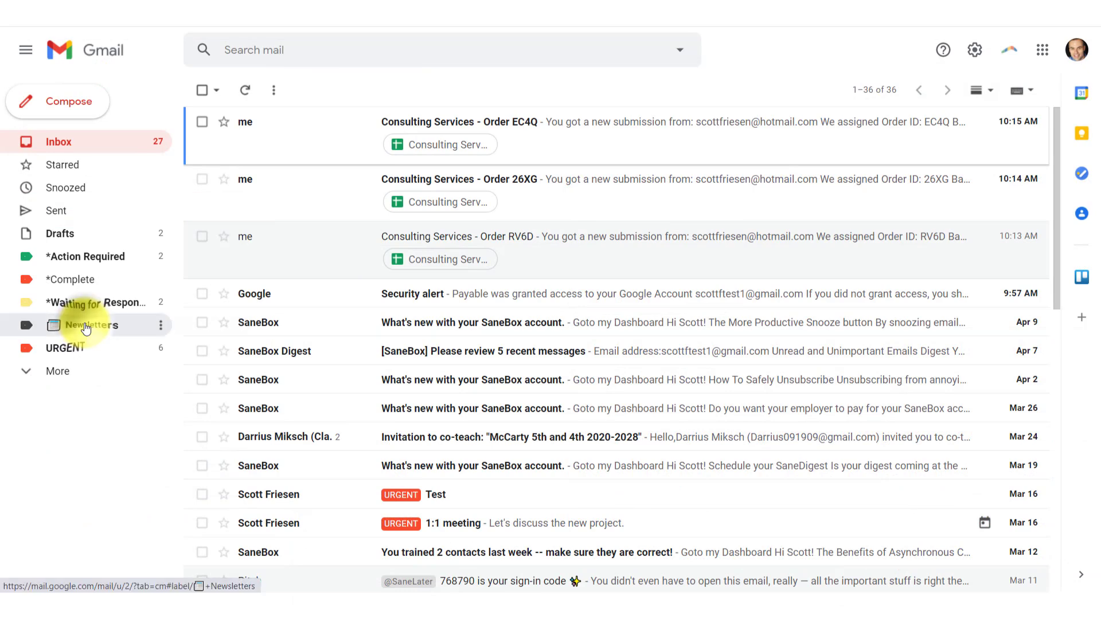
pyautogui.click(90, 325)
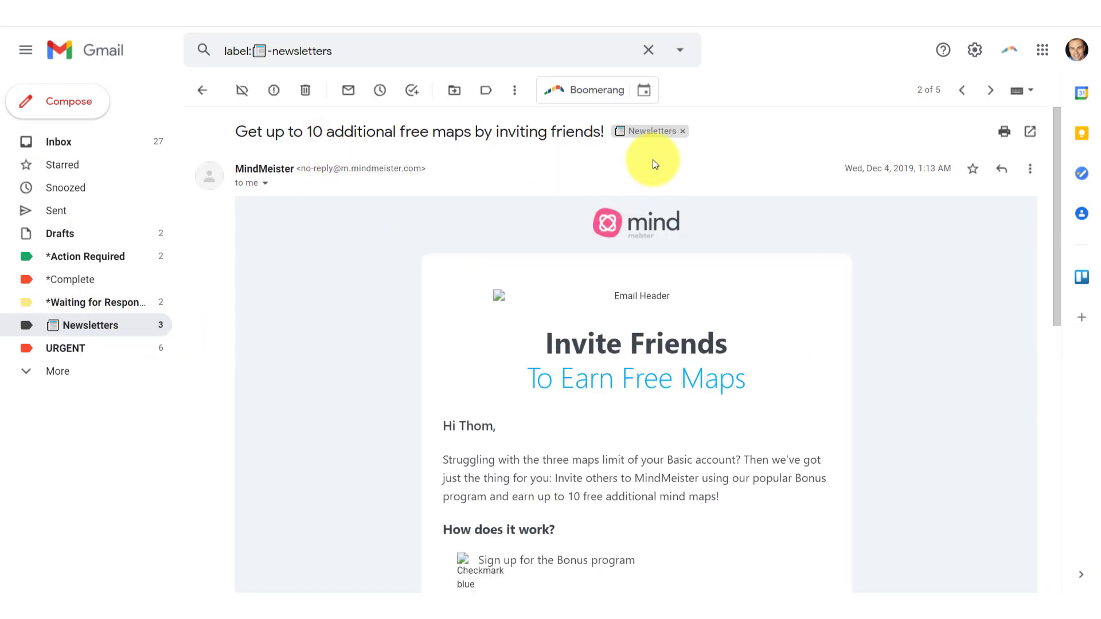
pyautogui.moveTo(646, 131)
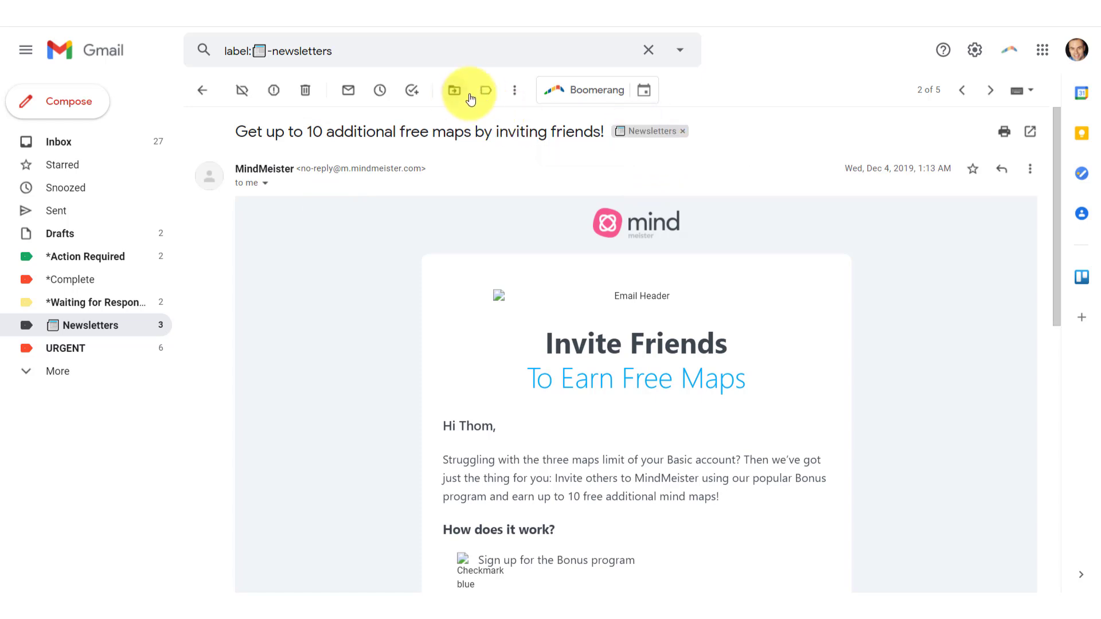
pyautogui.click(486, 89)
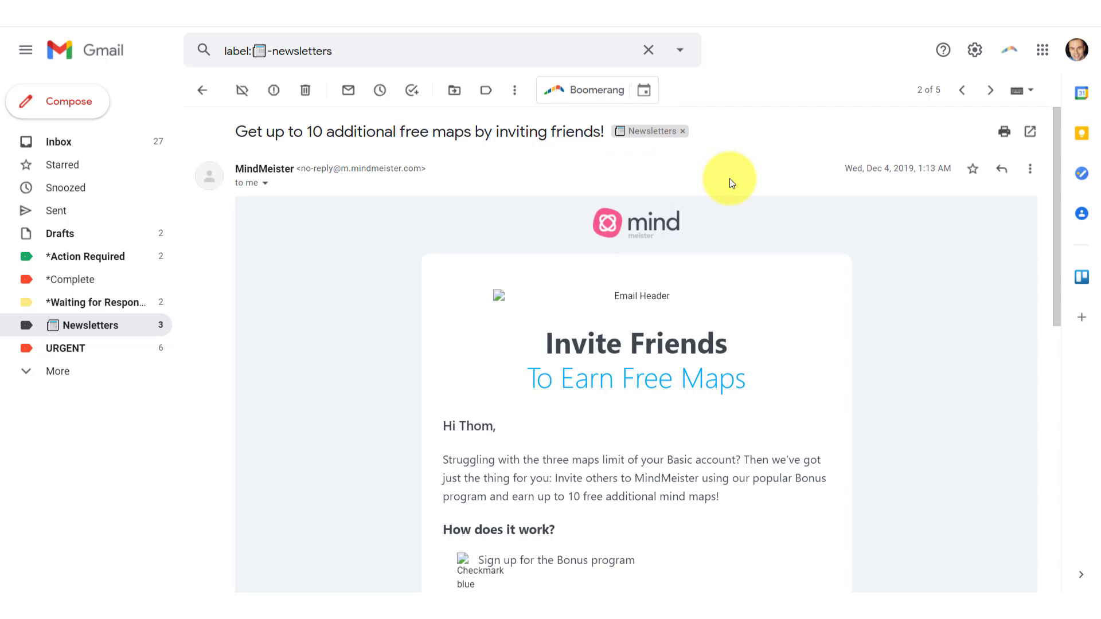
pyautogui.moveTo(152, 145)
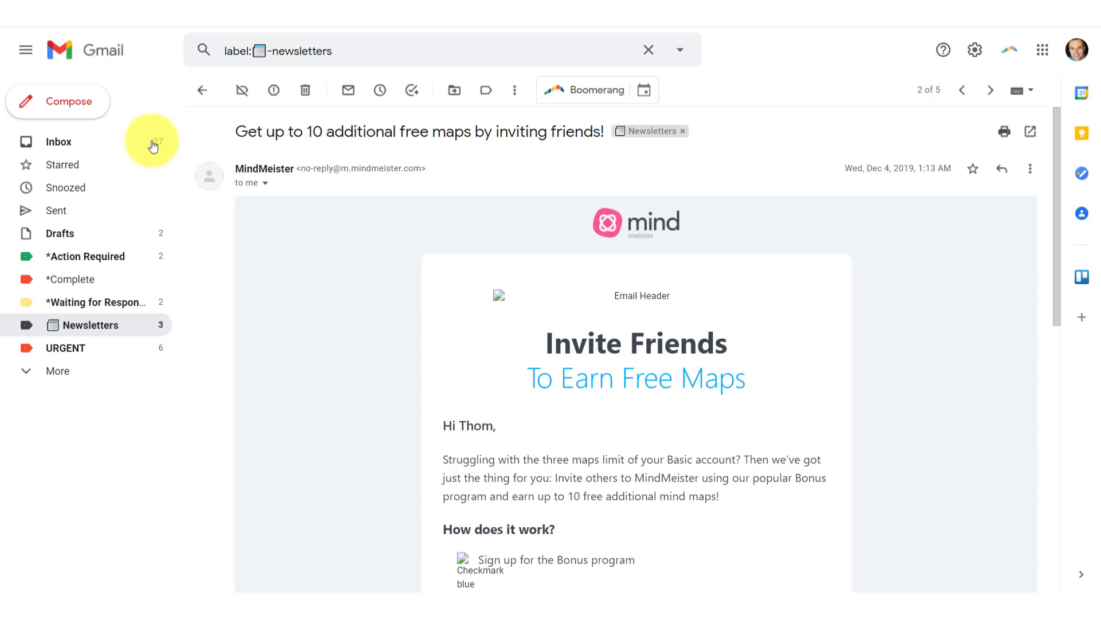
pyautogui.click(59, 142)
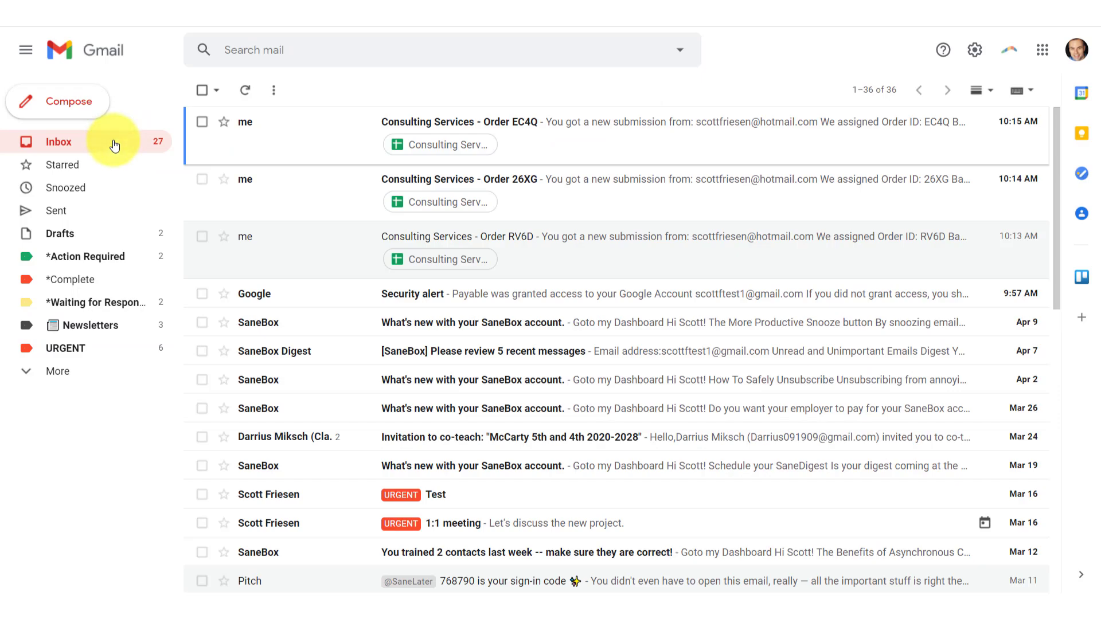